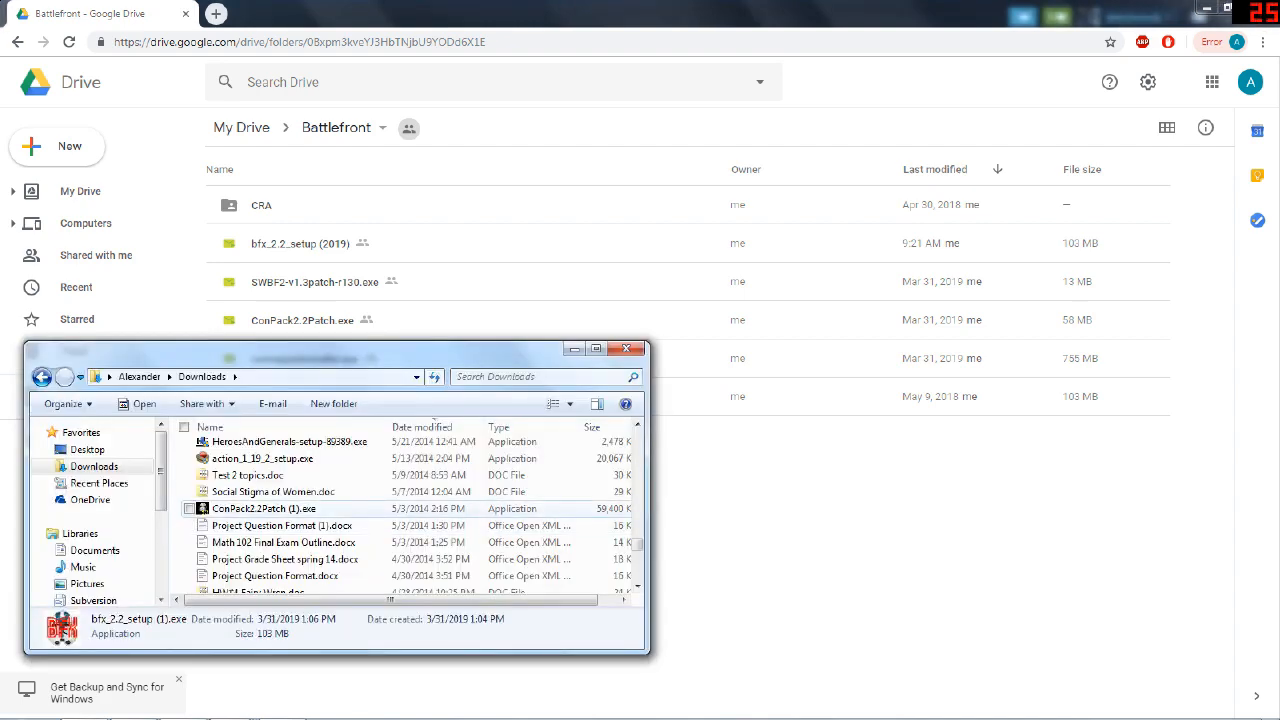
mouse_move(264, 508)
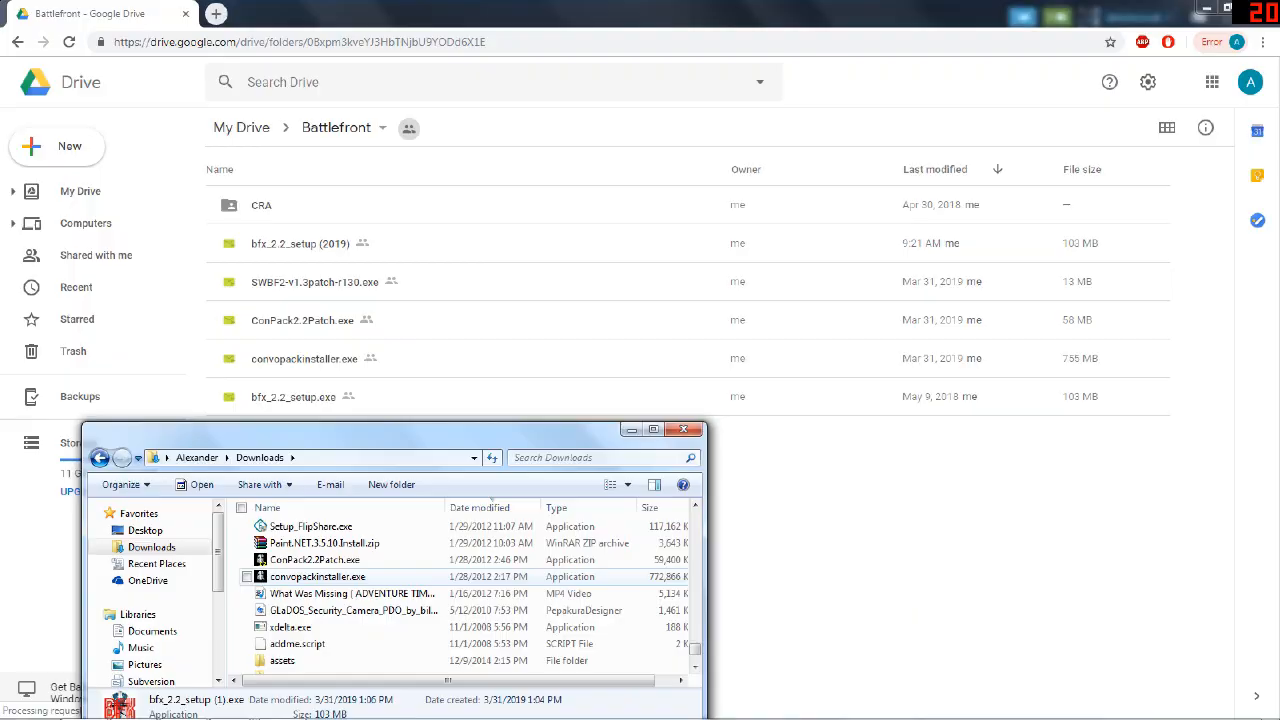
Launch convopackinstaller.exe from Downloads and allow the unverified installer to run.
double_click(316, 576)
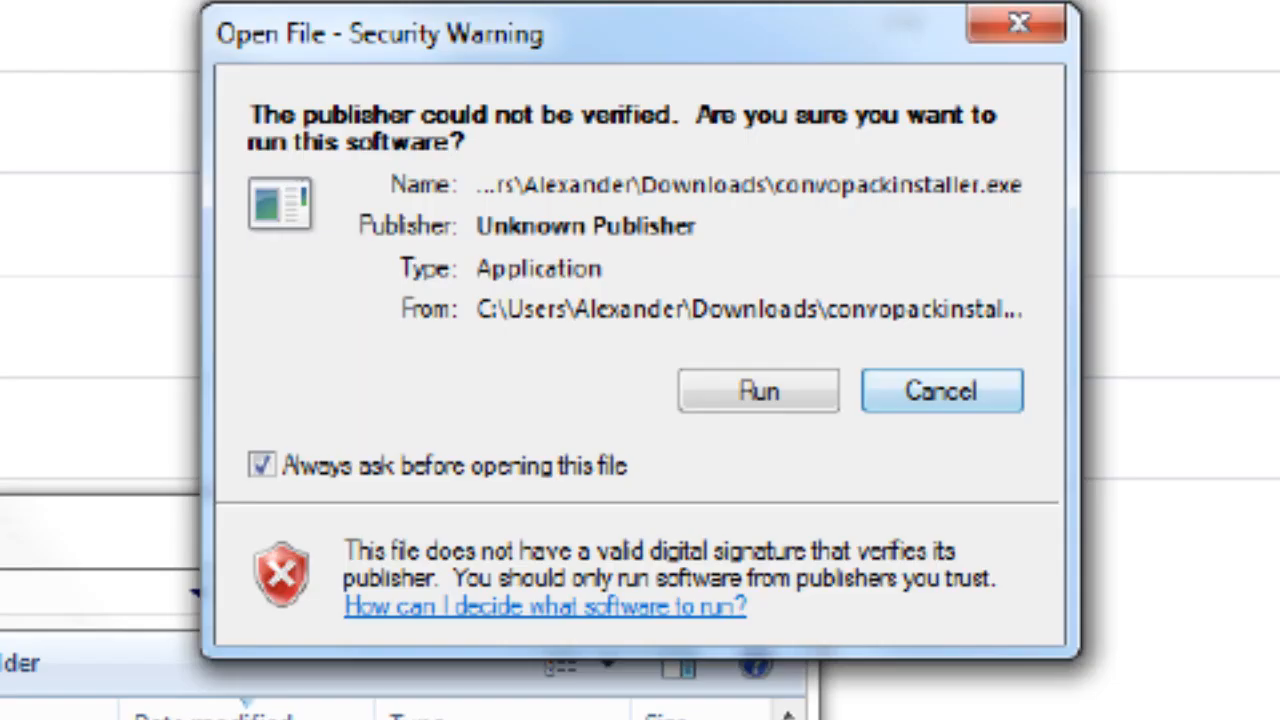
left_click(940, 390)
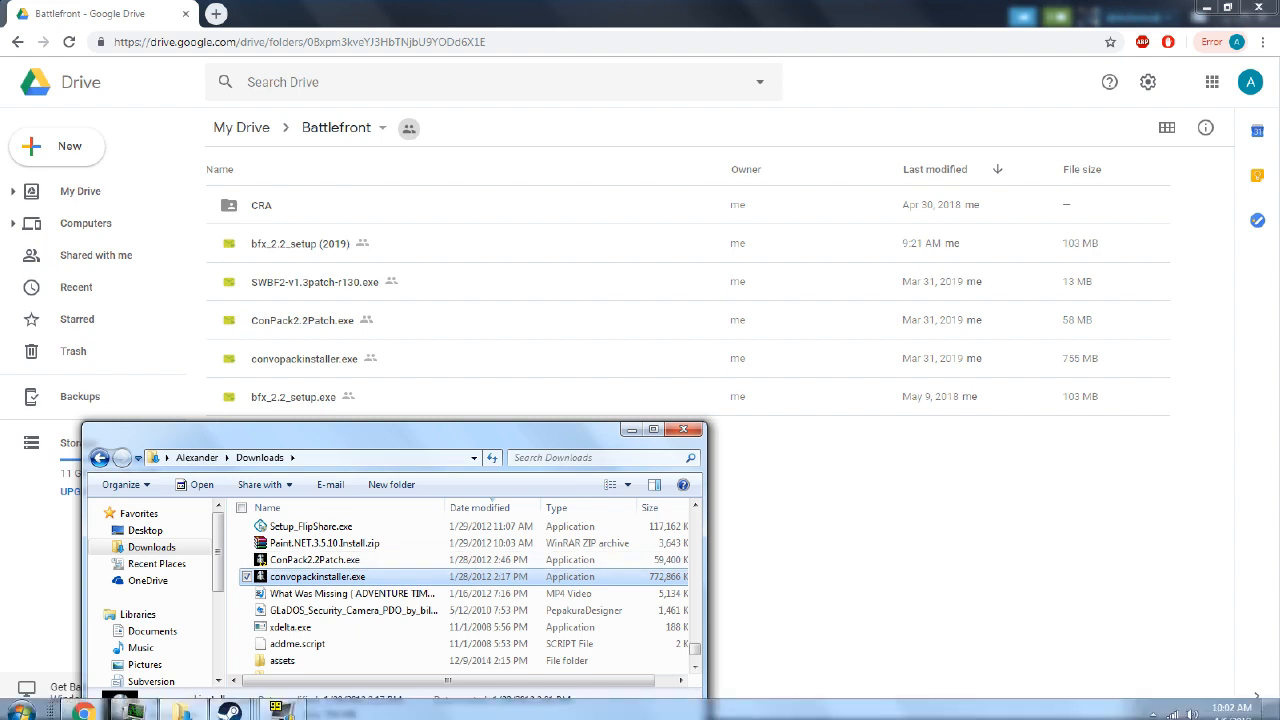
Start the Conversion Pack setup with English as its language and move past the welcome page.
double_click(316, 576)
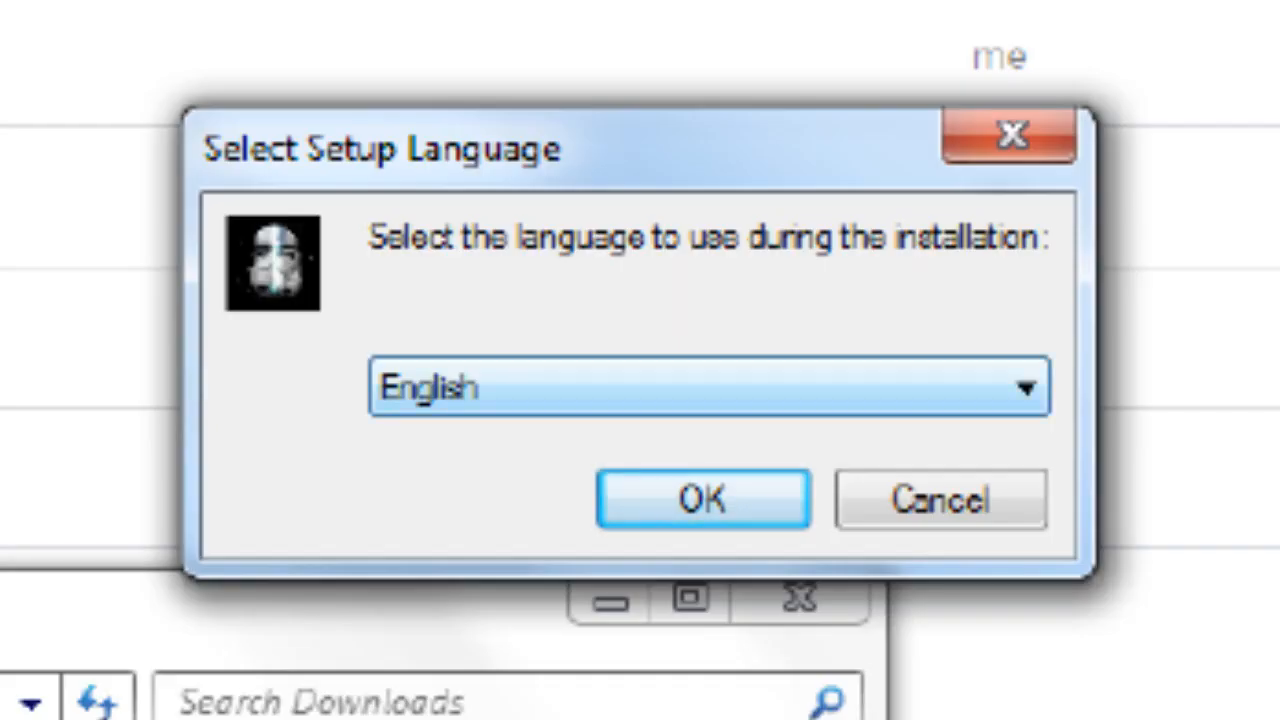
left_click(704, 500)
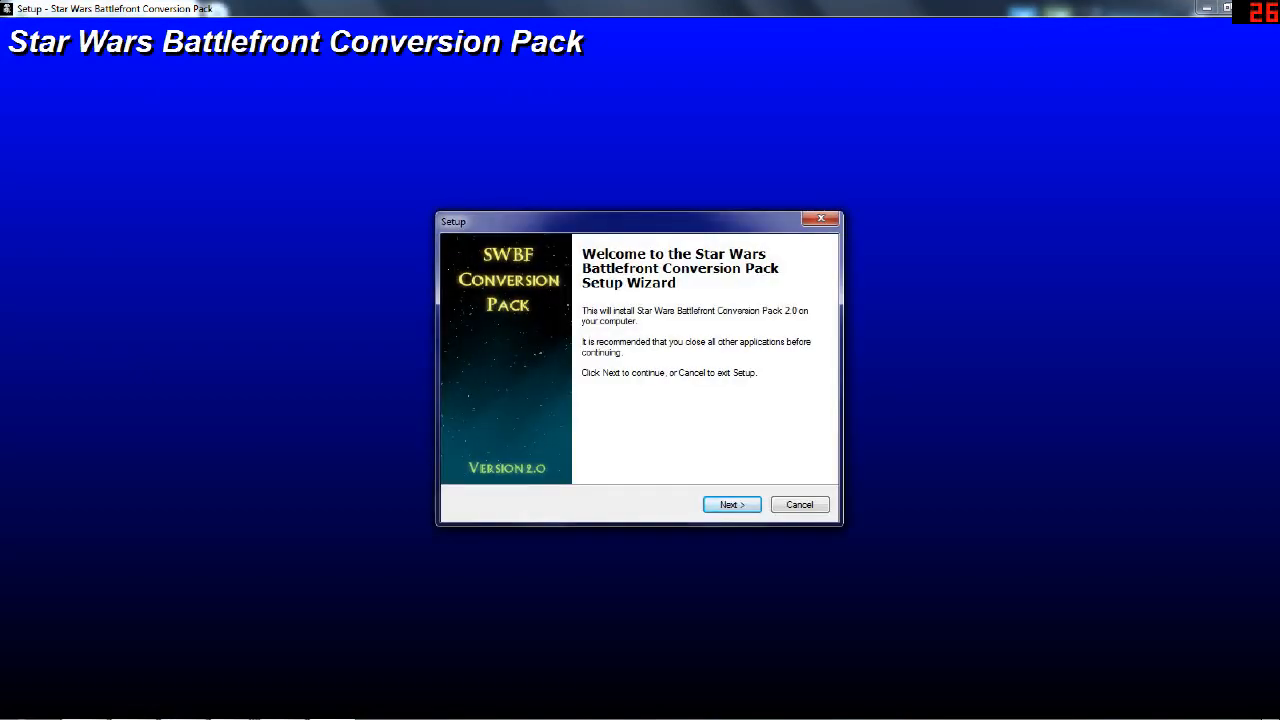
left_click(732, 504)
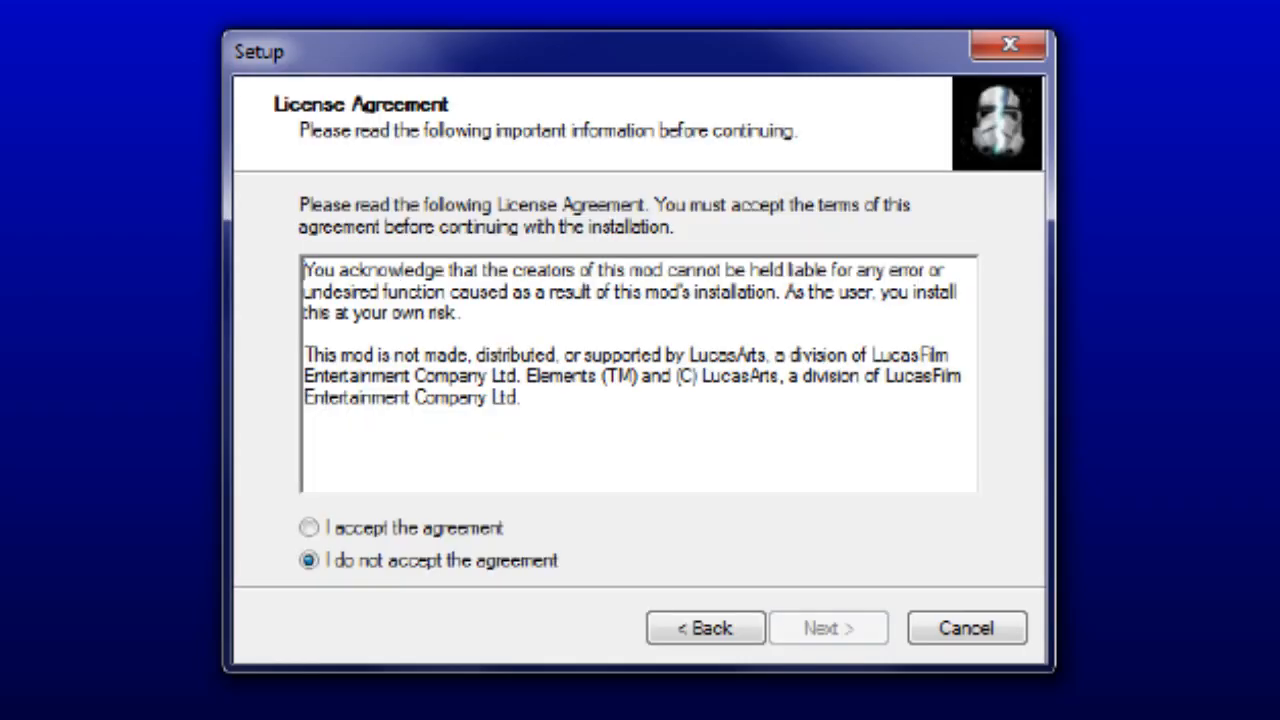
Accept the license agreement and continue past the installation notes to destination selection.
left_click(308, 528)
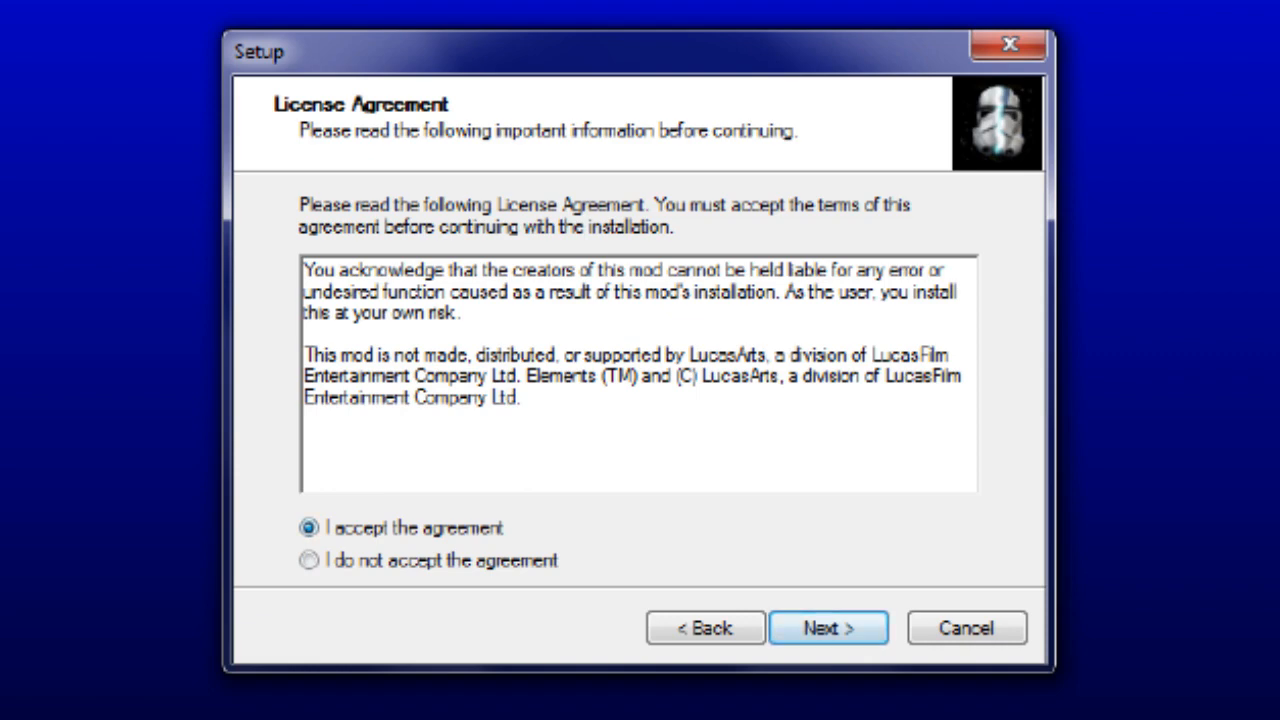
left_click(828, 628)
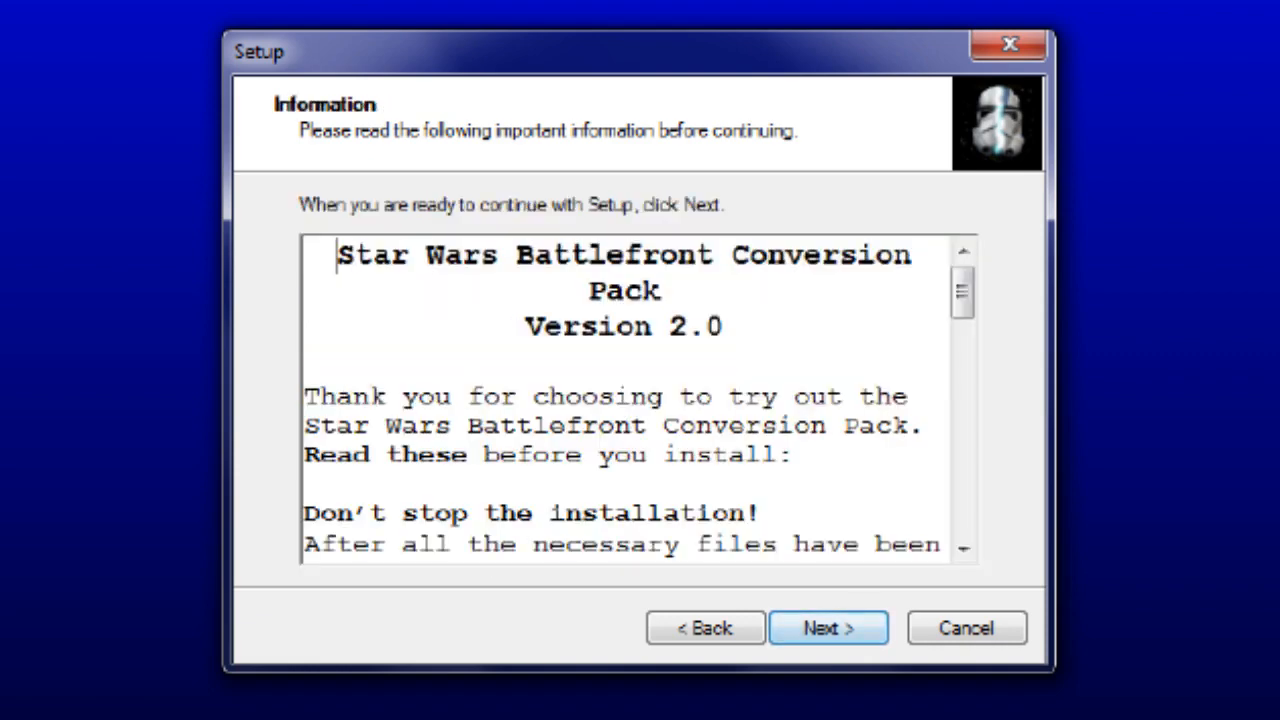
scroll("down", 3)
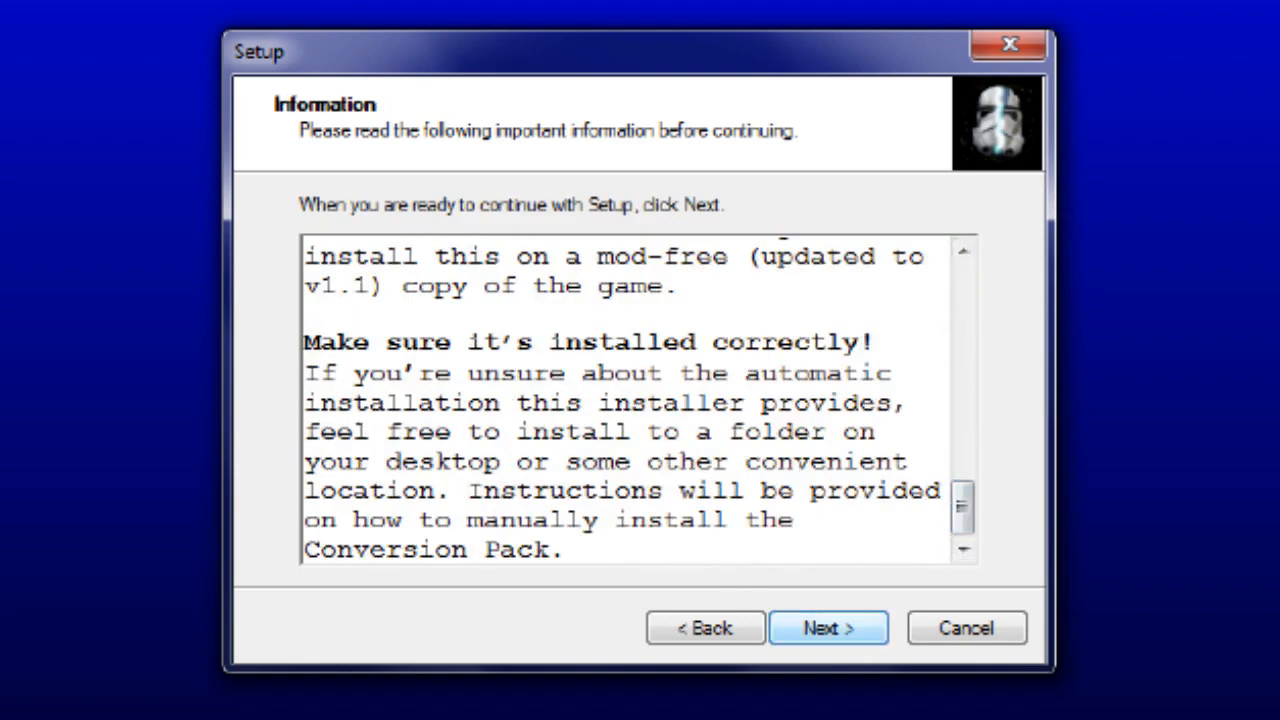
left_click(828, 628)
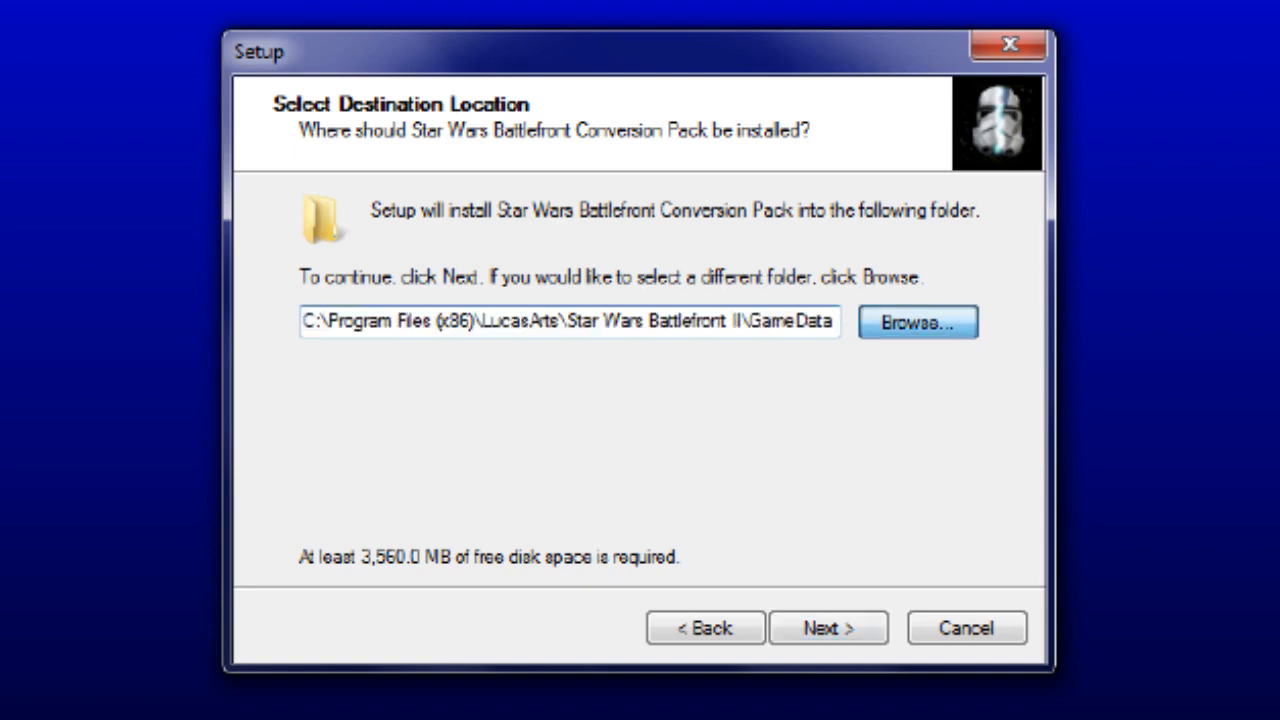
Browse to Steam\steamapps\common\Star Wars Battlefront II and choose its GameData folder as destination.
left_click(916, 322)
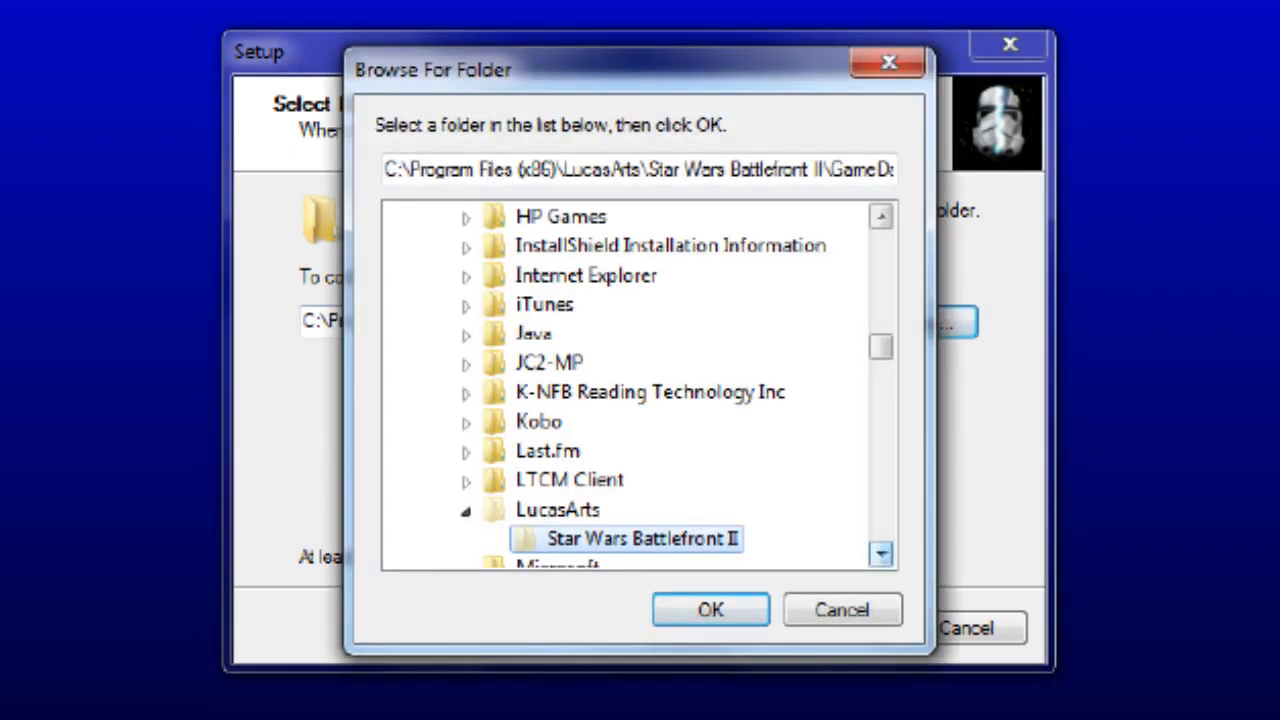
scroll("down", 3)
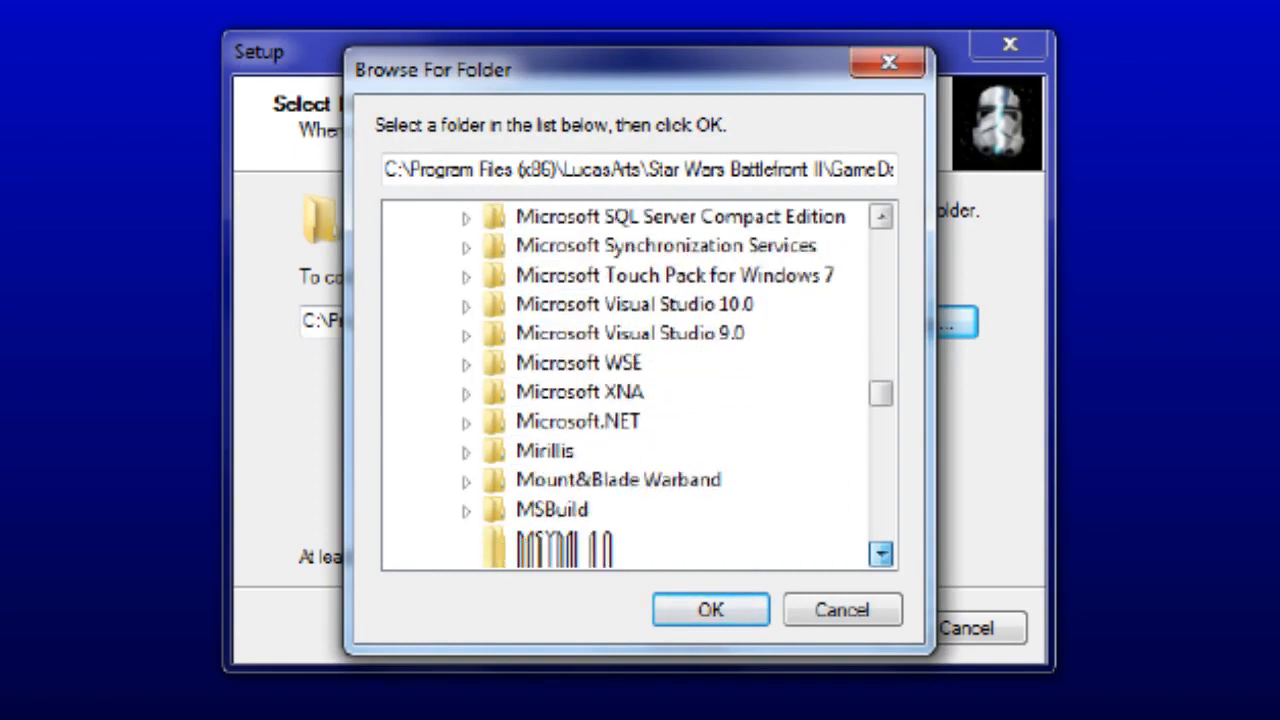
scroll("down", 3)
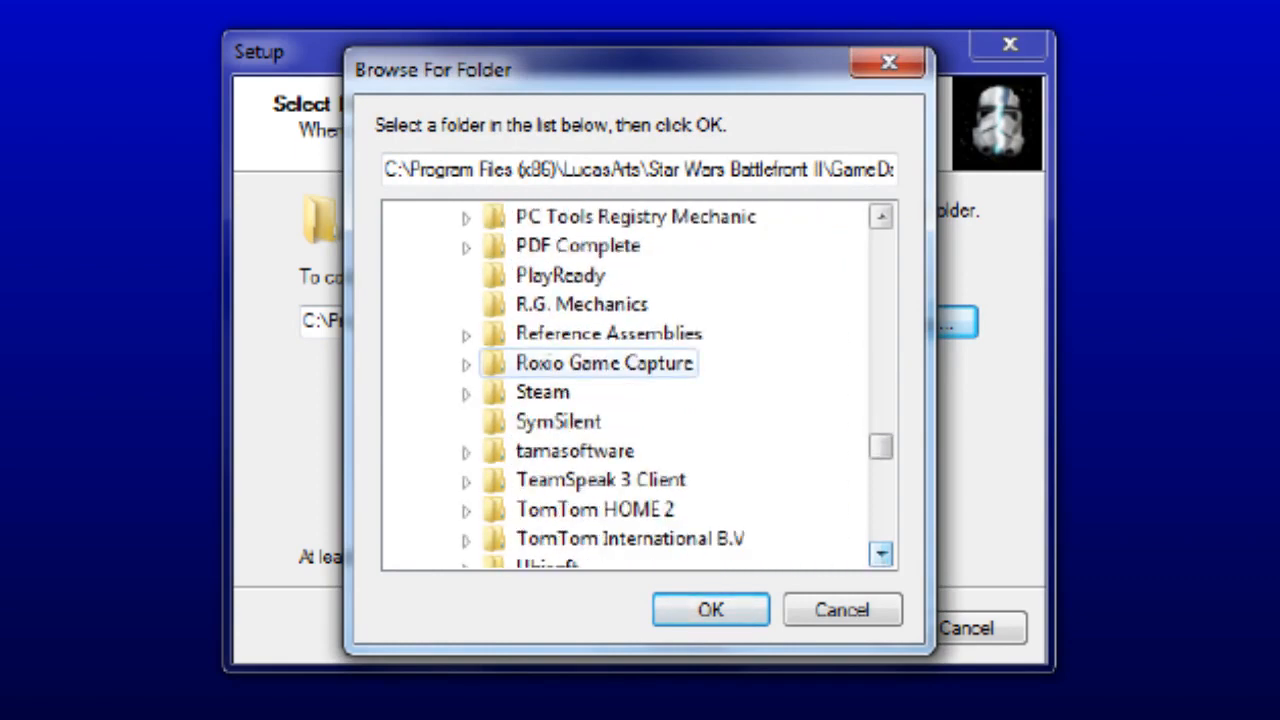
left_click(464, 392)
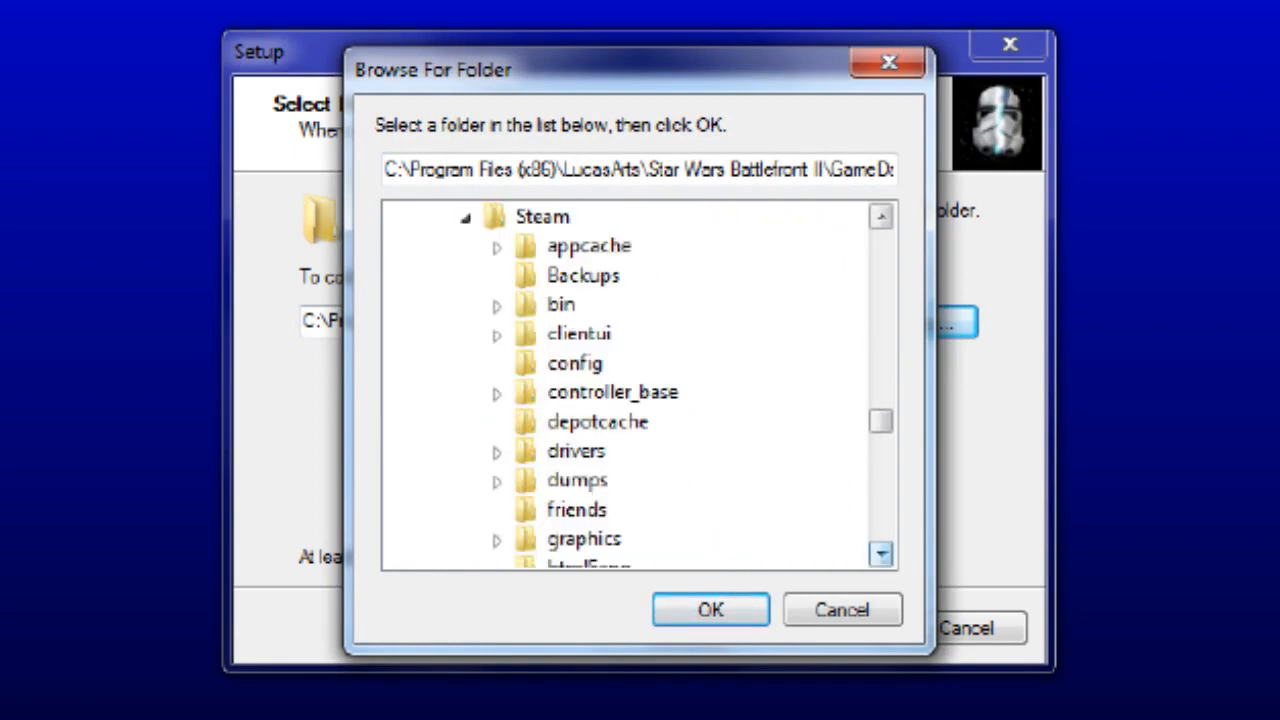
scroll("down", 3)
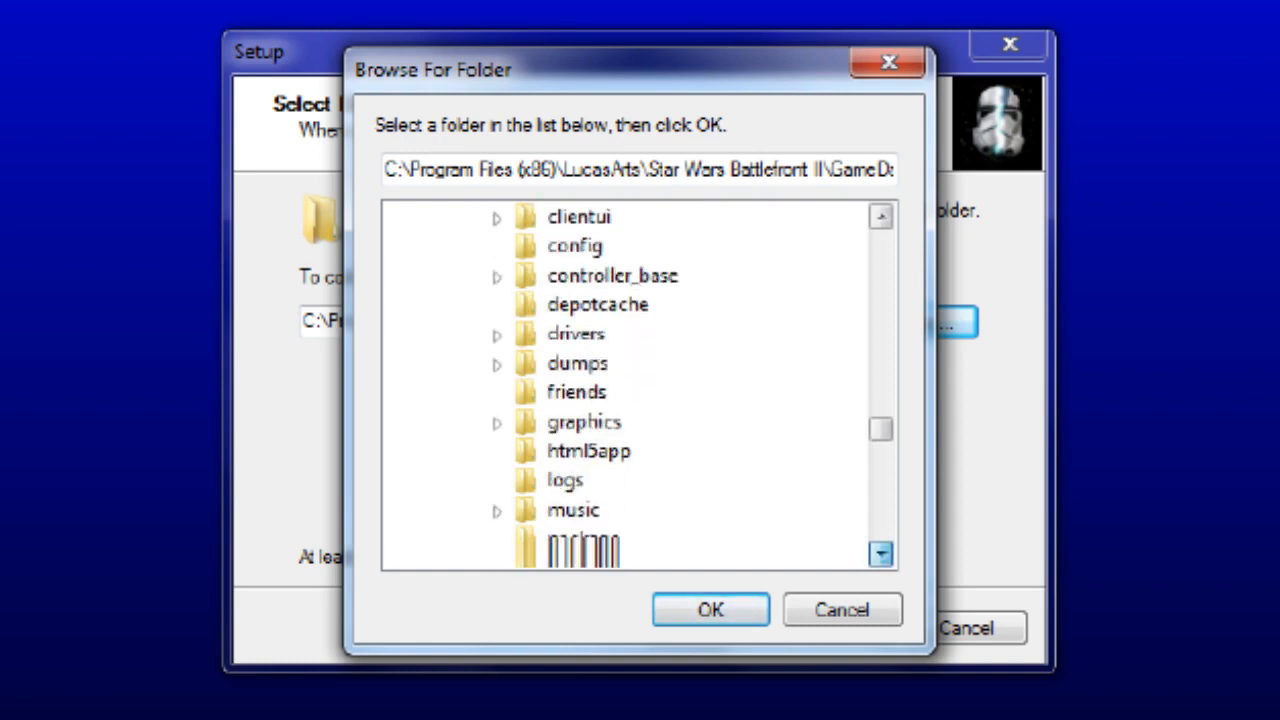
scroll("down", 3)
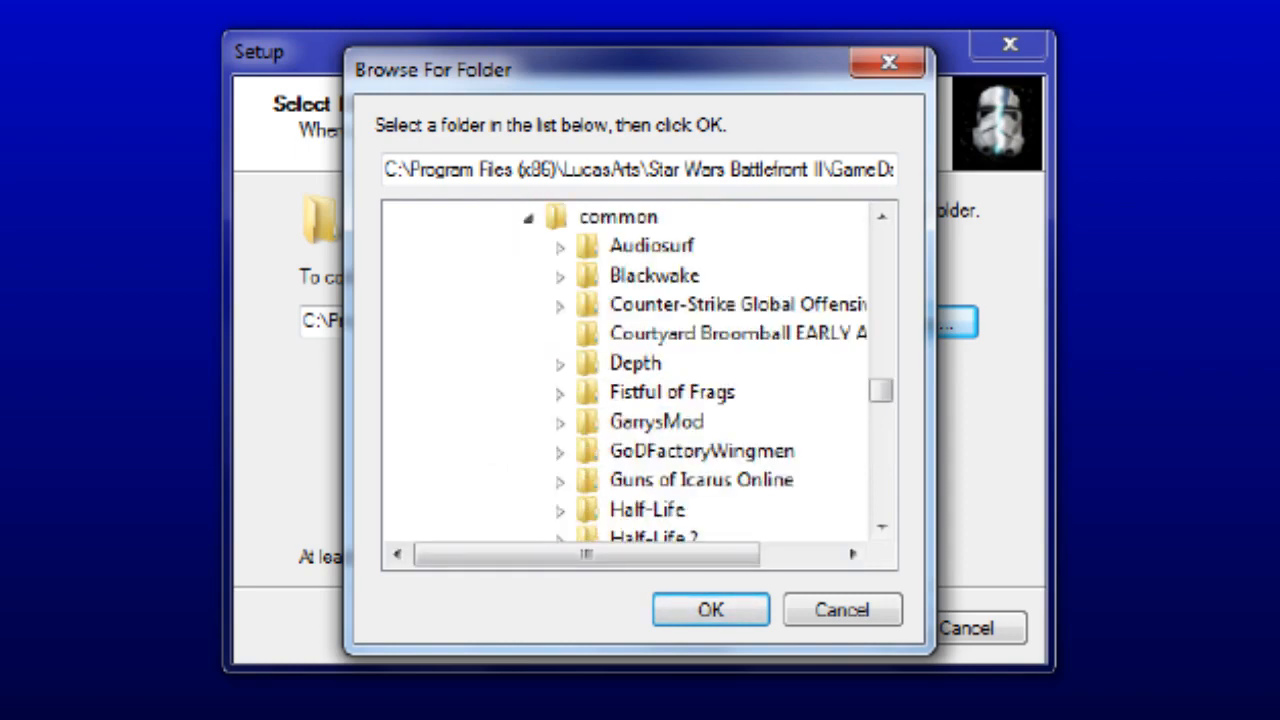
scroll("down", 3)
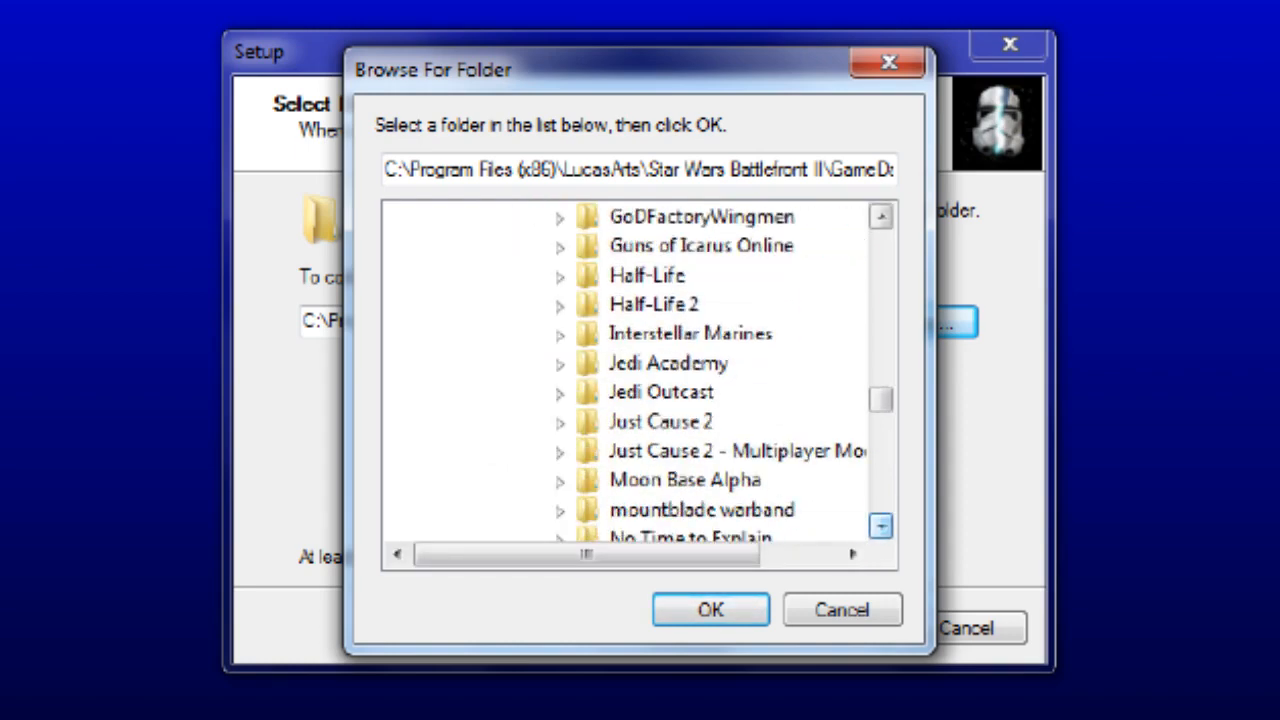
scroll("down", 3)
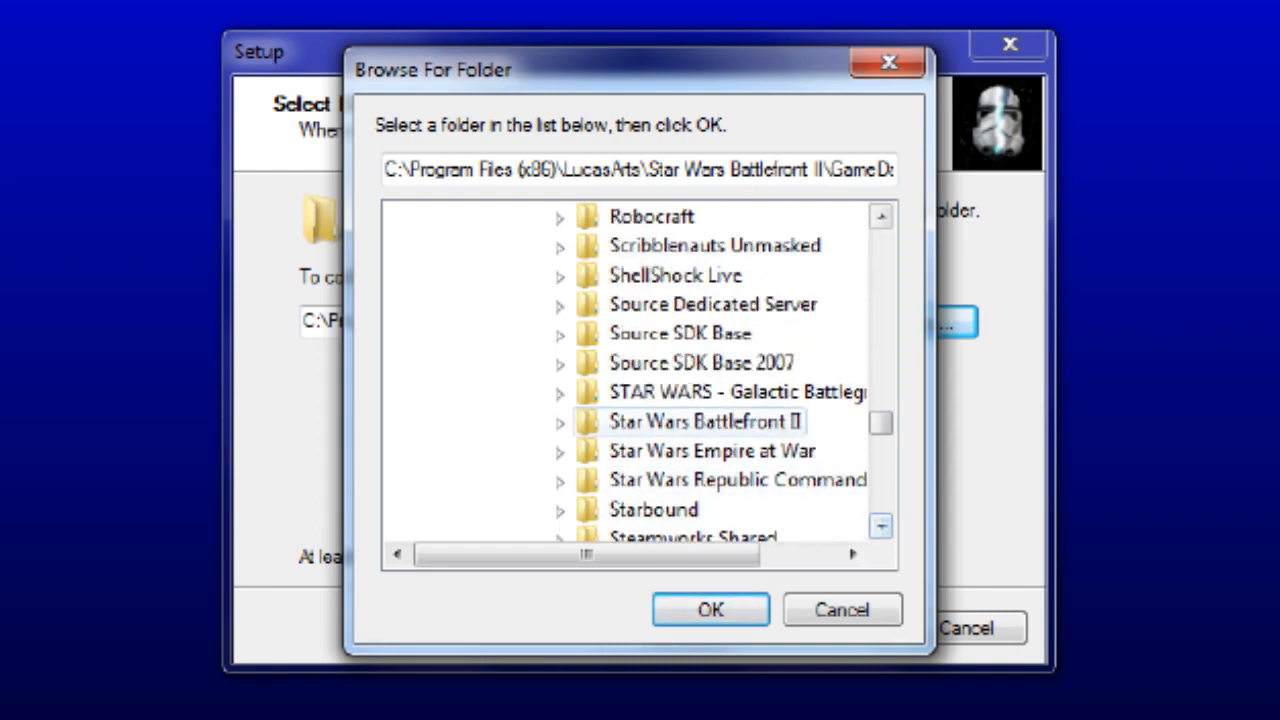
left_click(560, 420)
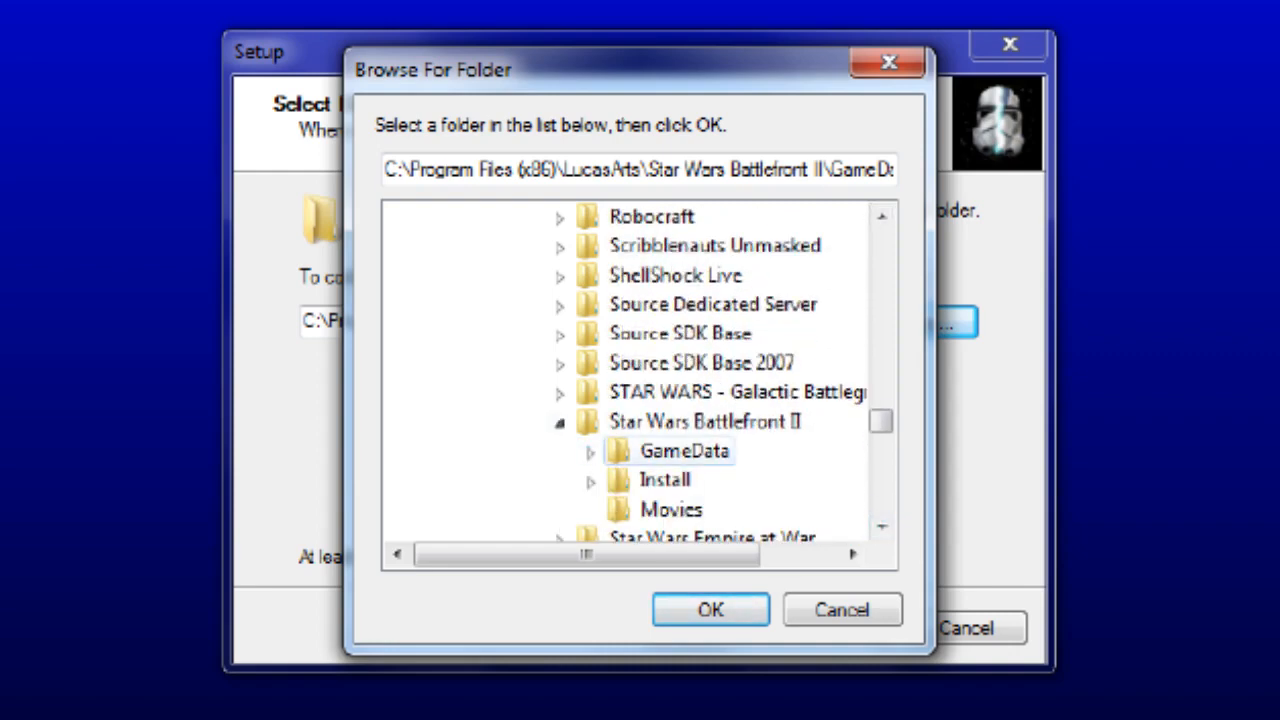
left_click(684, 452)
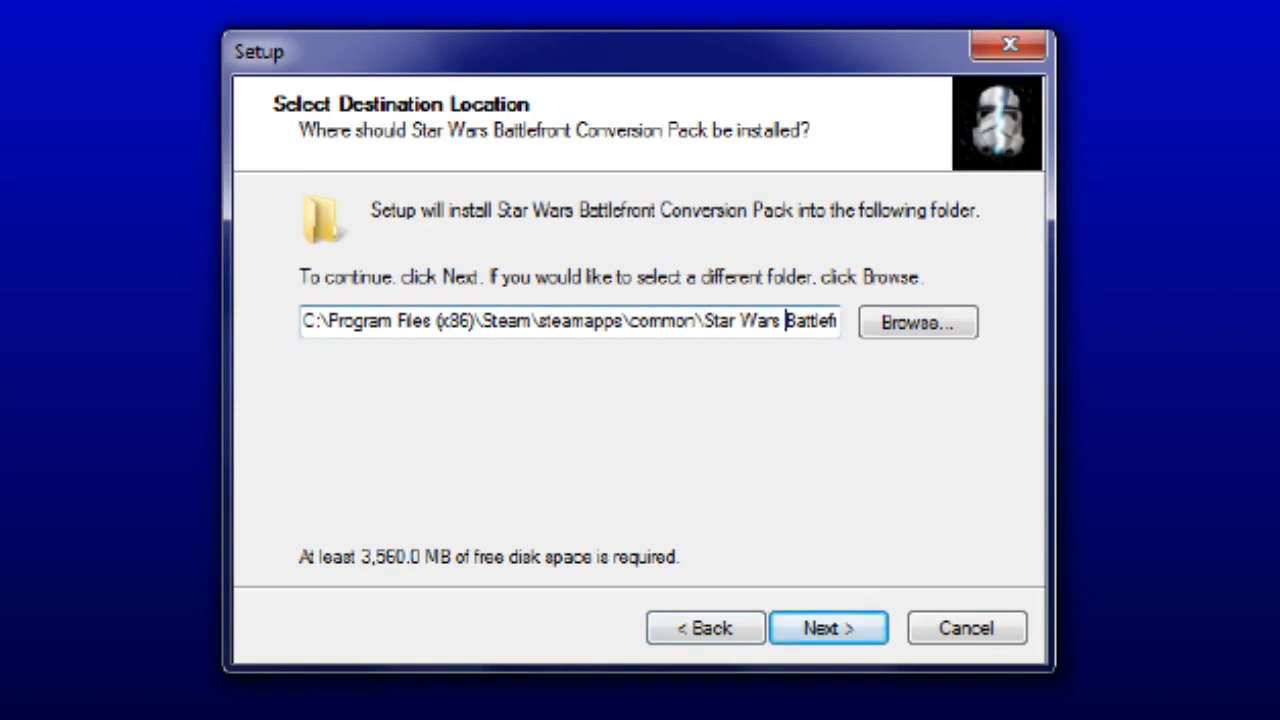
Complete the destination path with II\GameData and proceed with the install.
type("II\\GameData")
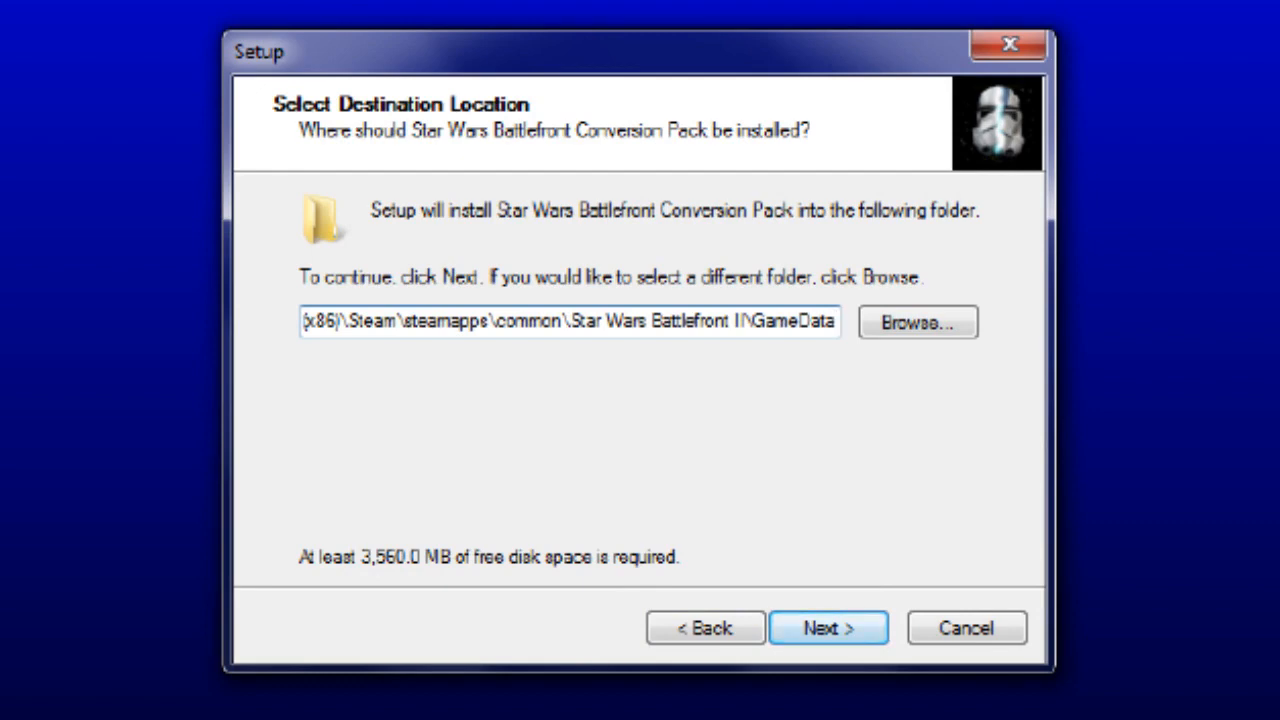
left_click(828, 628)
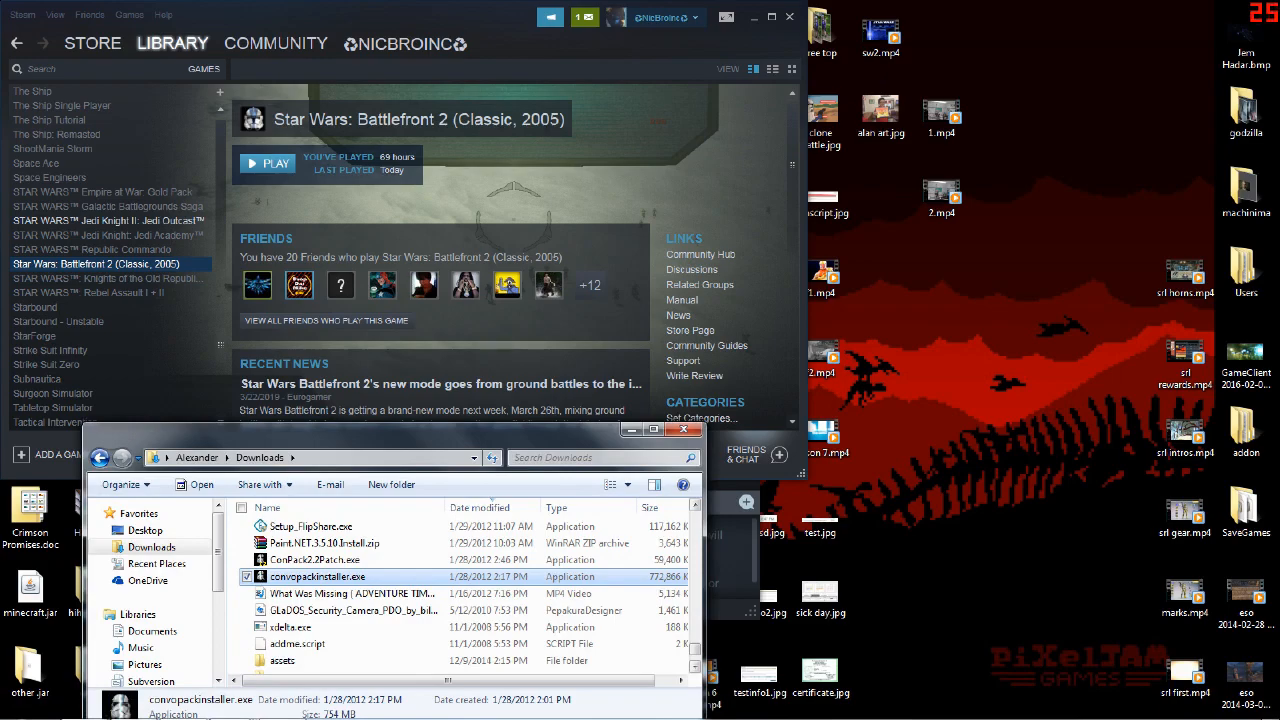
Run ConPack2.2Patch (1).exe from the Downloads folder.
scroll("down", 3)
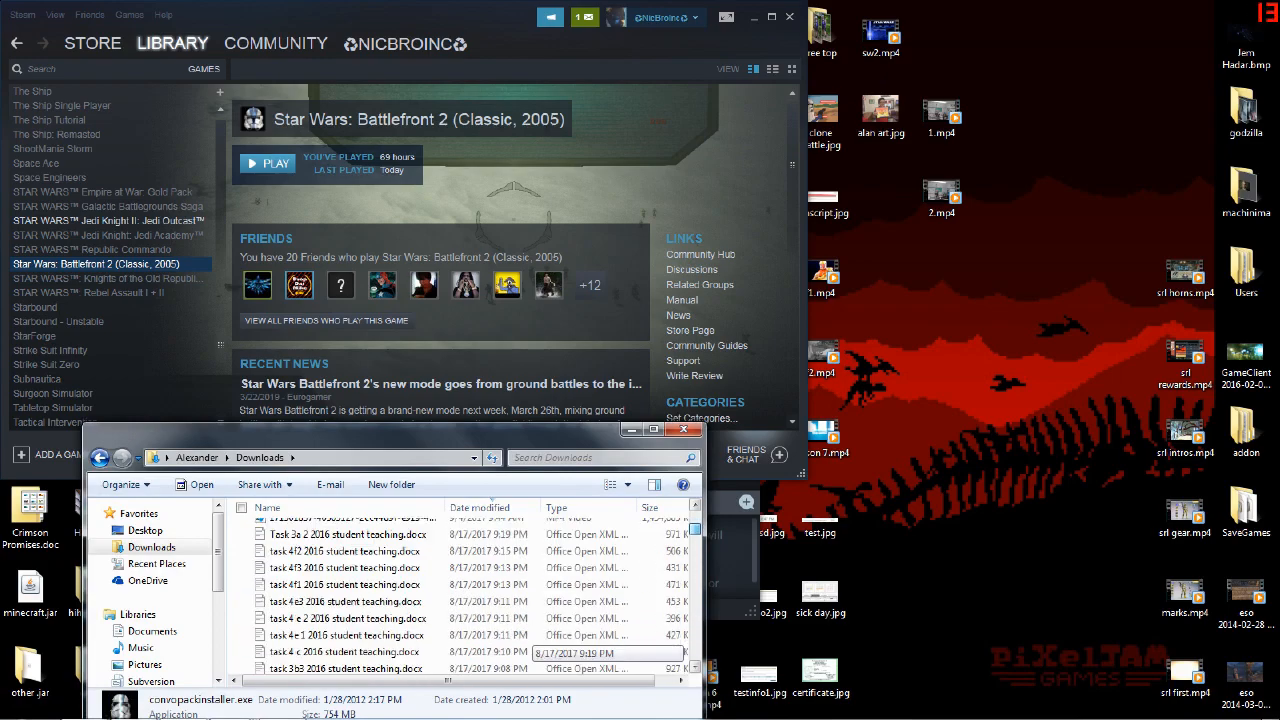
double_click(160, 560)
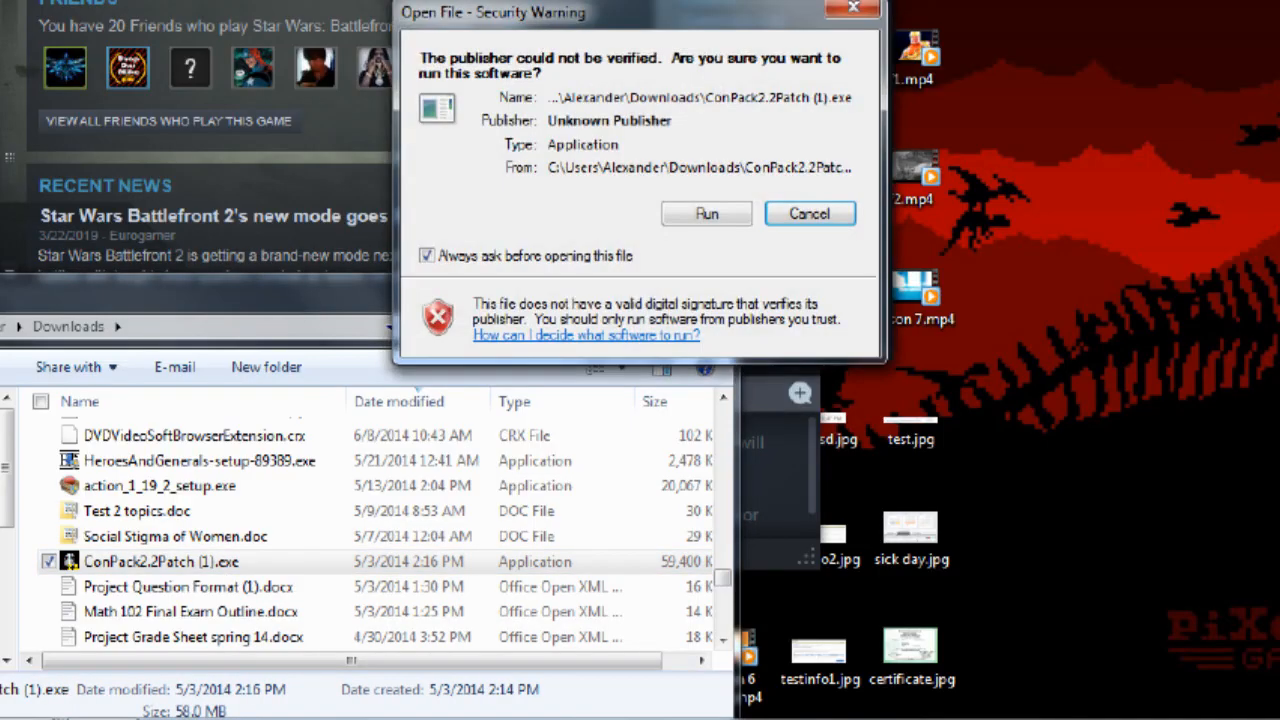
left_click(808, 212)
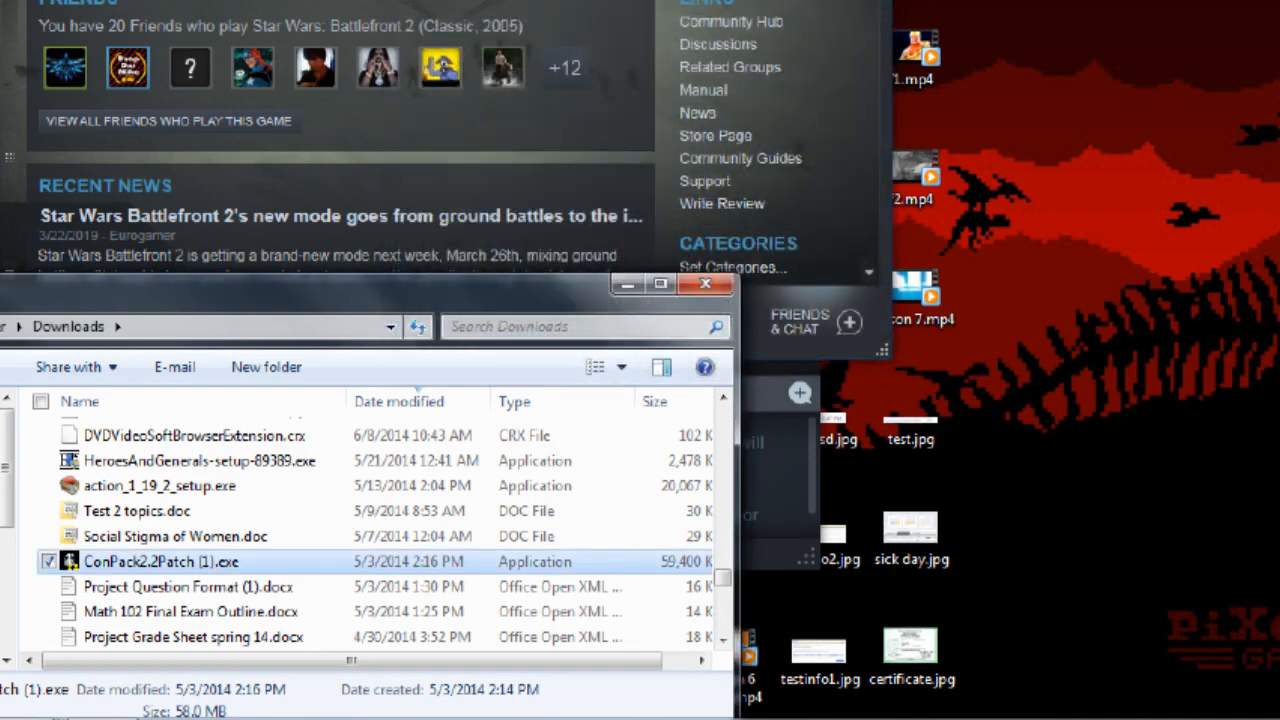
double_click(160, 560)
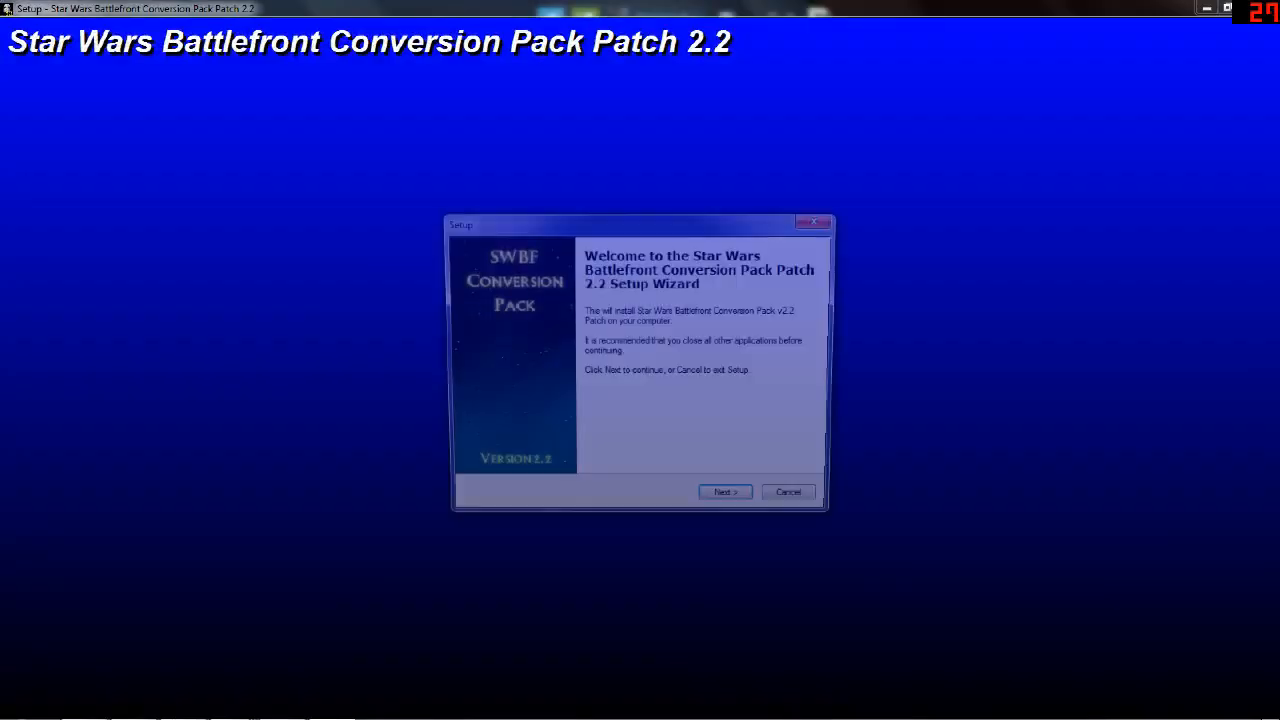
Advance past the Patch 2.2 welcome and information pages to destination selection.
left_click(724, 492)
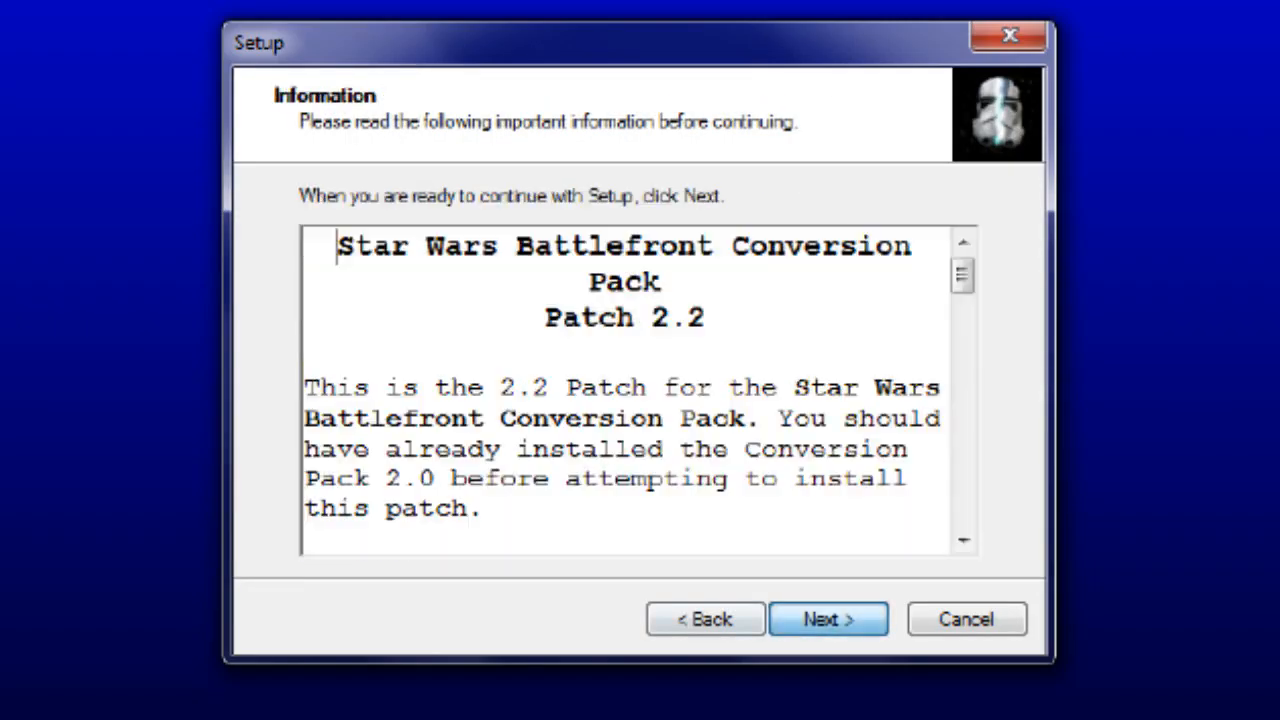
left_click(828, 618)
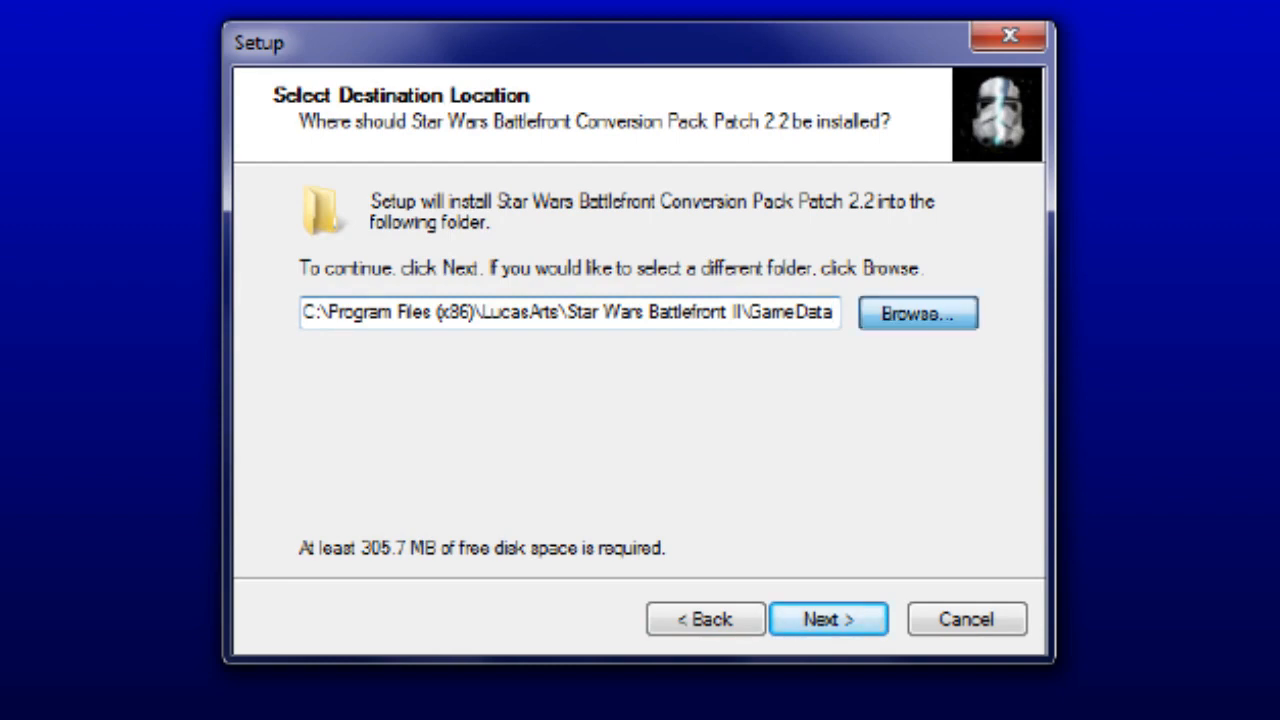
Browse to Steam's Star Wars Battlefront II folder and end the destination path with \GameData.
left_click(916, 312)
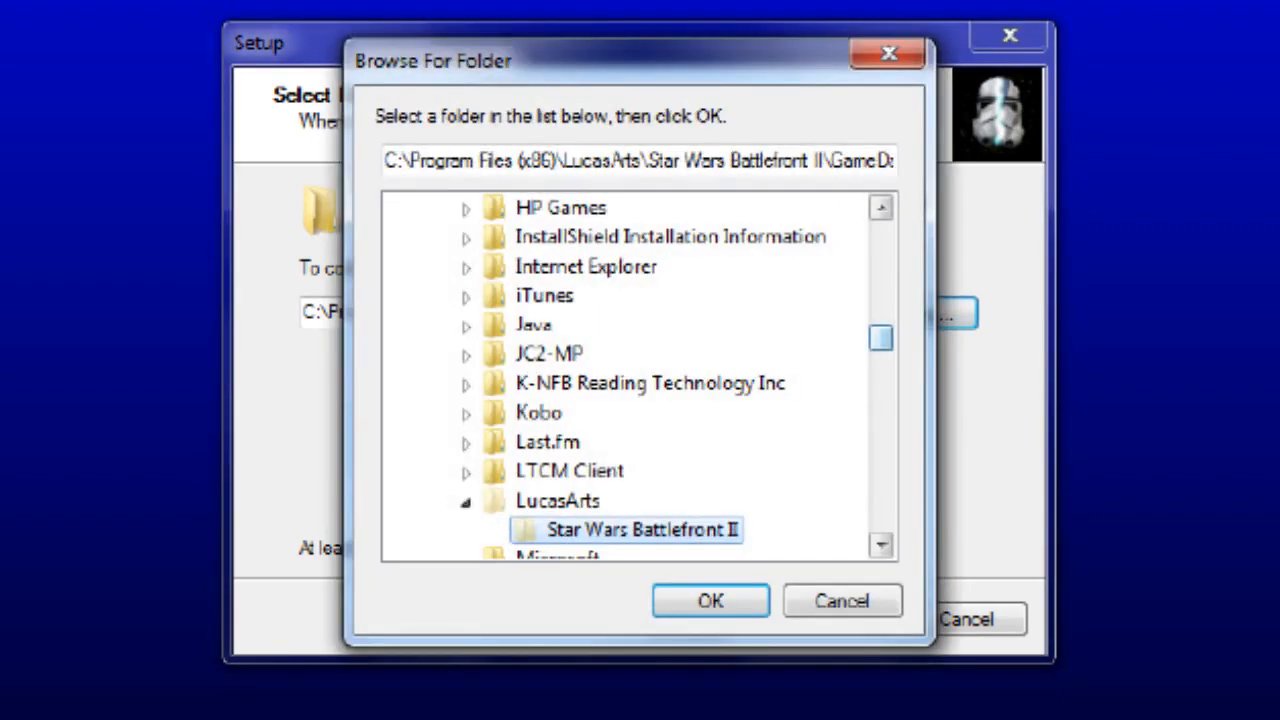
left_click(544, 324)
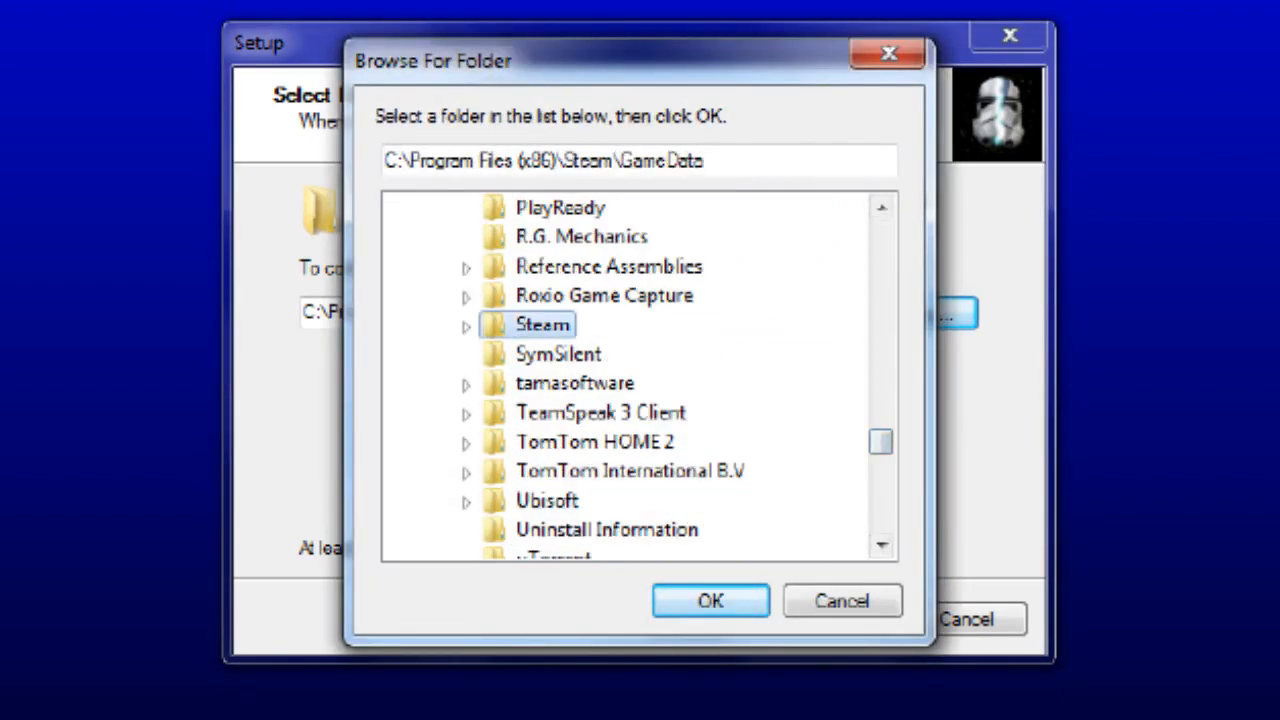
left_click(464, 324)
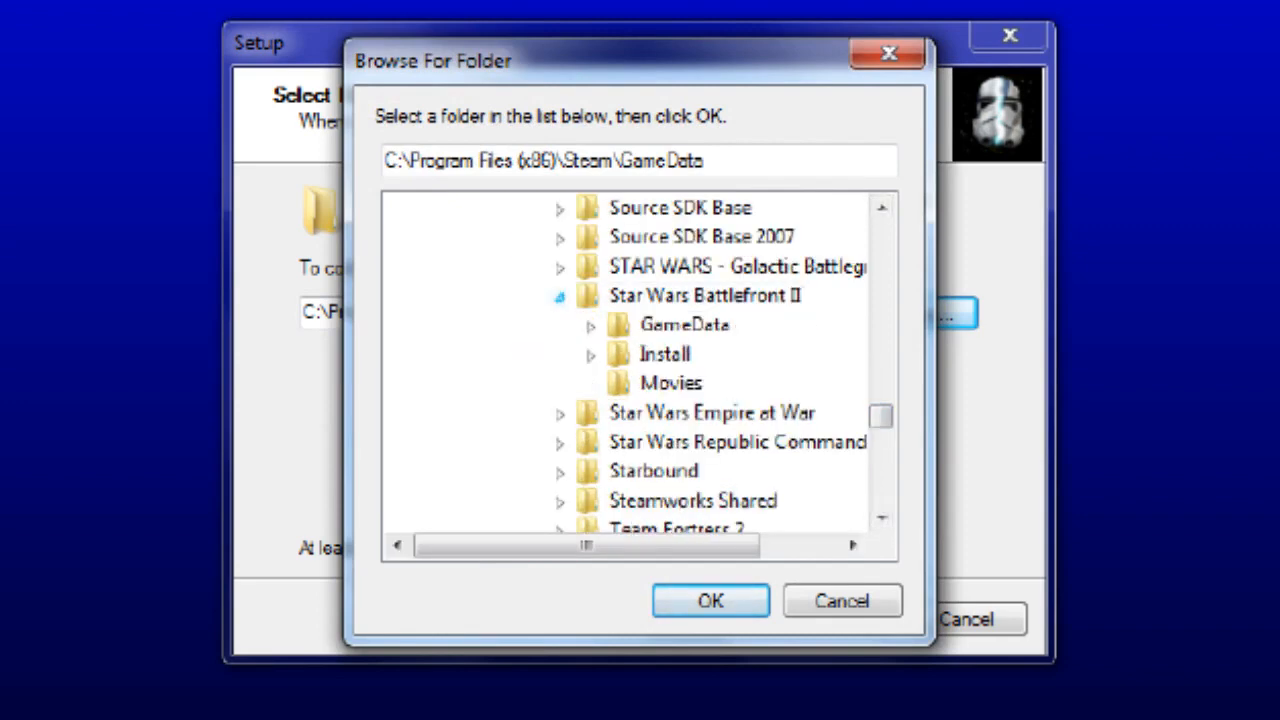
left_click(684, 324)
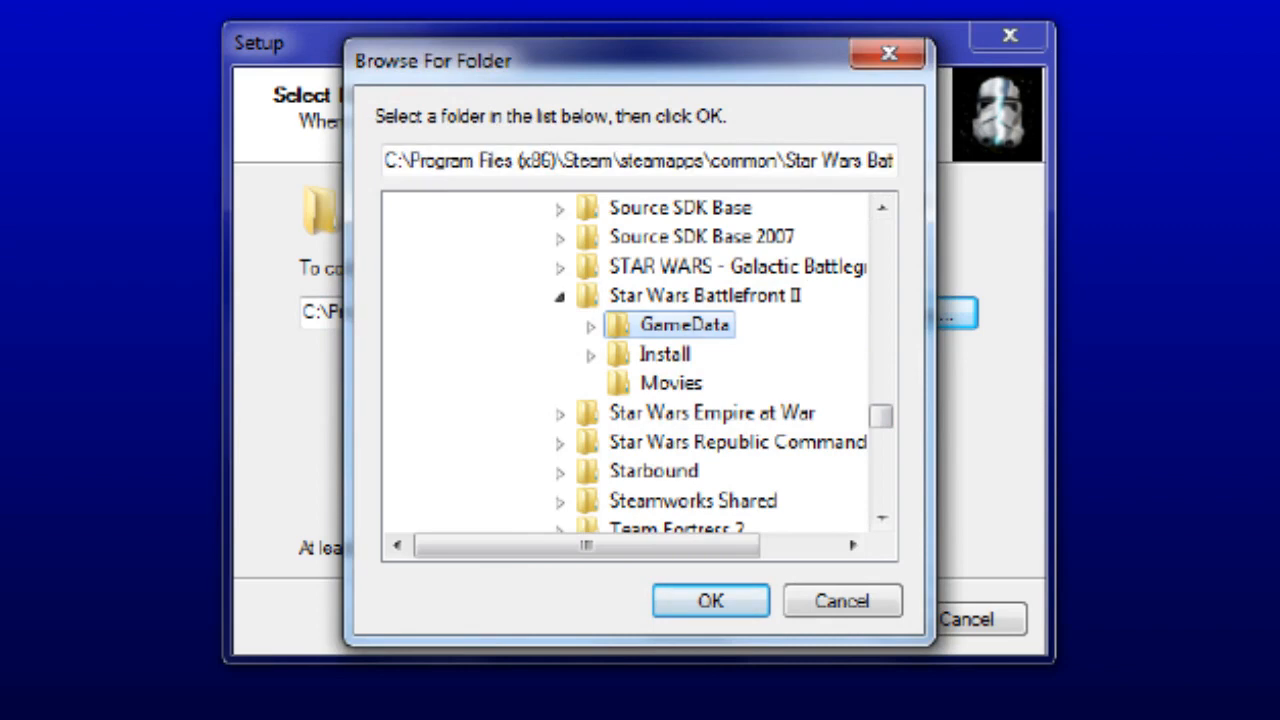
left_click(710, 600)
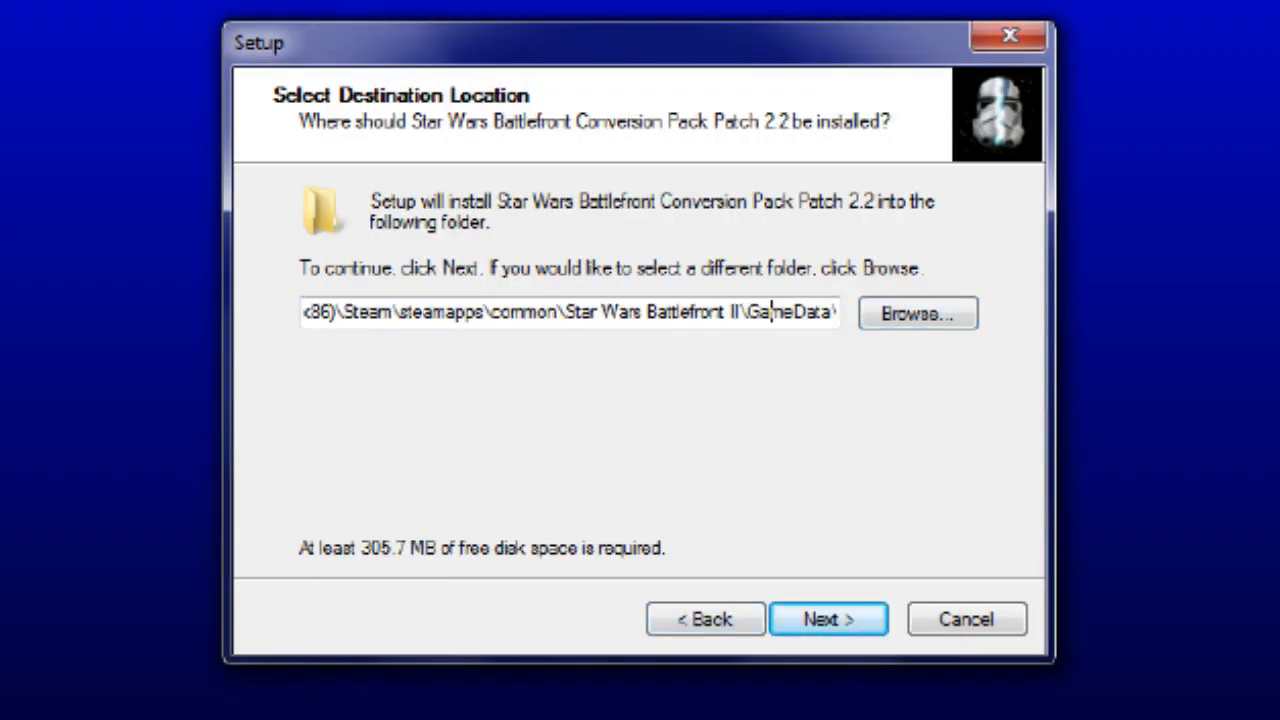
type("\\GameData")
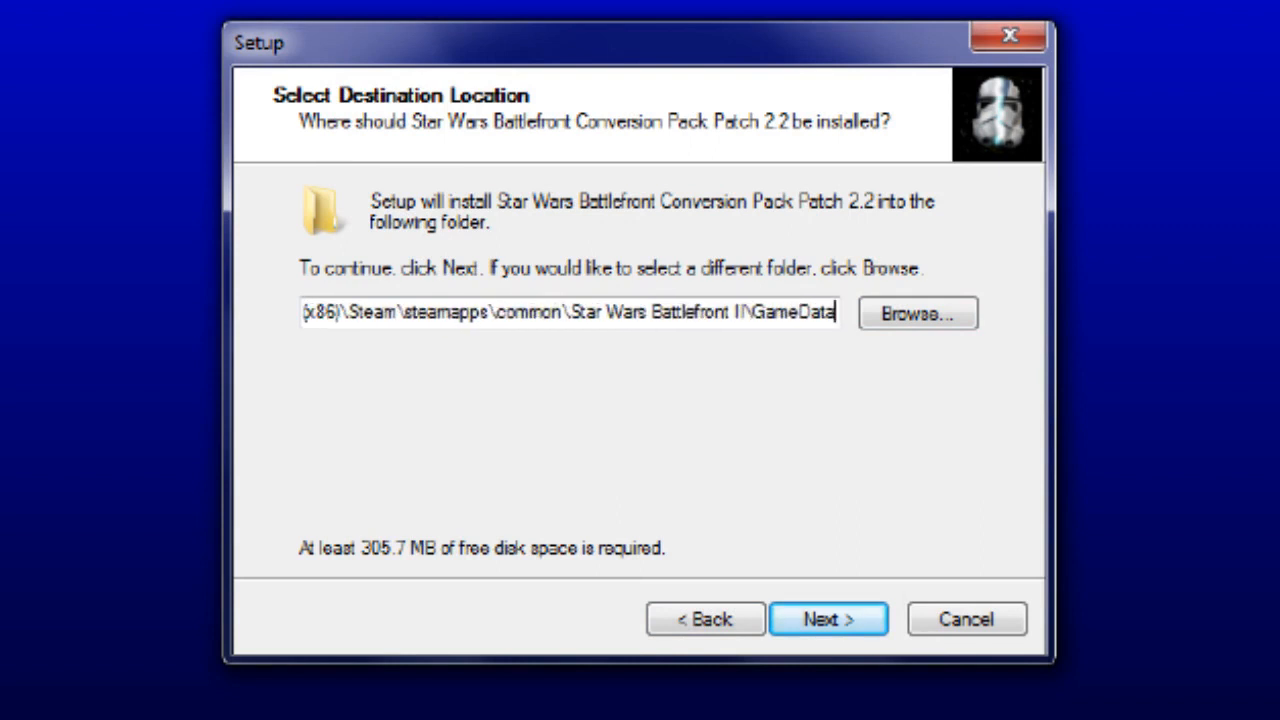
Install Patch 2.2 into the Steam Battlefront II GameData folder.
left_click(828, 618)
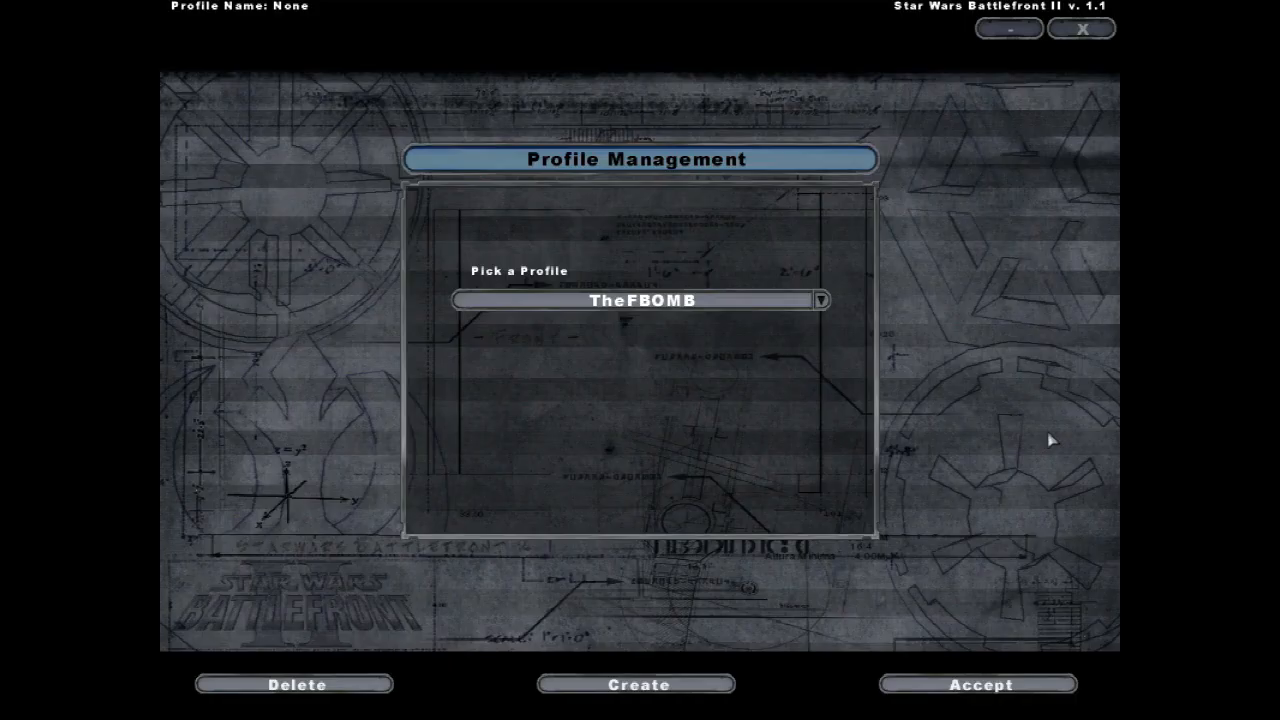
Accept the TheFBOMB profile, enter Instant Action and check the eras offered by Bespin: Platforms and another map.
left_click(976, 684)
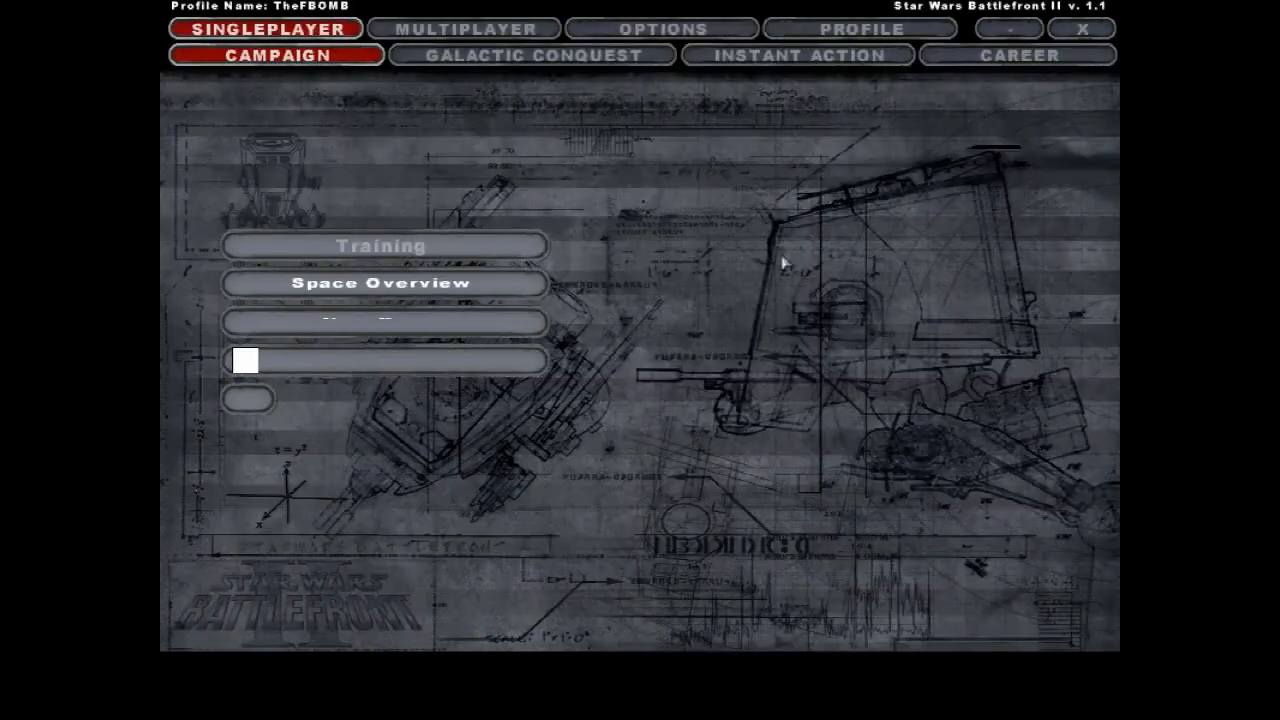
left_click(796, 56)
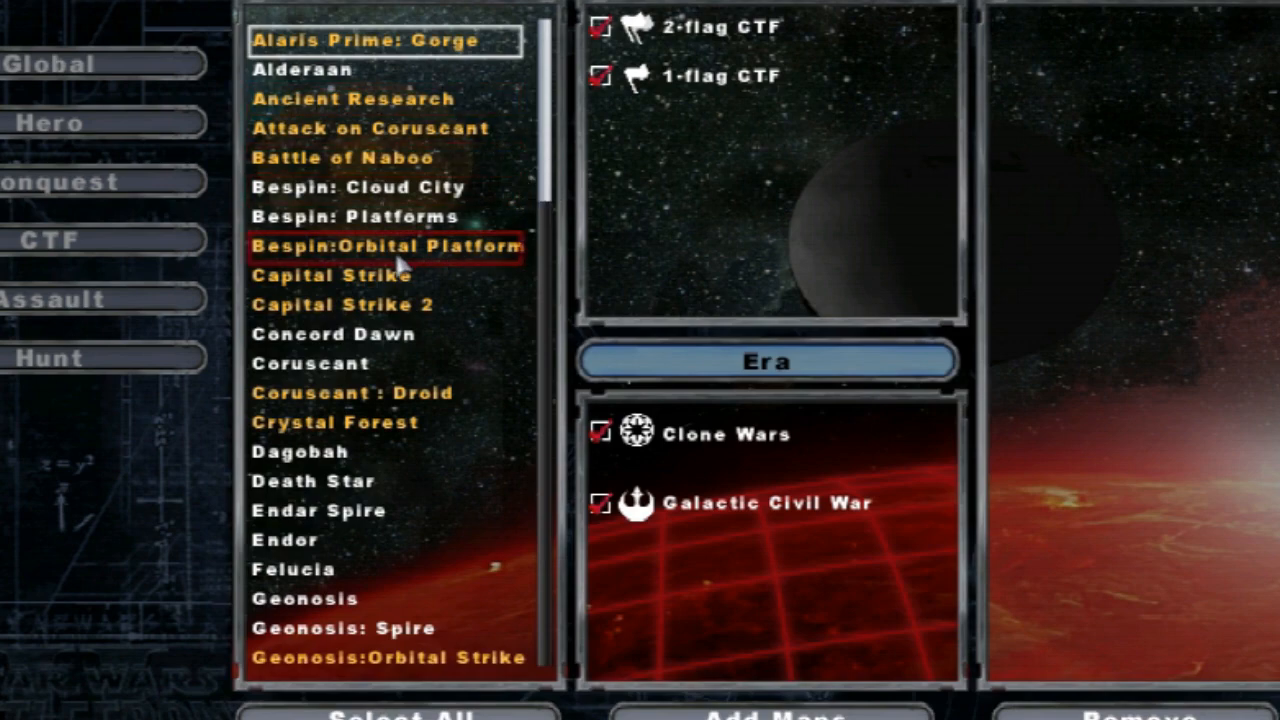
left_click(356, 216)
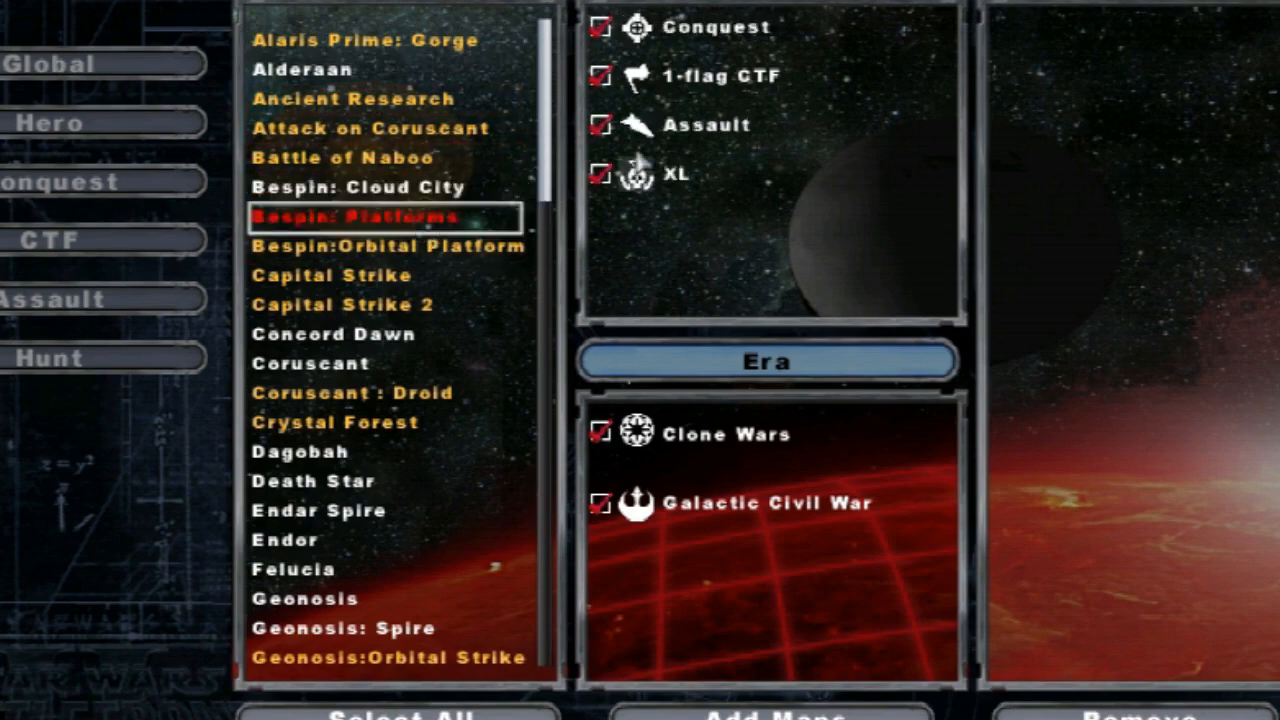
scroll("down", 3)
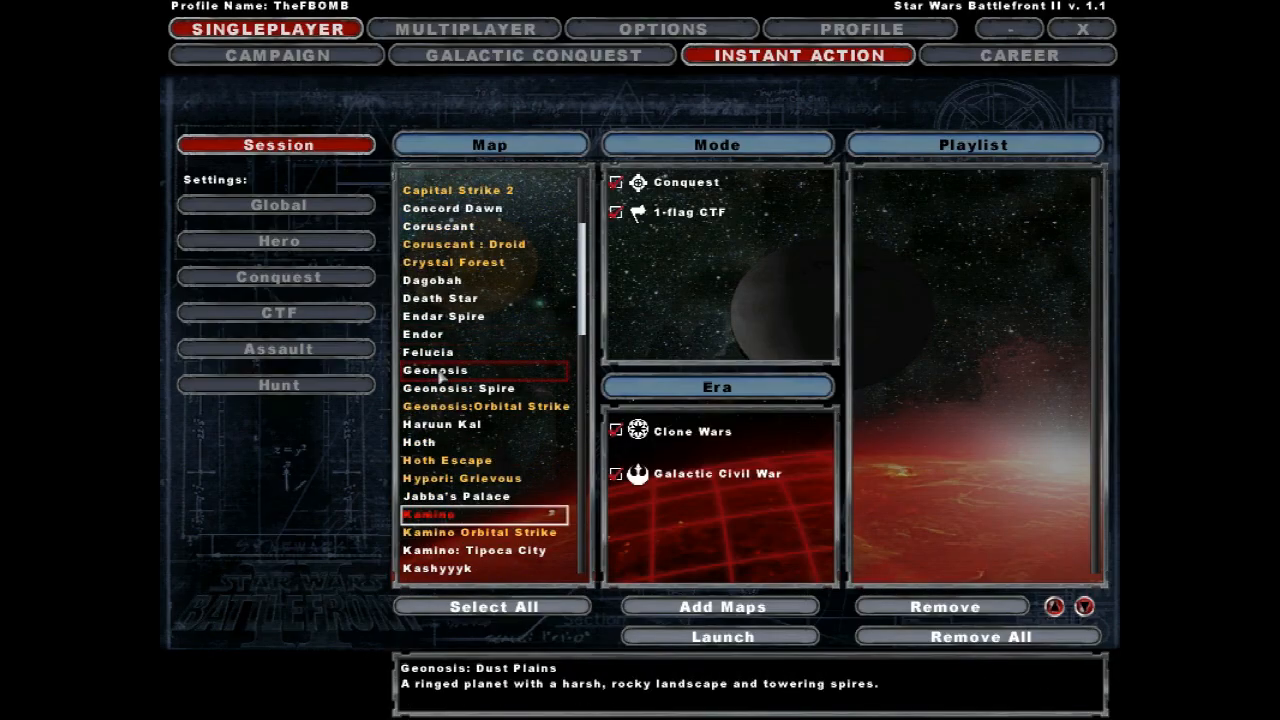
left_click(436, 226)
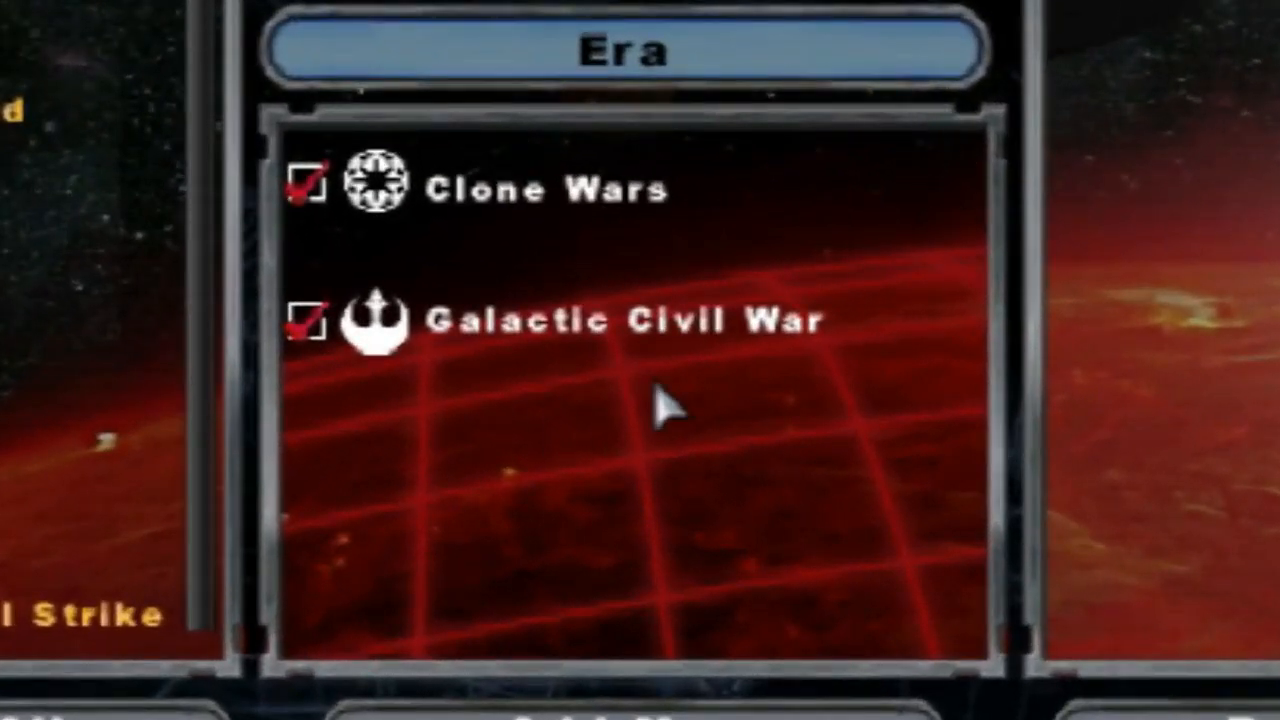
mouse_move(596, 96)
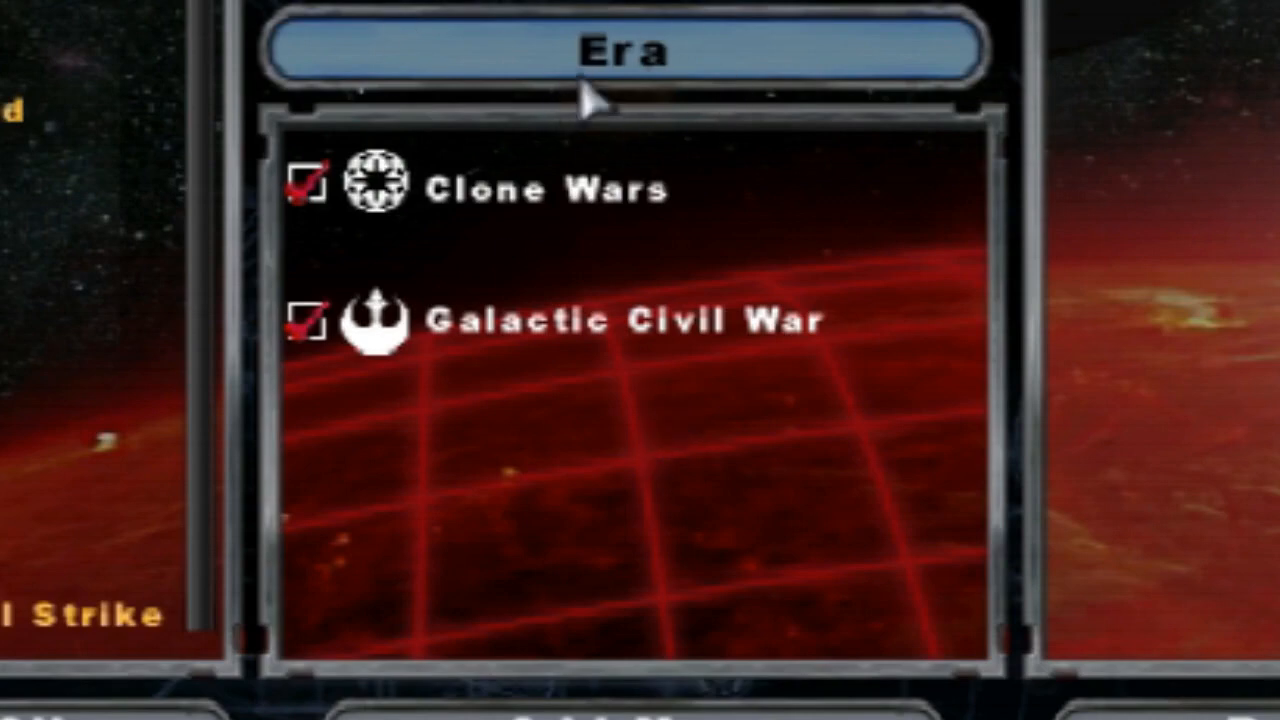
mouse_move(244, 486)
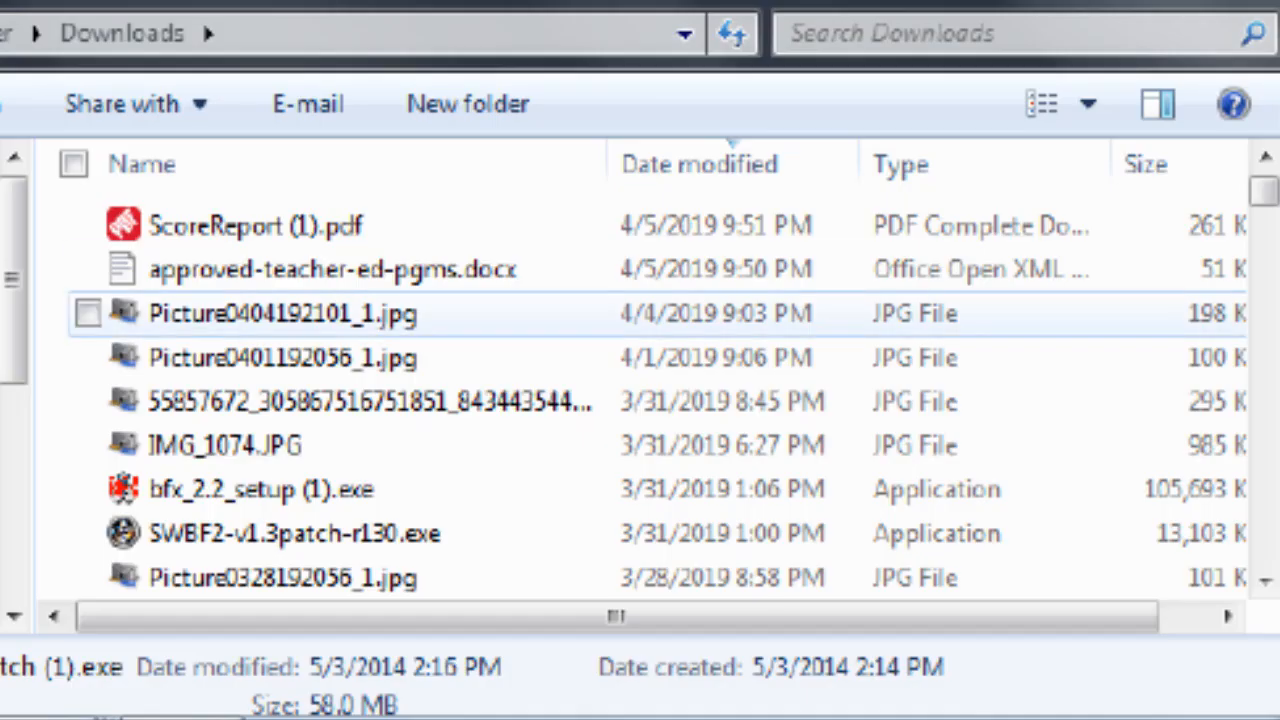
Run SWBF2-v1.3patch-r130.exe from the Downloads folder.
left_click(294, 532)
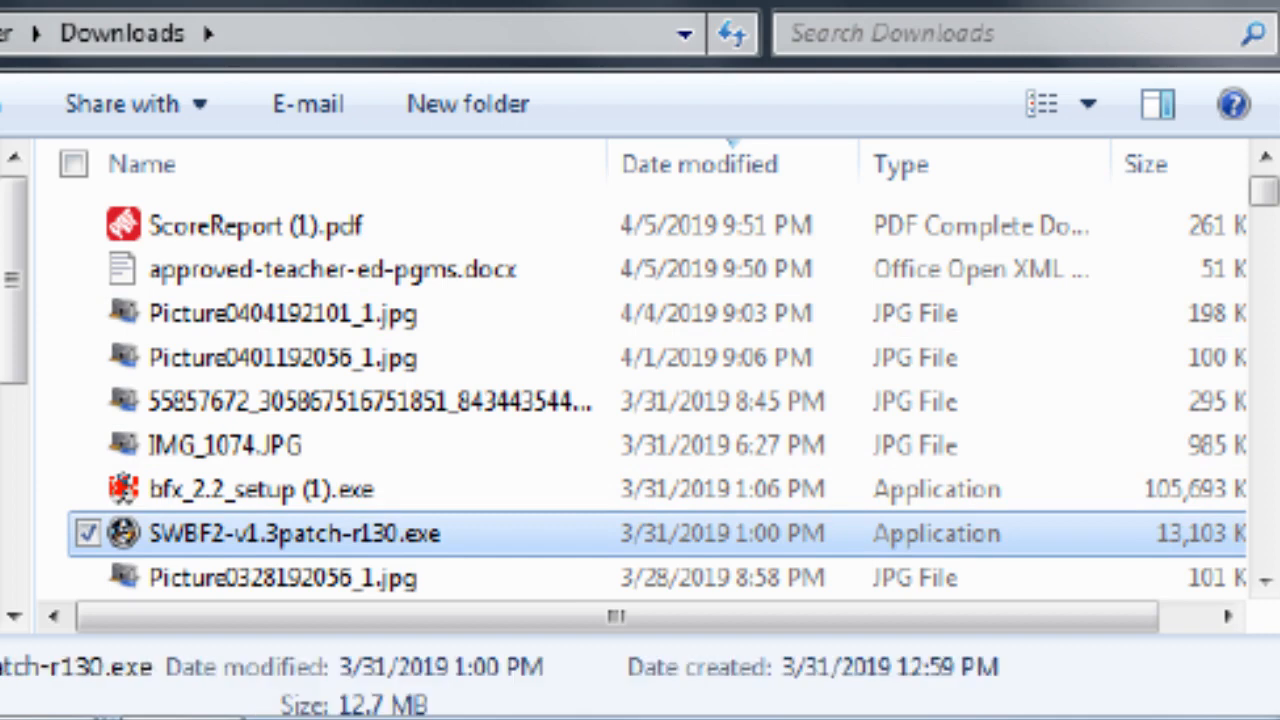
mouse_move(296, 532)
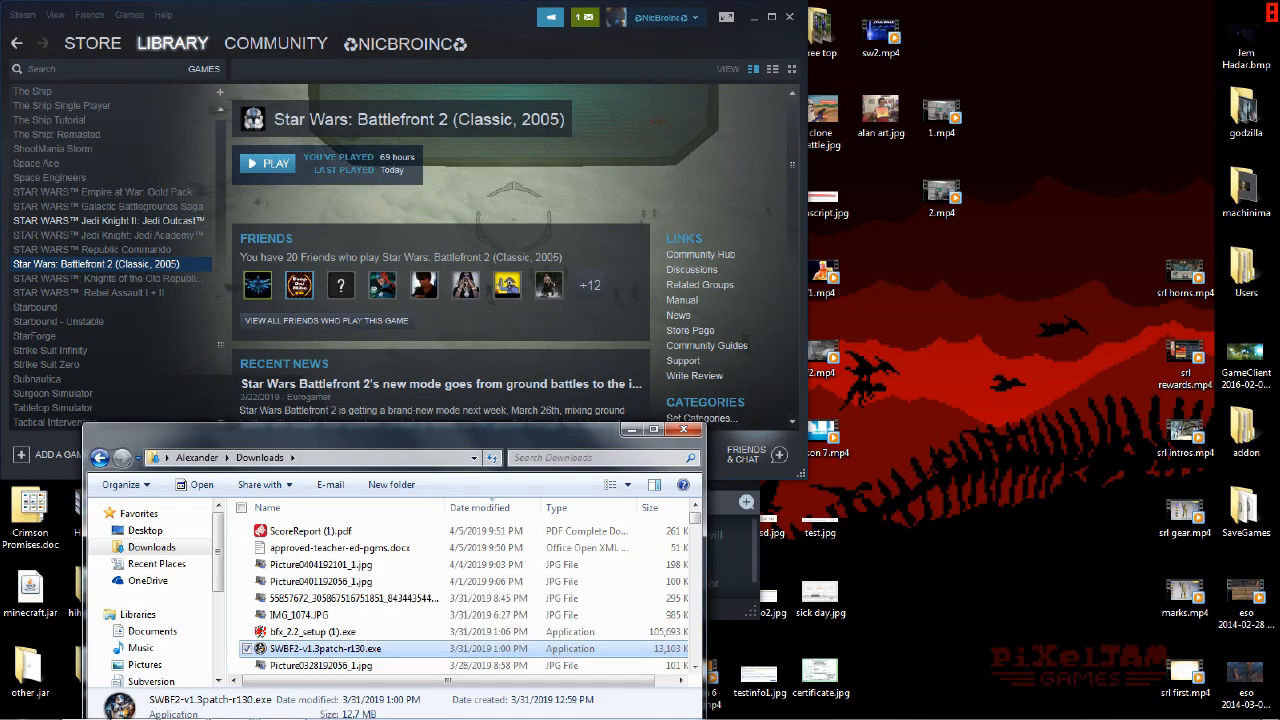
double_click(324, 648)
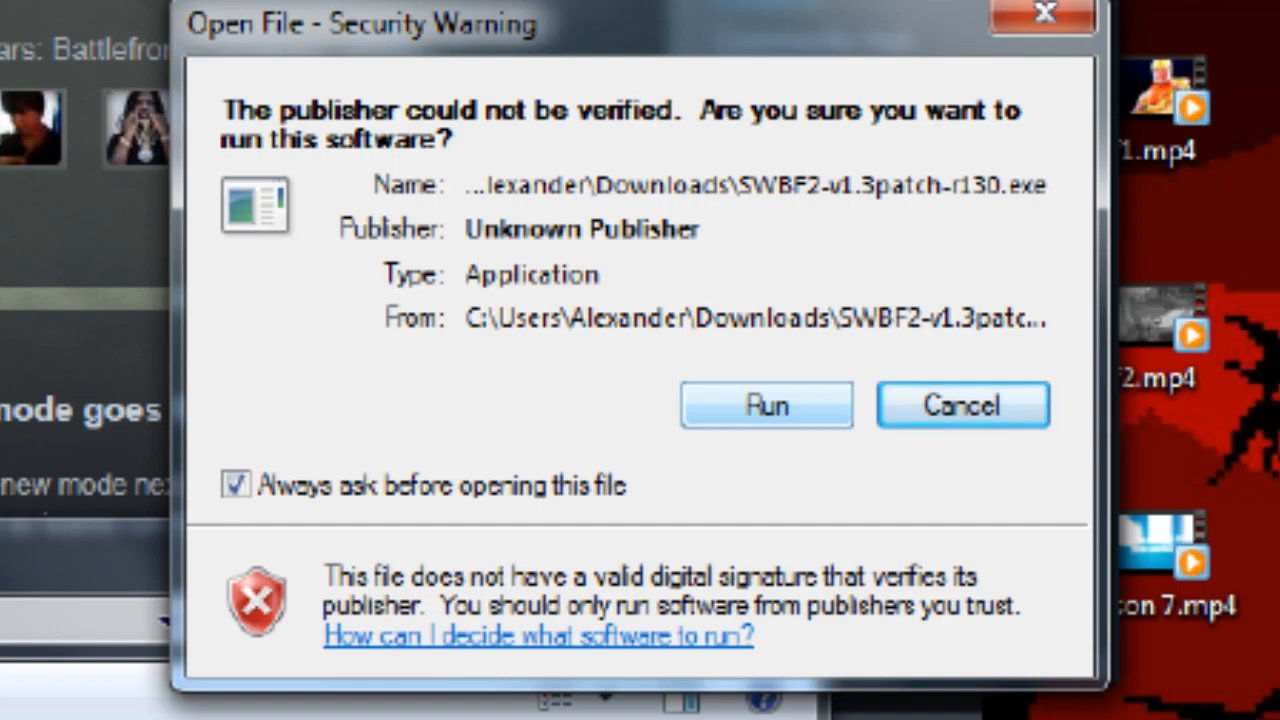
Allow the unverified patch installer to run and install into the Steam Battlefront II folder.
left_click(962, 404)
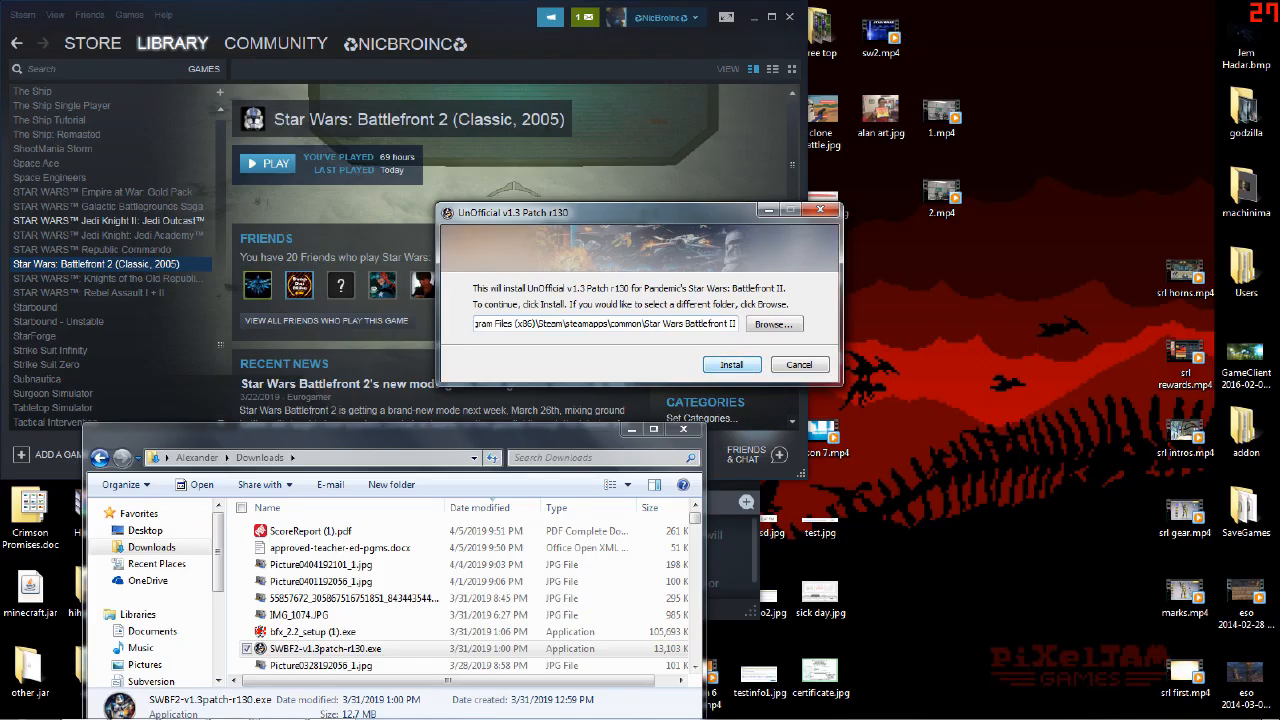
left_click(732, 364)
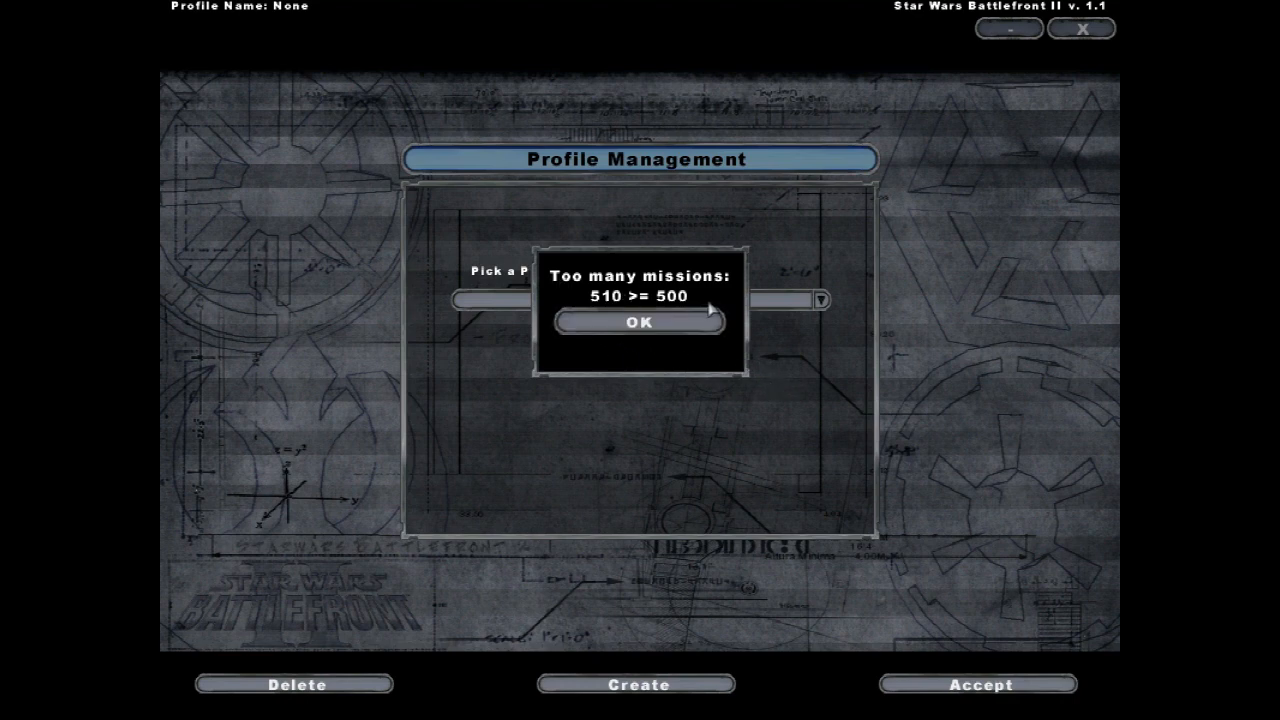
Dismiss the 'Too many missions' error, continue as TheFBOMB and inspect Instant Action maps' era lists for KotOR and BFX.
left_click(640, 320)
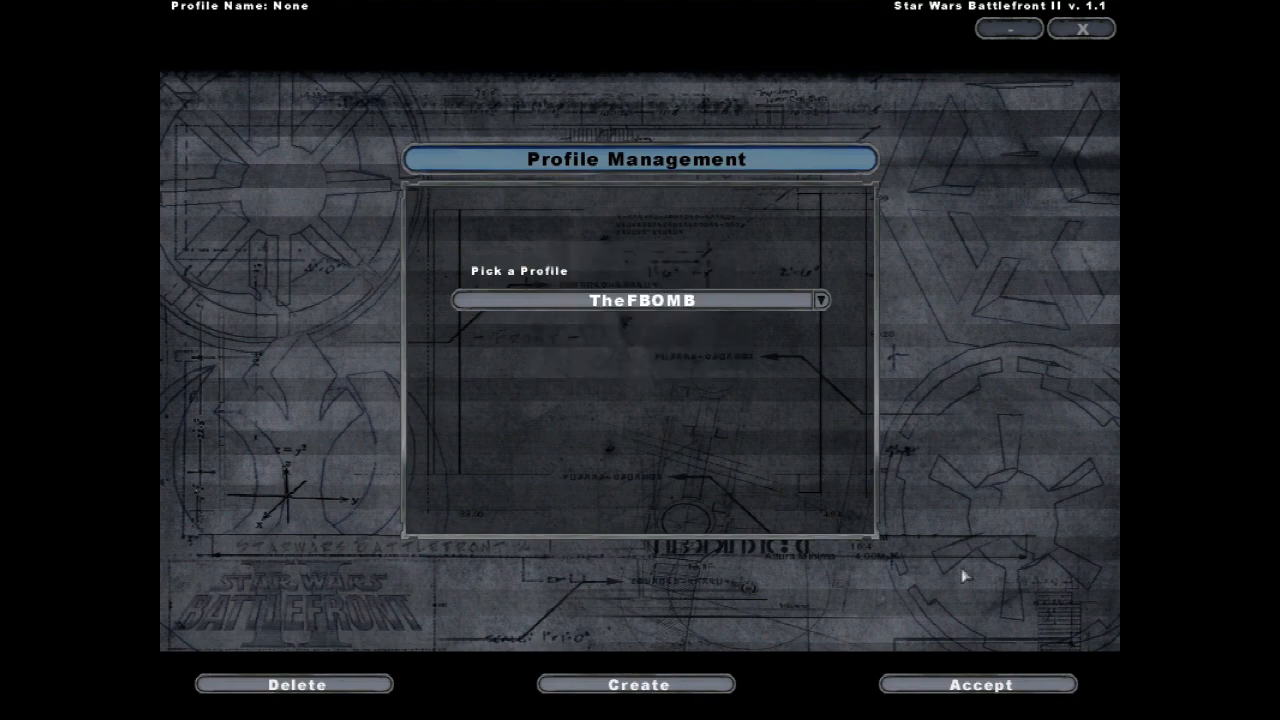
left_click(978, 684)
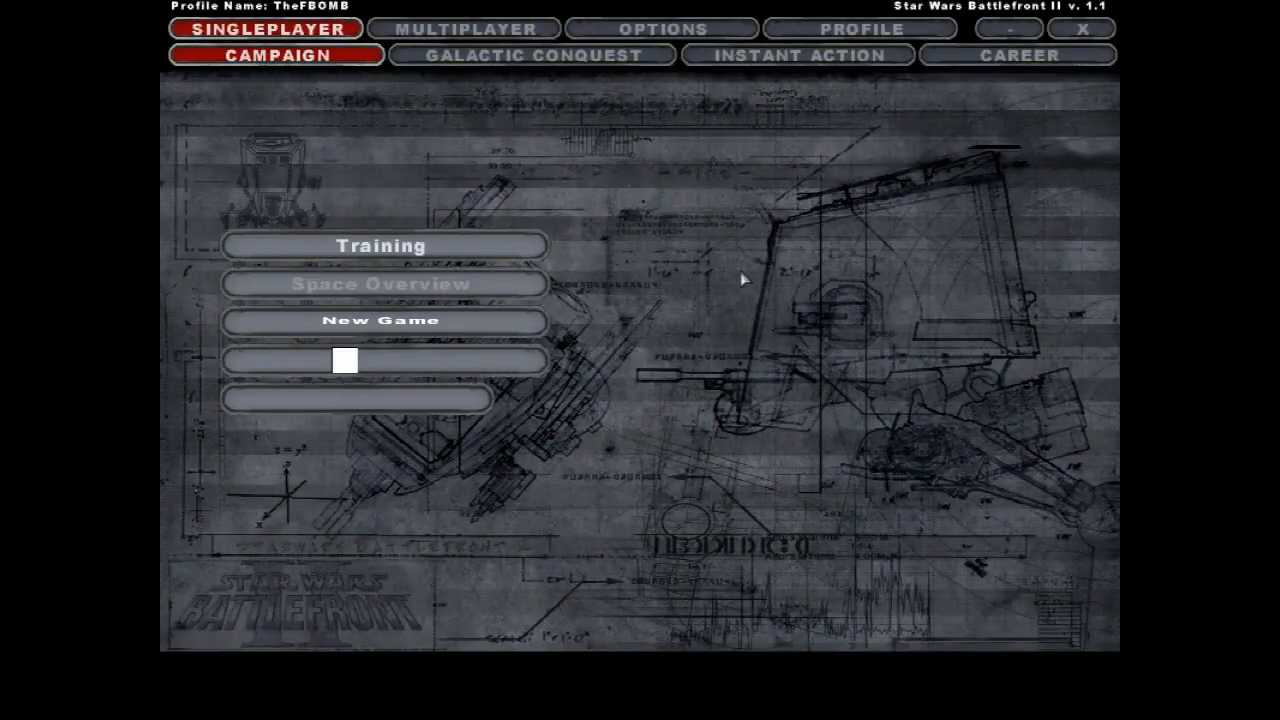
left_click(796, 56)
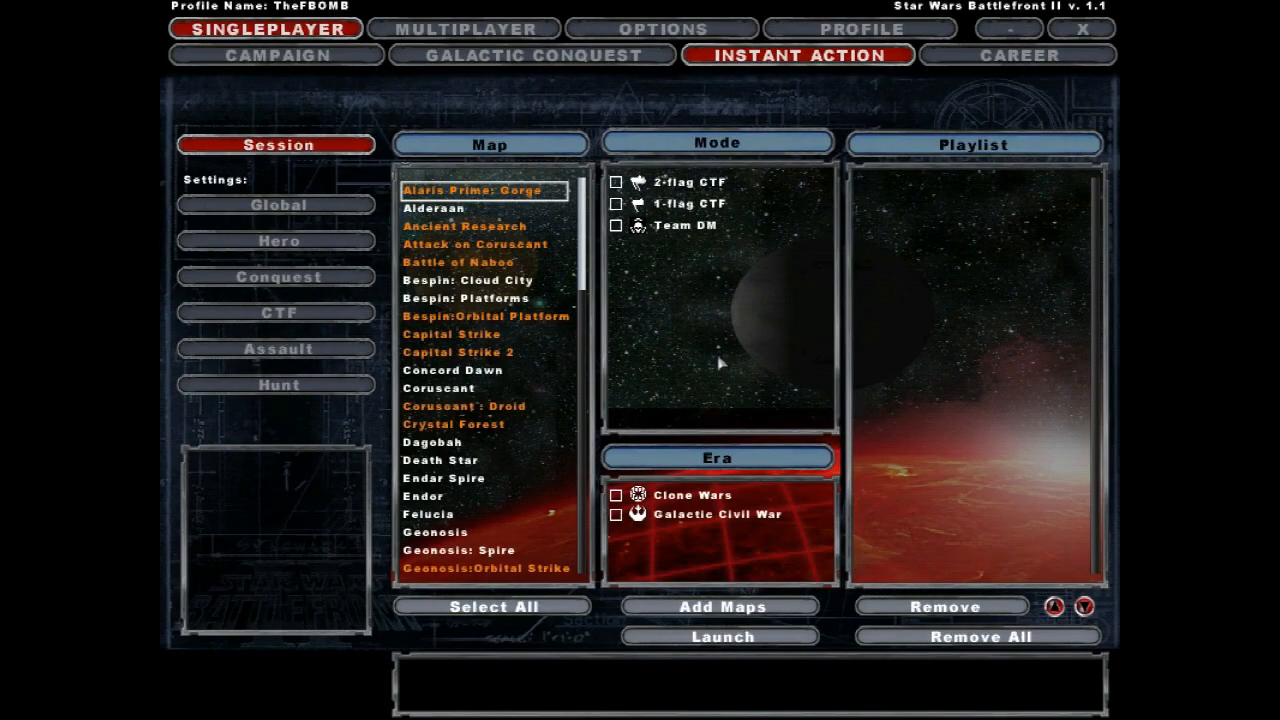
left_click(456, 352)
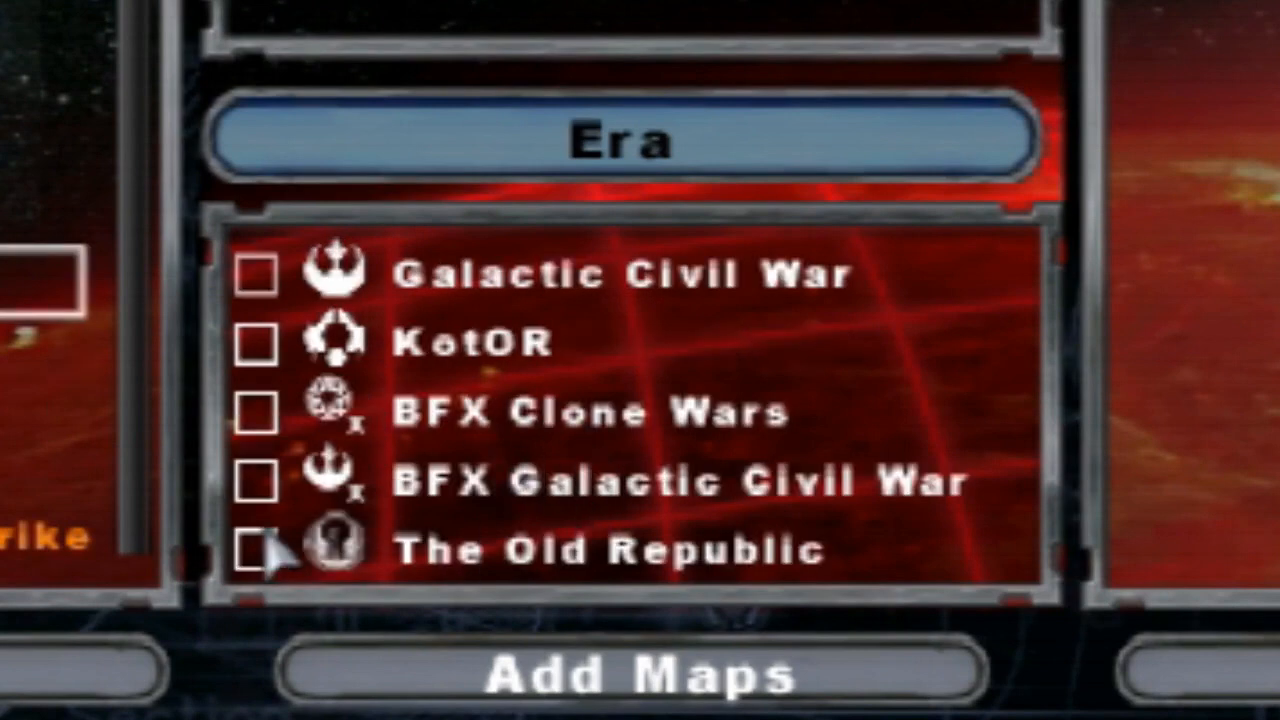
mouse_move(258, 414)
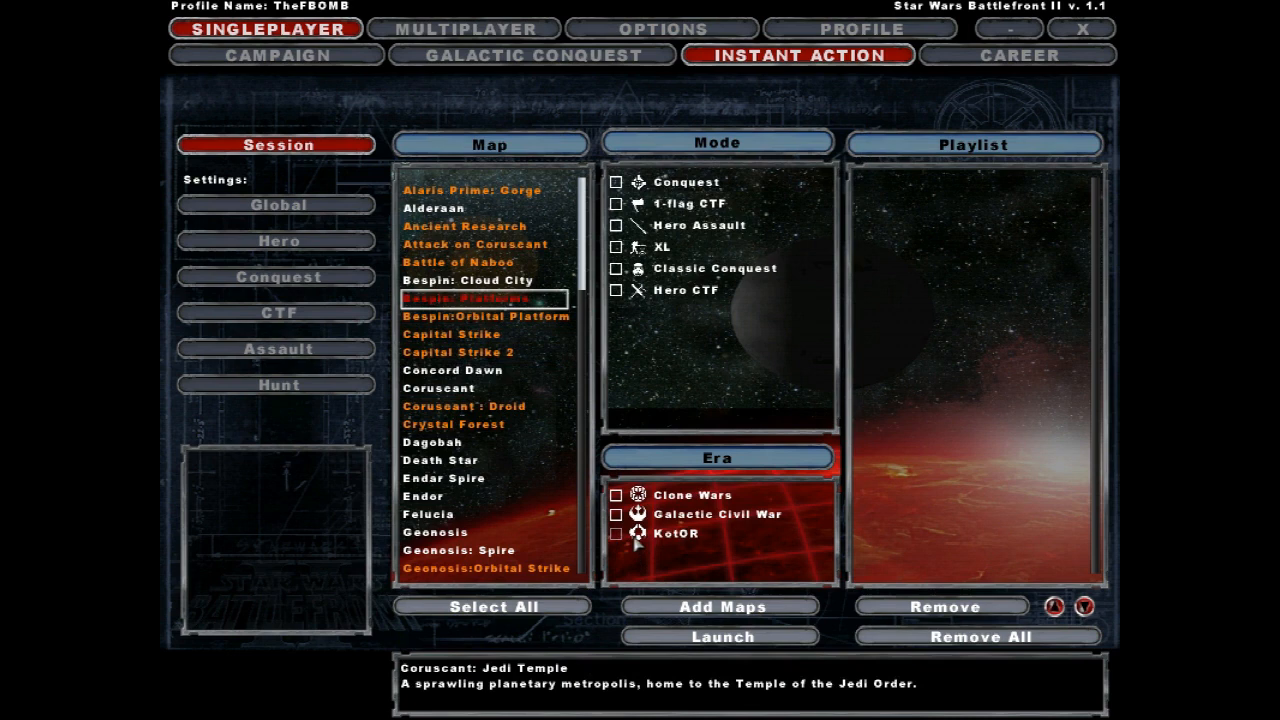
left_click(484, 496)
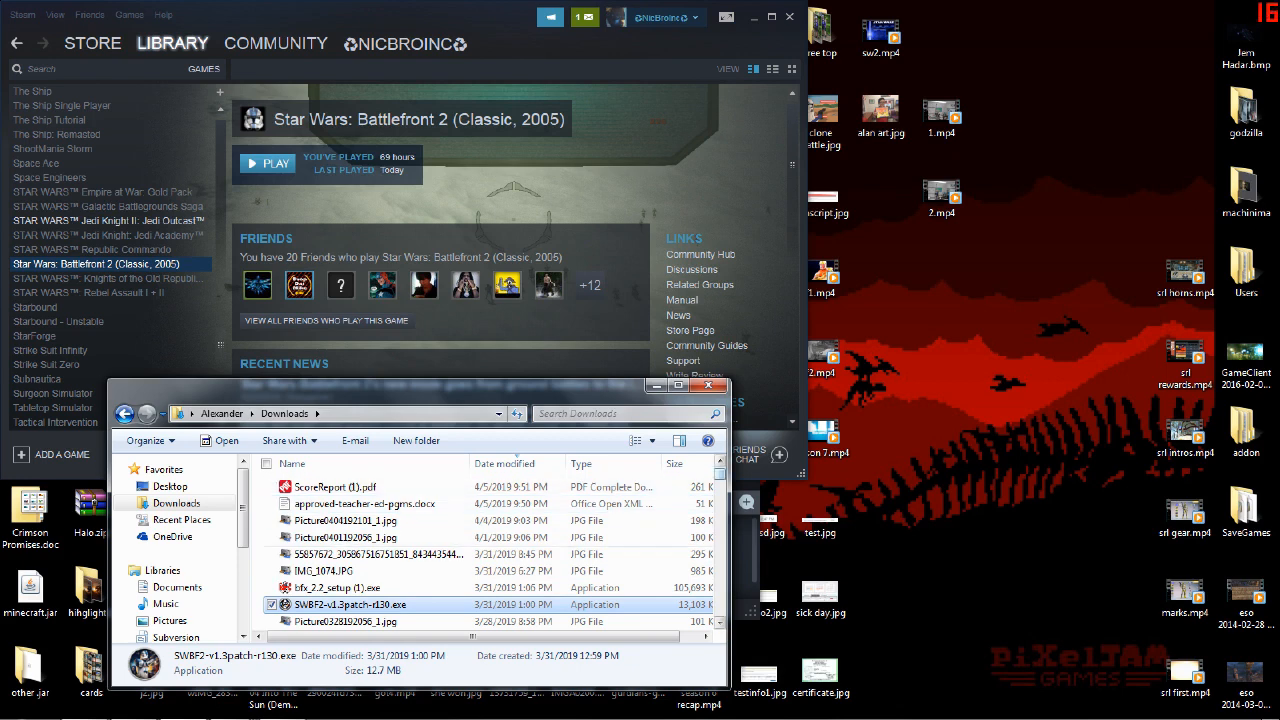
Run bfx_2.2_setup (1).exe from the Downloads folder, bringing up the security warning.
left_click(350, 588)
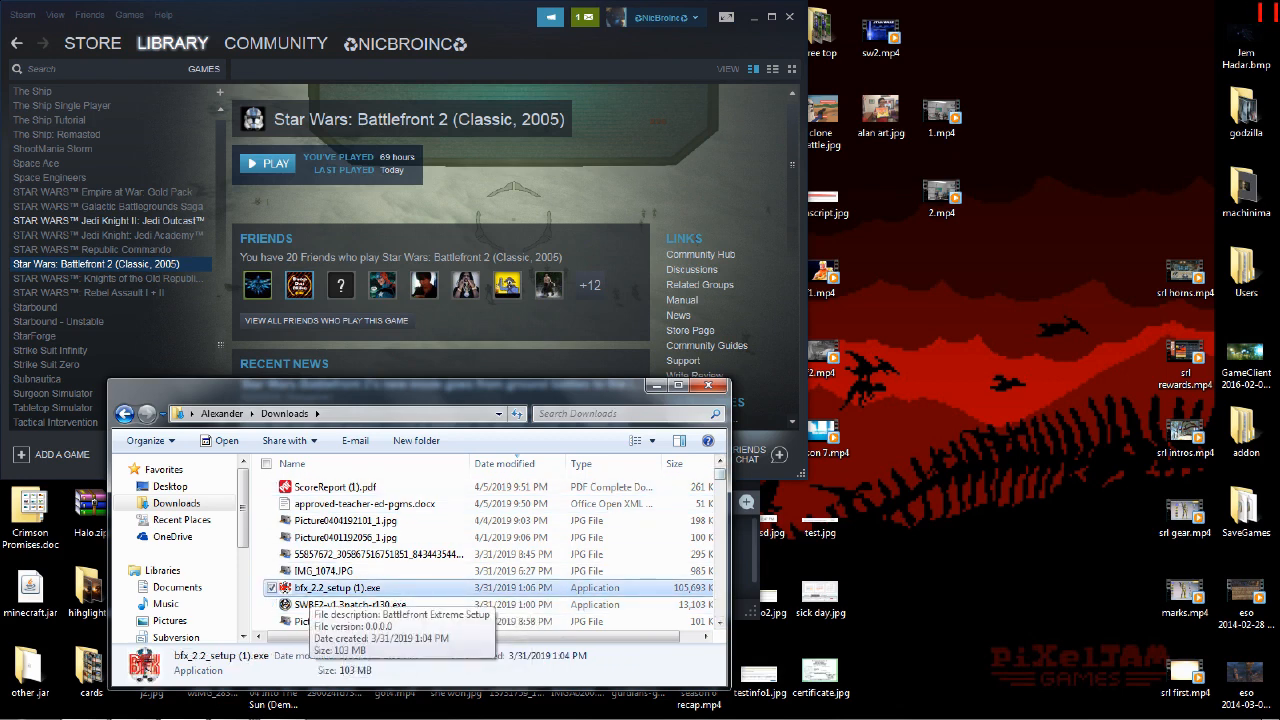
scroll("down", 3)
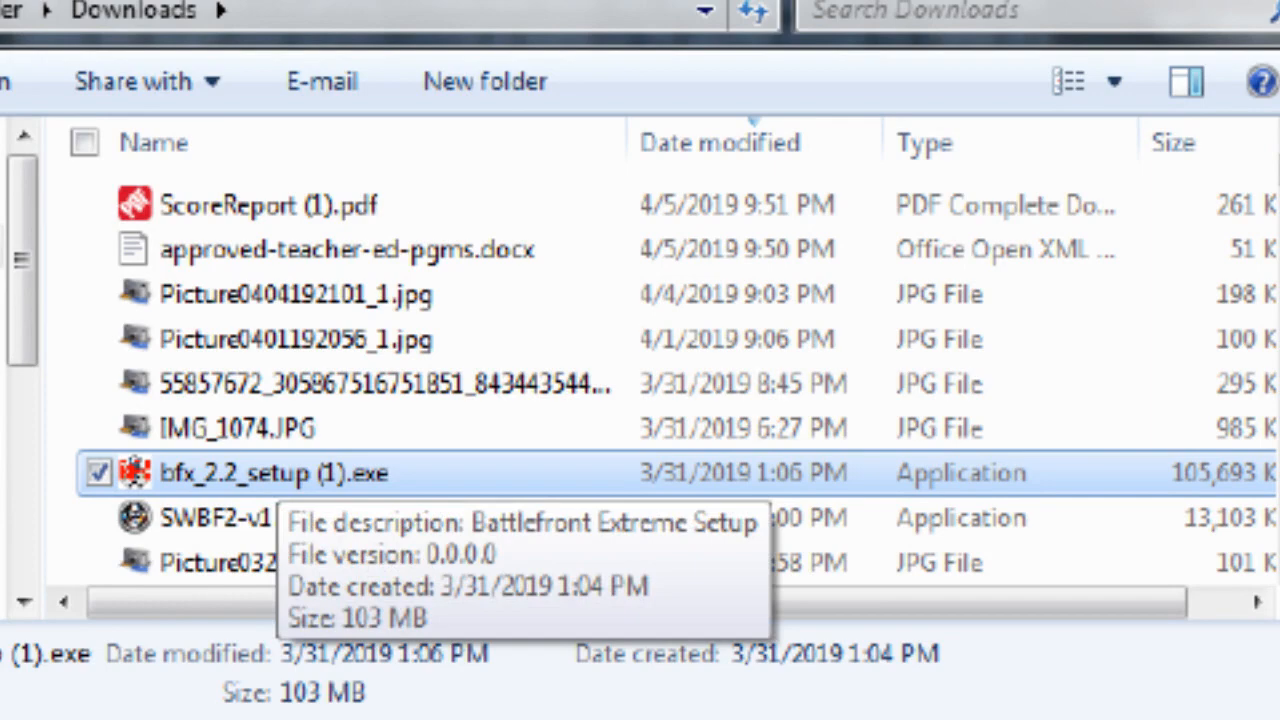
double_click(260, 472)
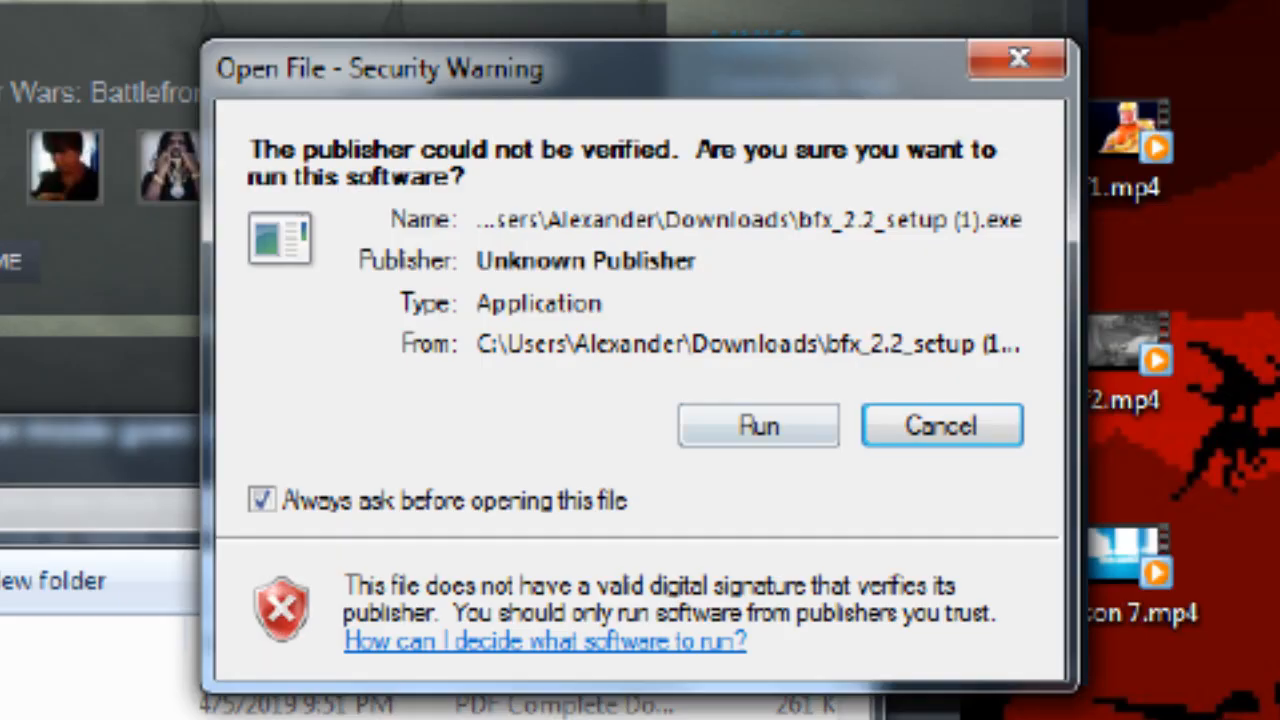
Allow the installer, accept the license and release notes, and install to the addon\GameData destination.
left_click(758, 424)
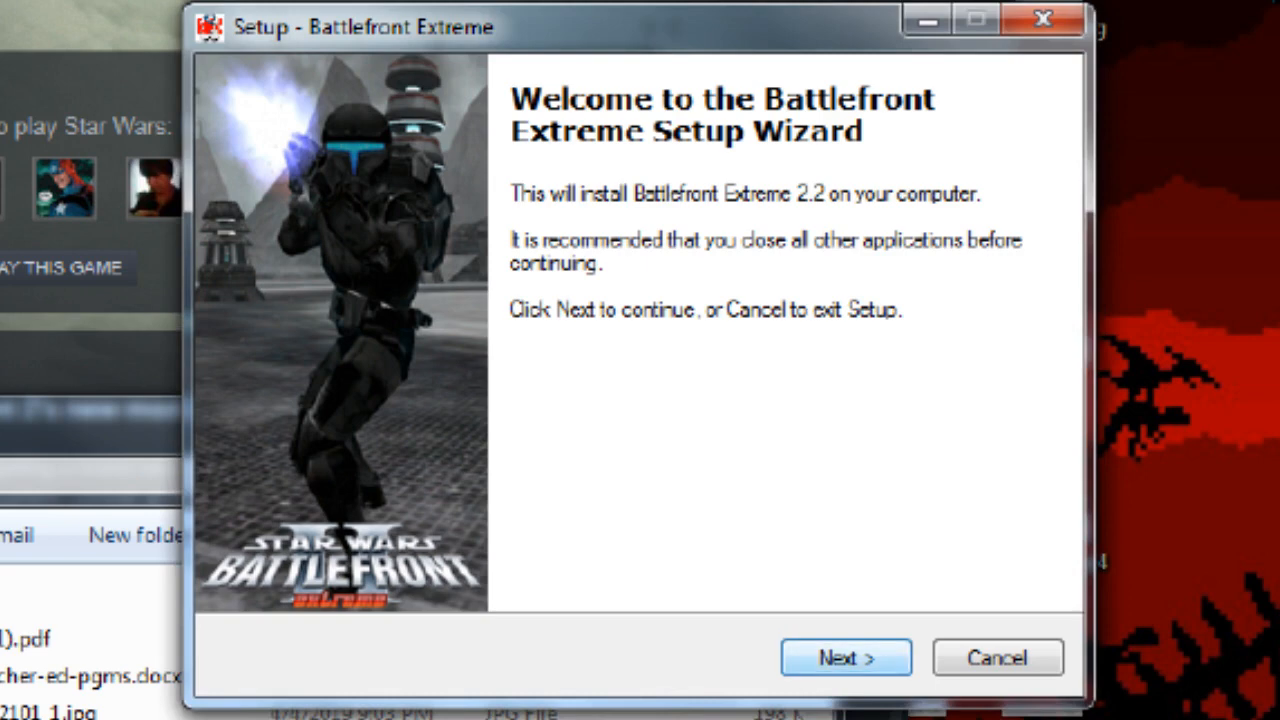
left_click(844, 656)
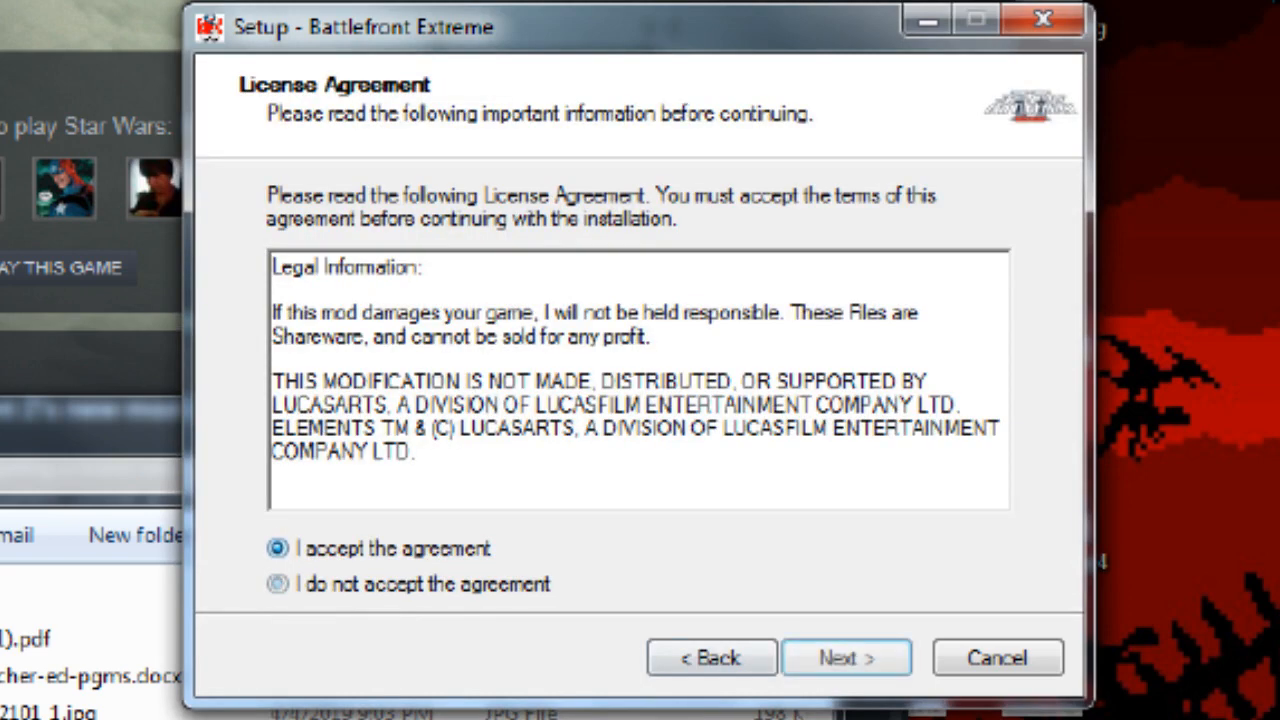
left_click(844, 656)
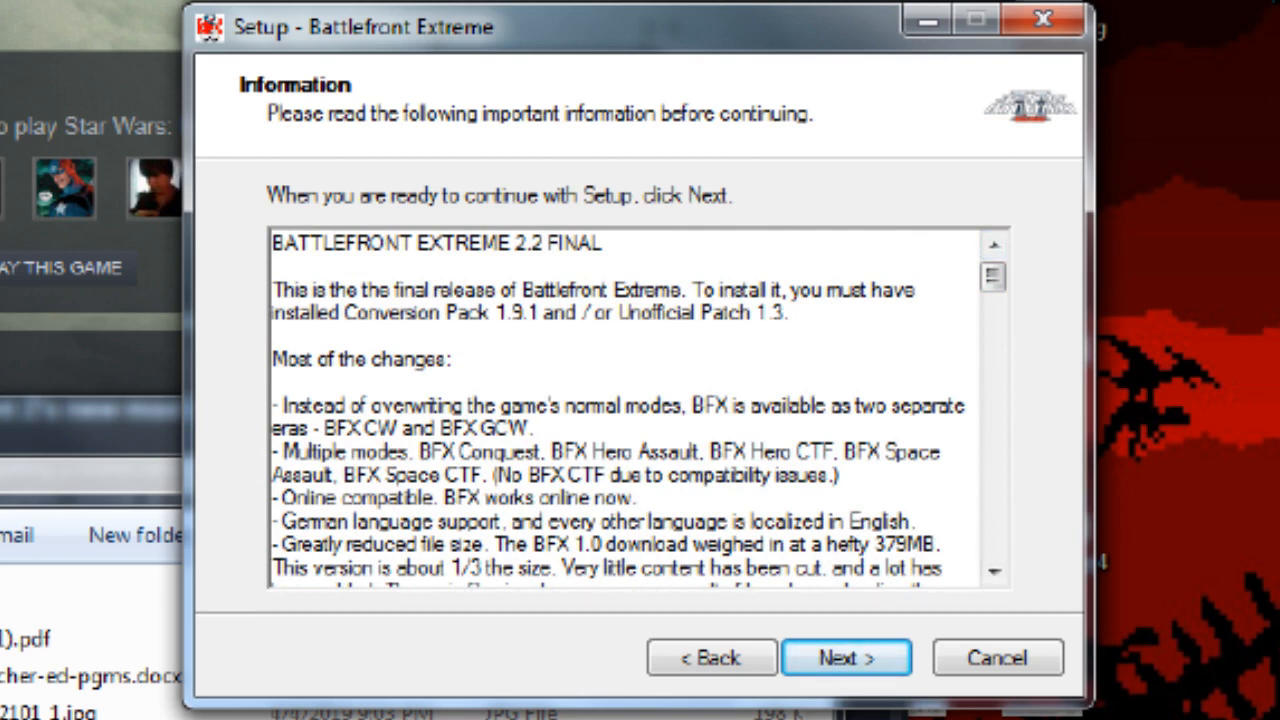
left_click_drag(296, 312, 788, 312)
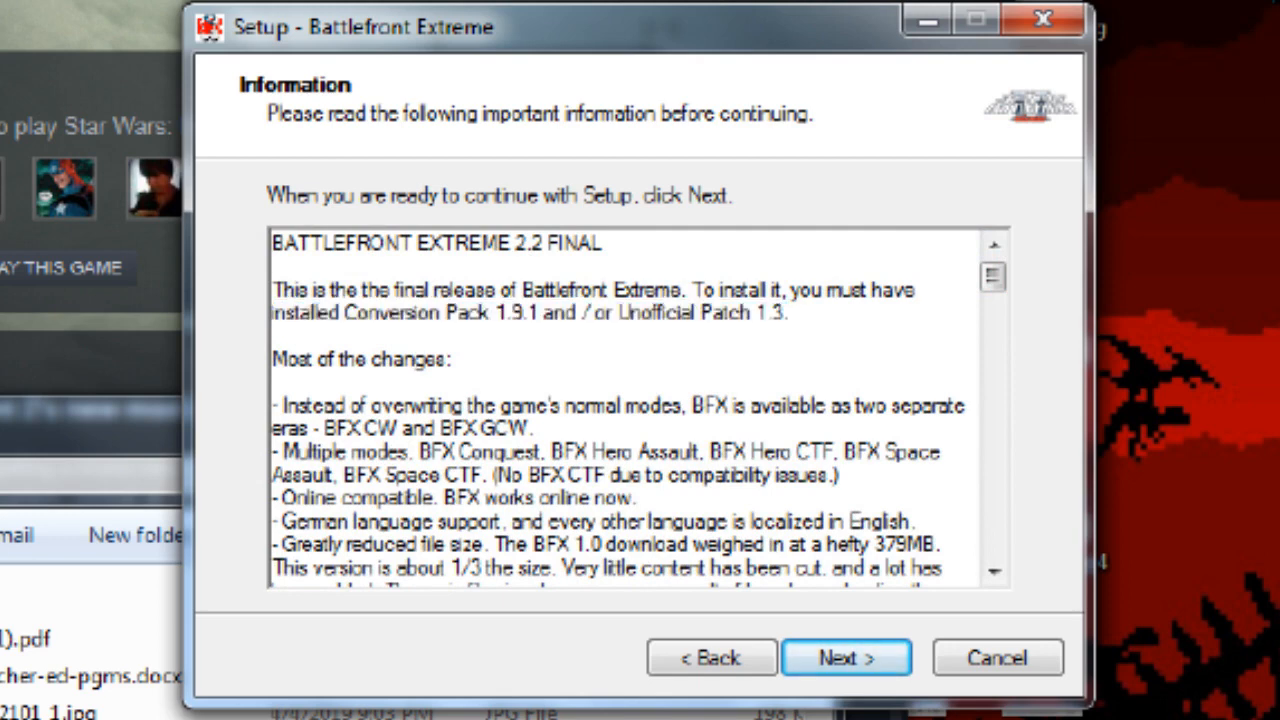
left_click(844, 656)
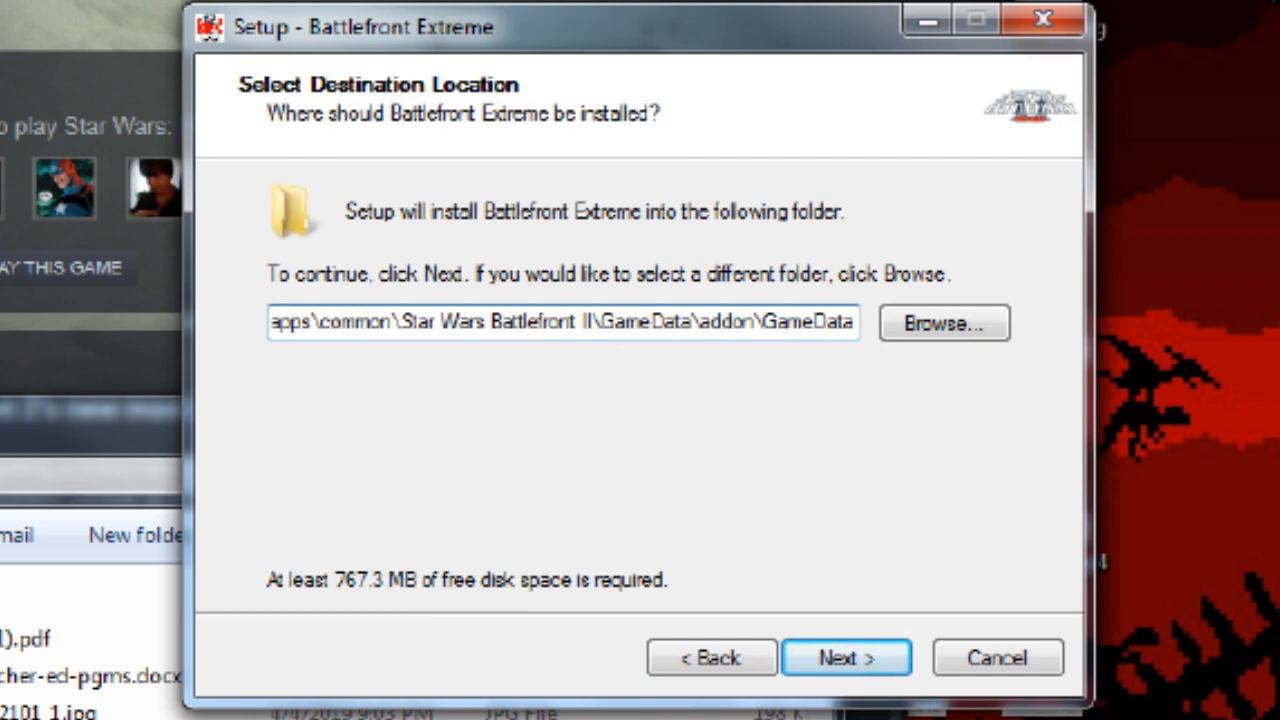
left_click(844, 656)
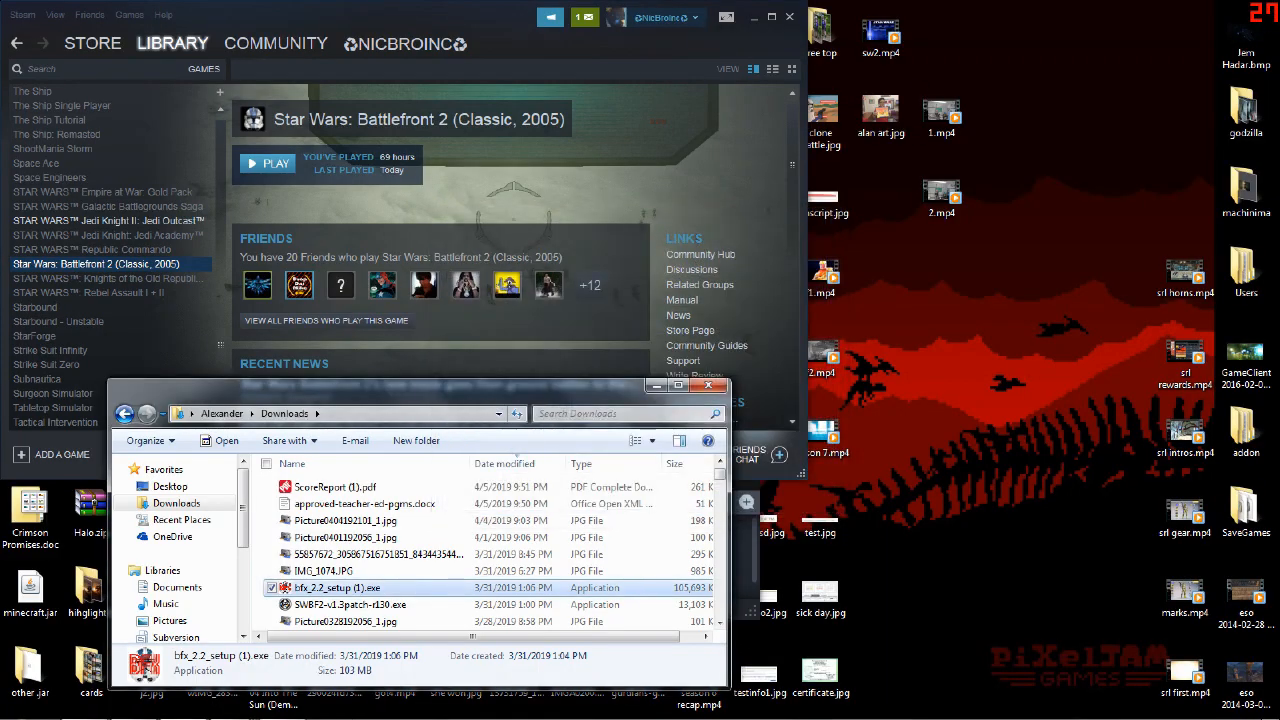
Navigate from C: through Program Files (x86) and steamapps into Battlefront II's GameData\addon\GameData folder.
left_click(16, 704)
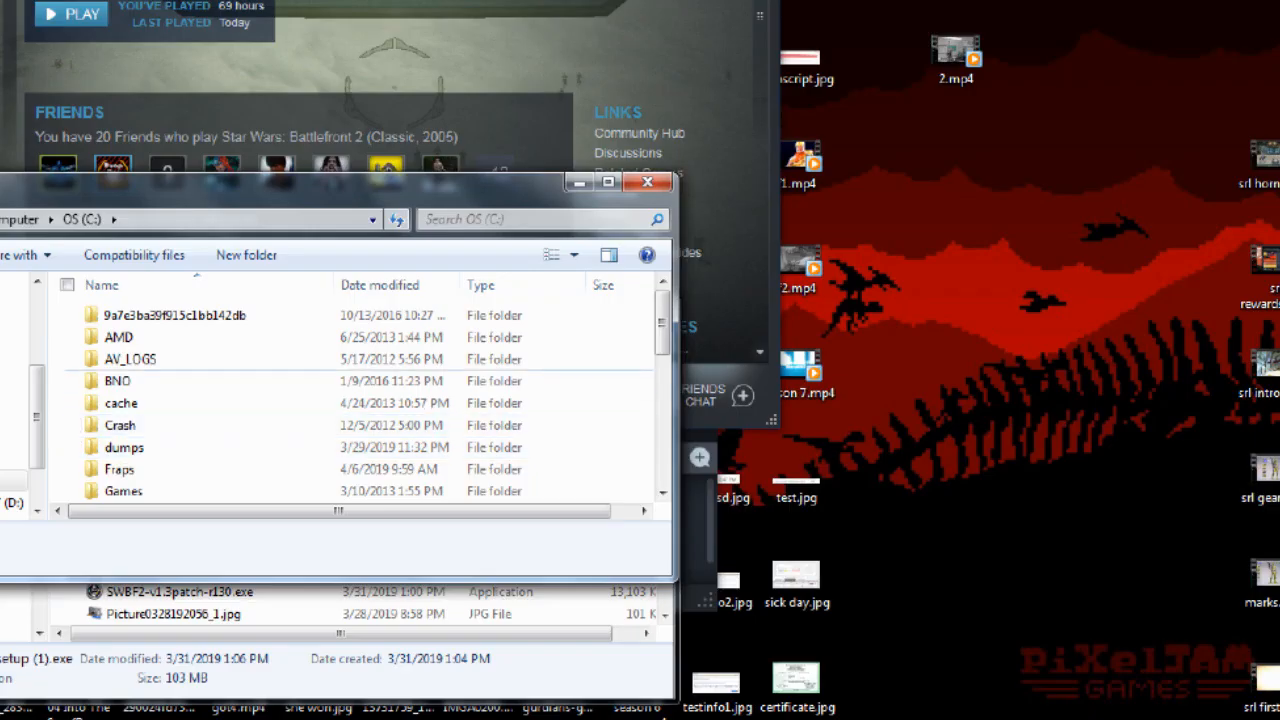
scroll("down", 3)
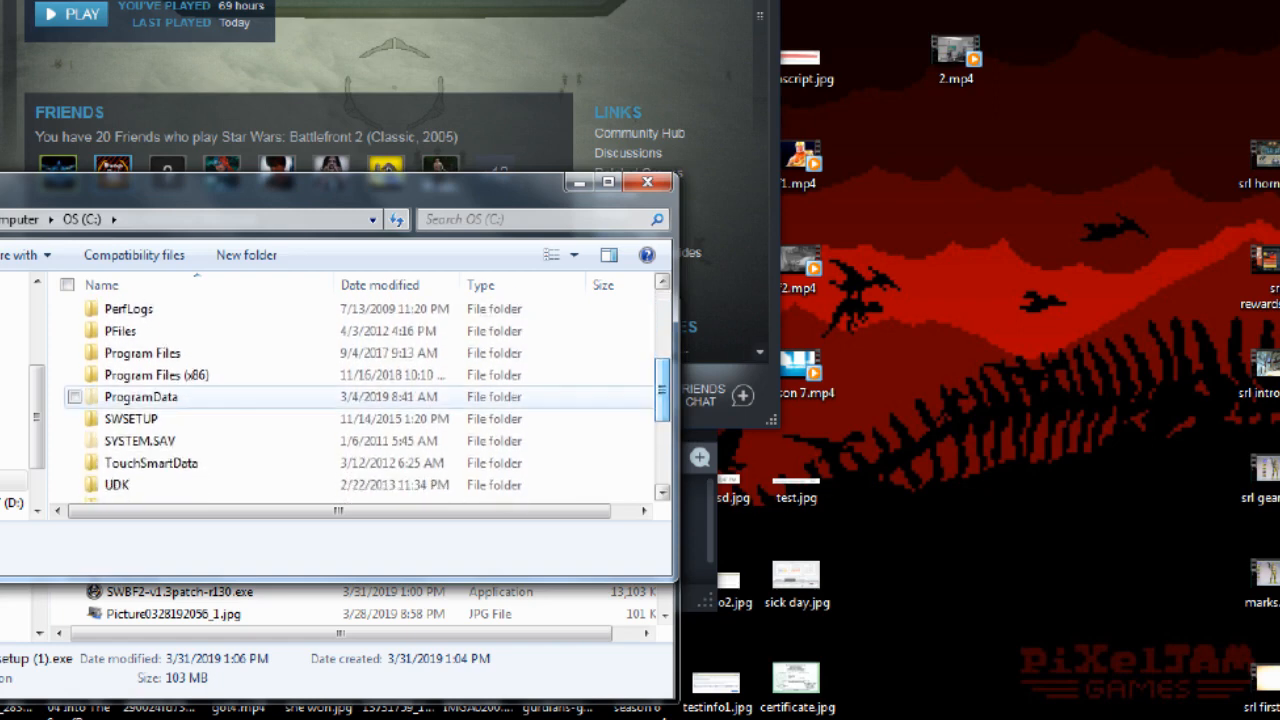
double_click(156, 374)
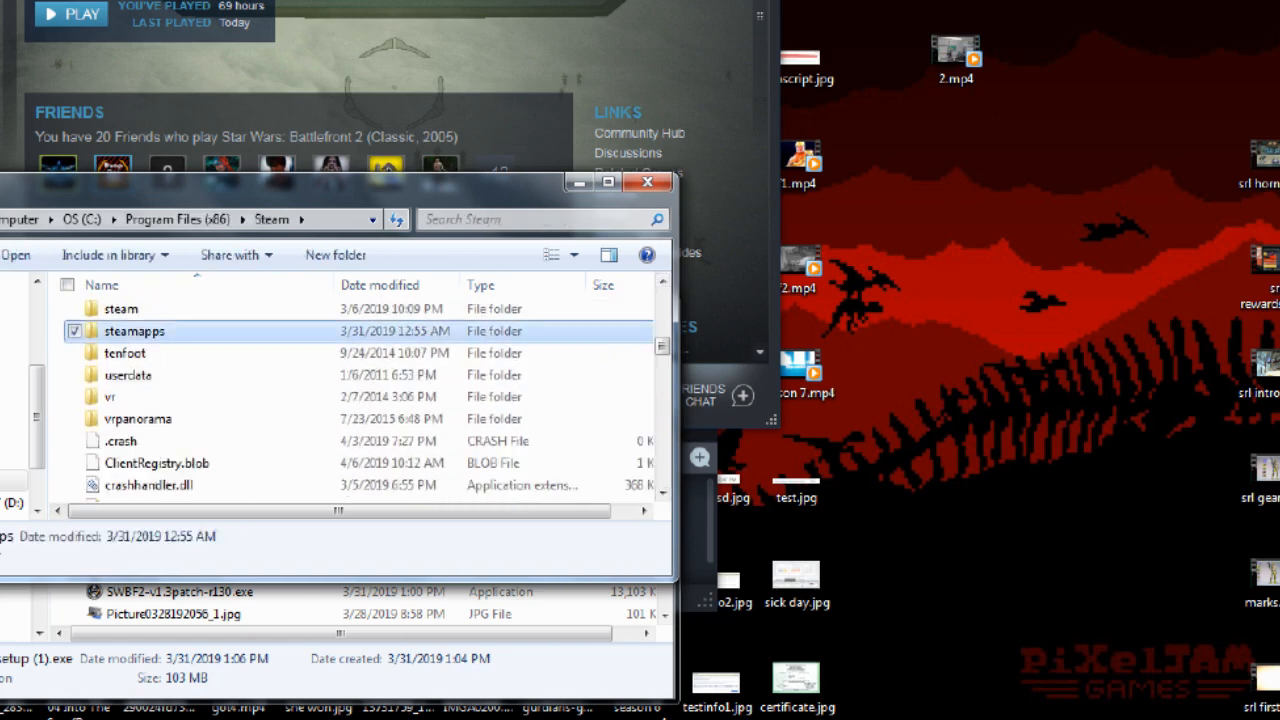
double_click(134, 330)
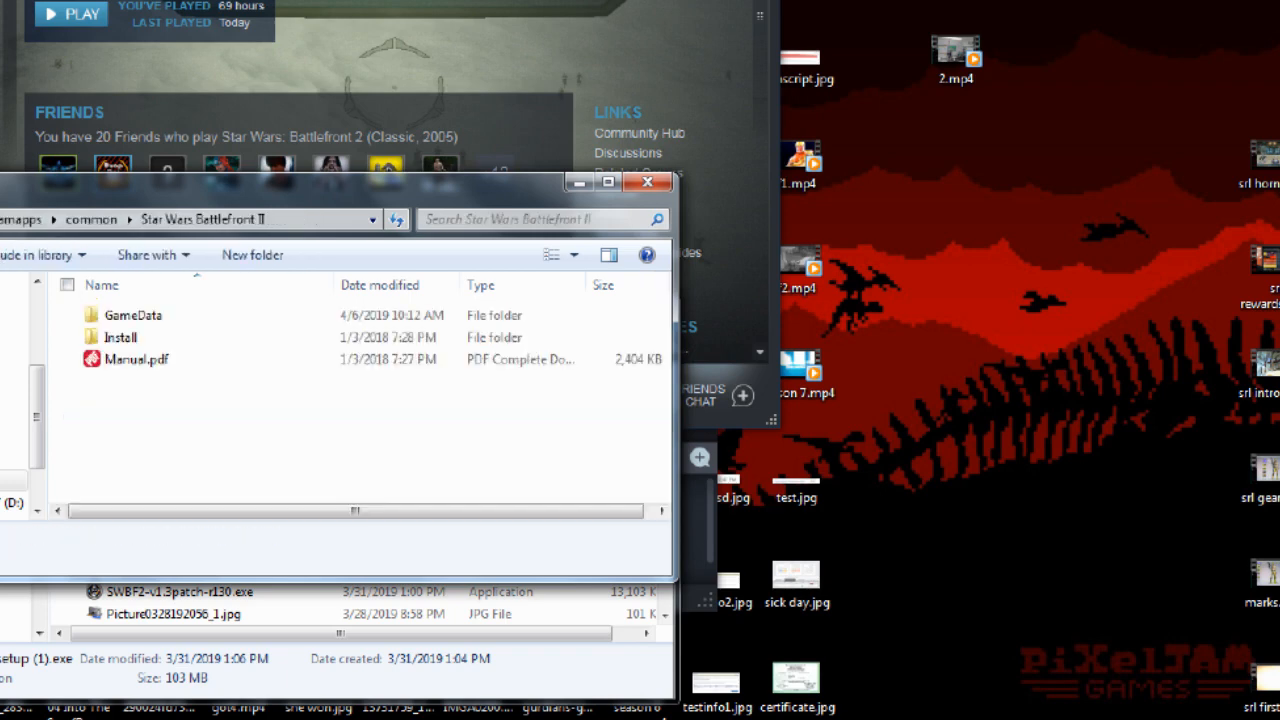
double_click(132, 316)
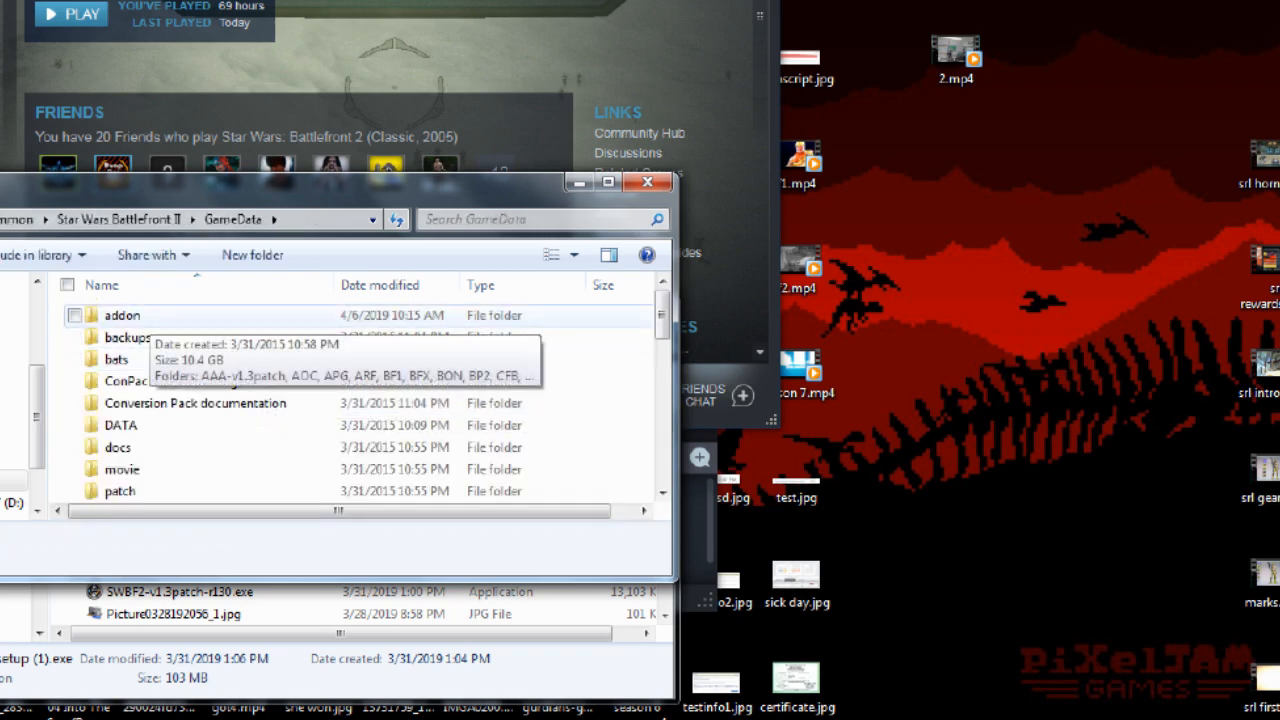
double_click(122, 314)
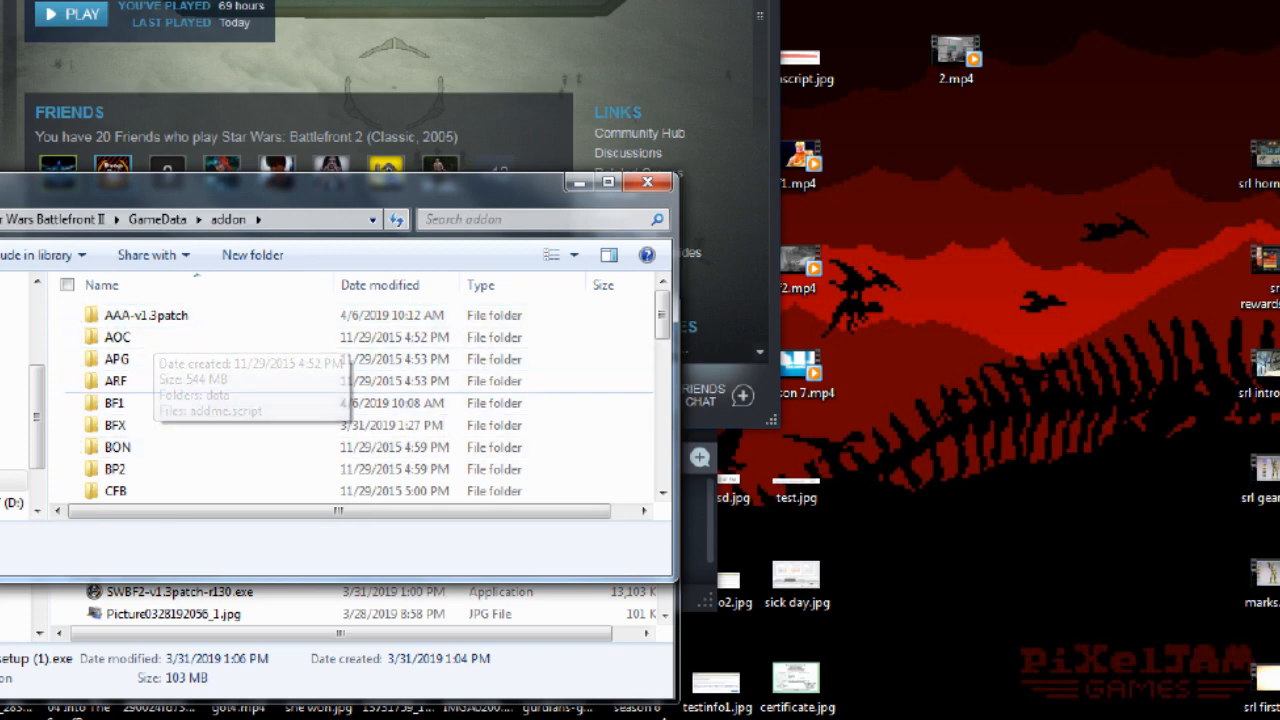
scroll("down", 3)
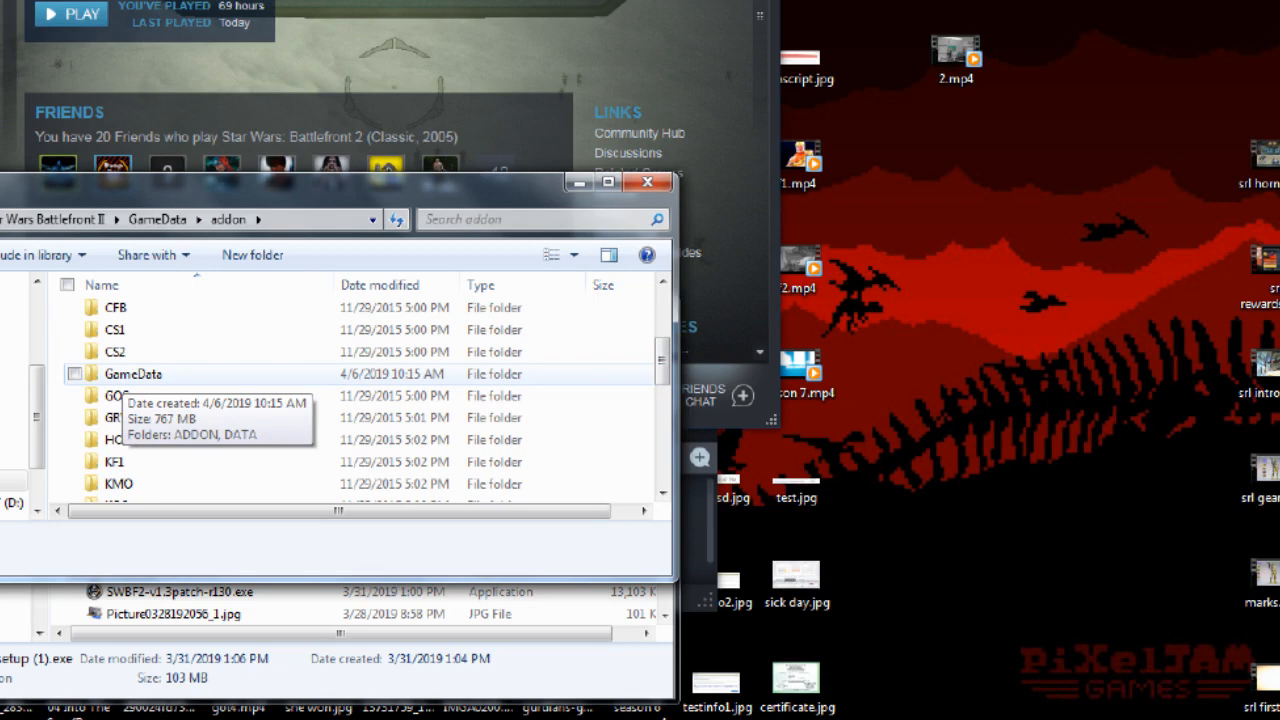
double_click(132, 374)
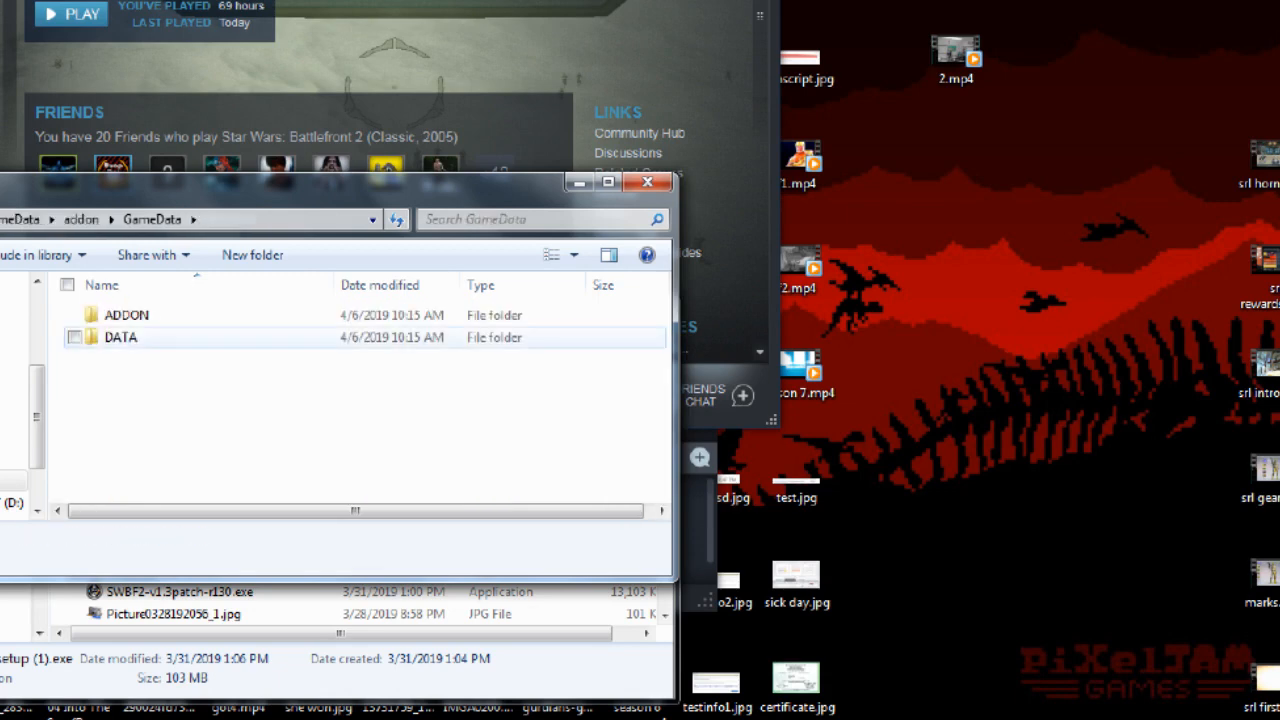
Move the ADDON folder up into the game's GameData and confirm merging with the existing addon folder.
left_click(128, 316)
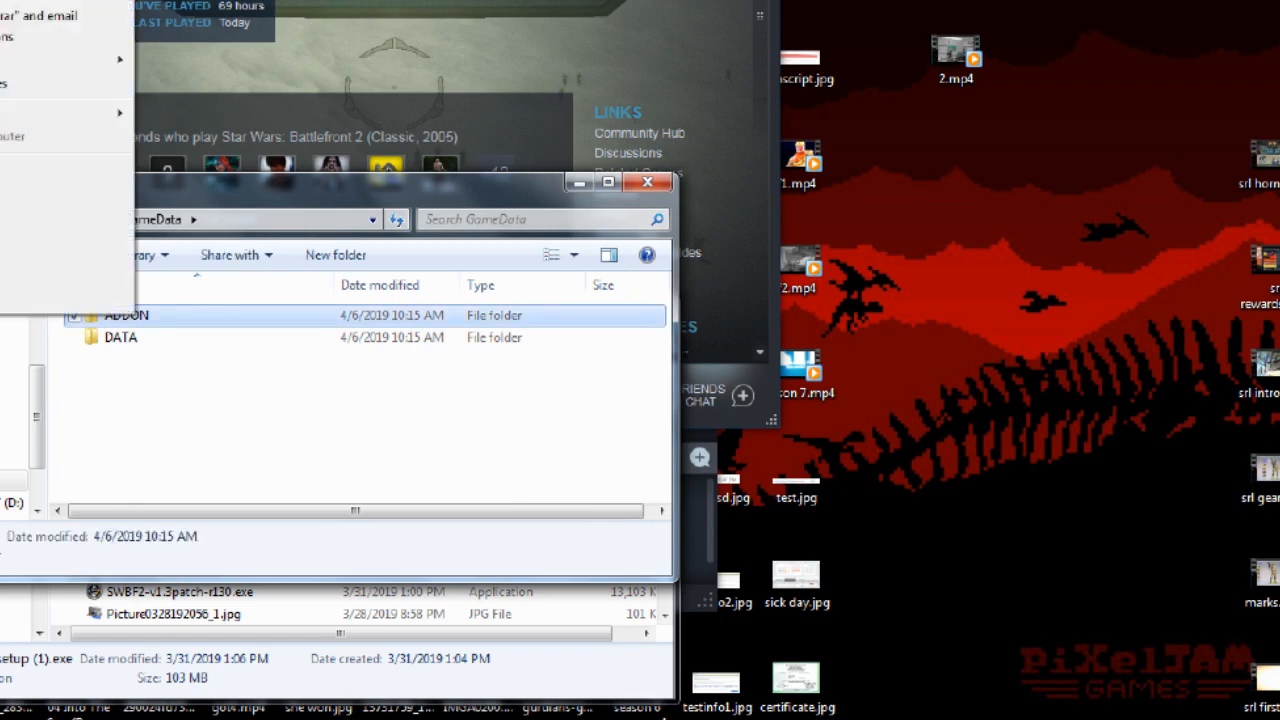
double_click(128, 316)
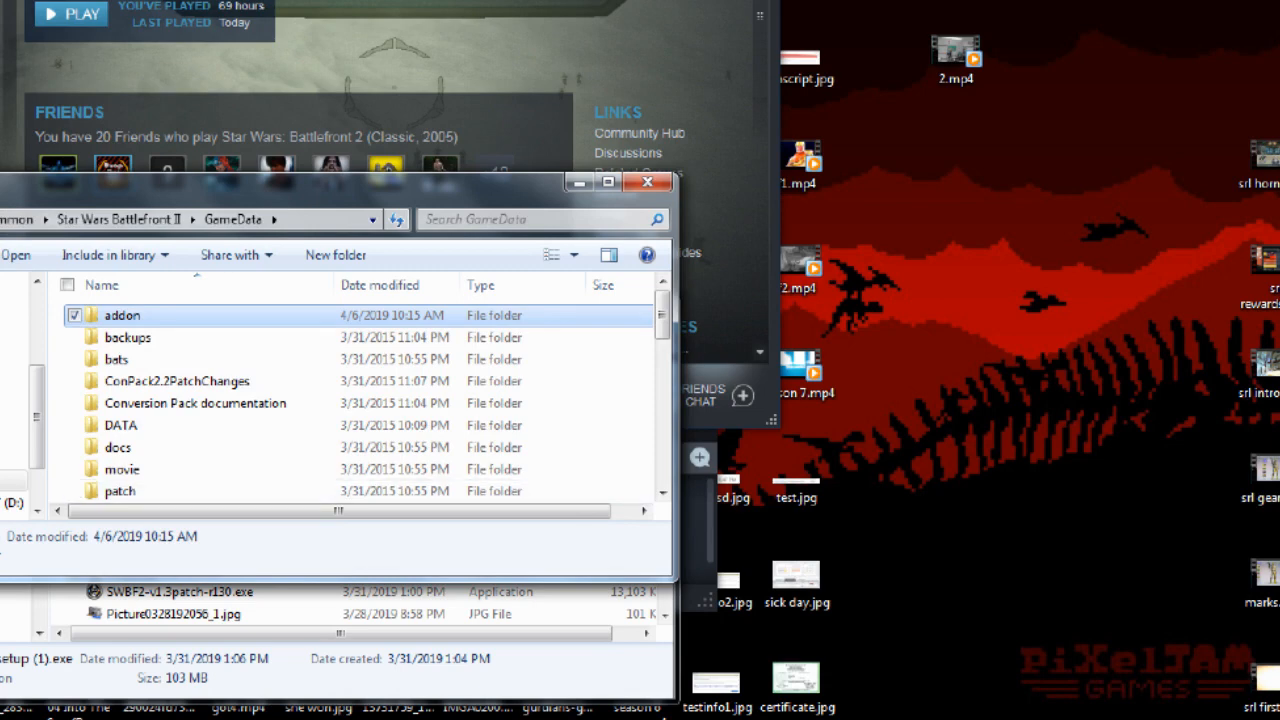
double_click(122, 316)
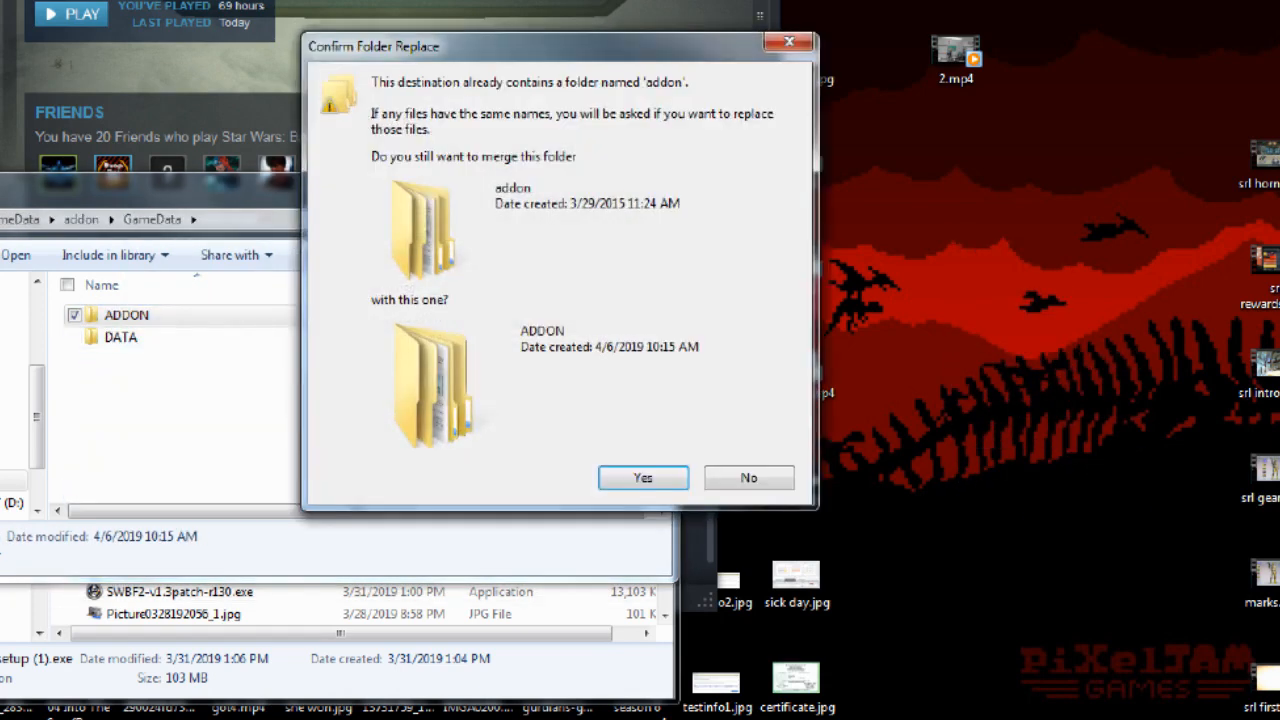
left_click(644, 476)
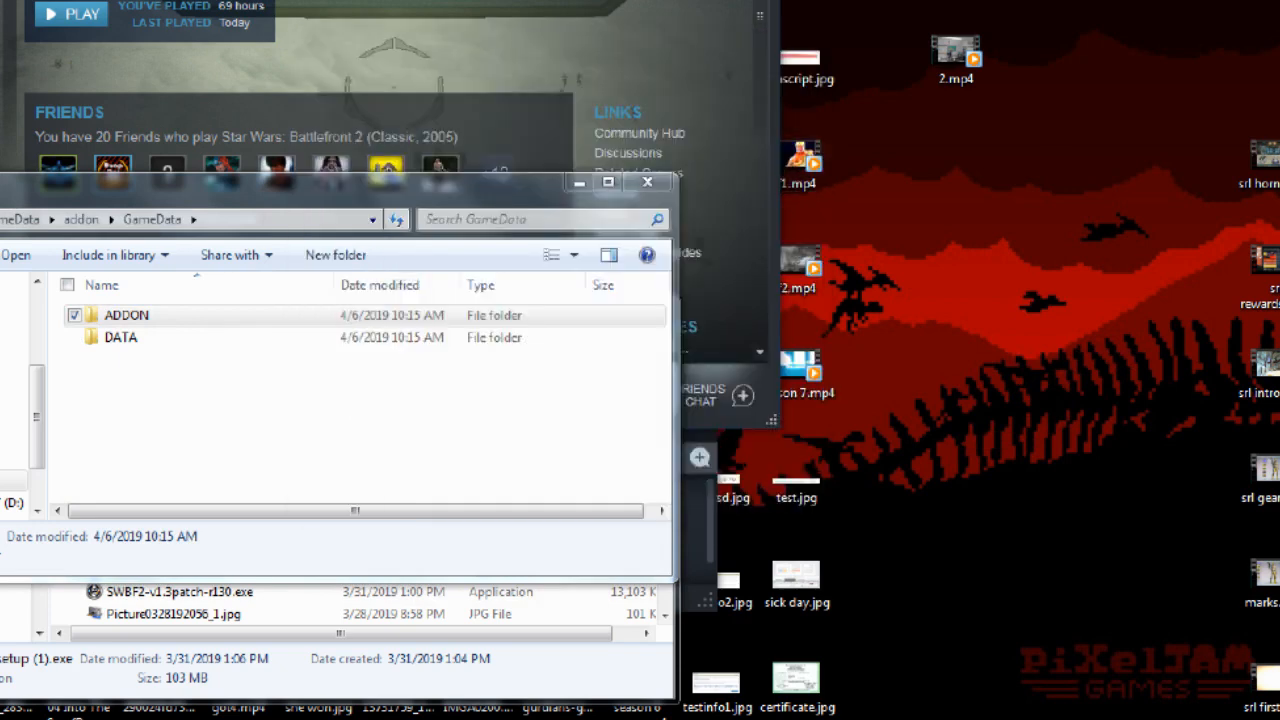
left_click(126, 316)
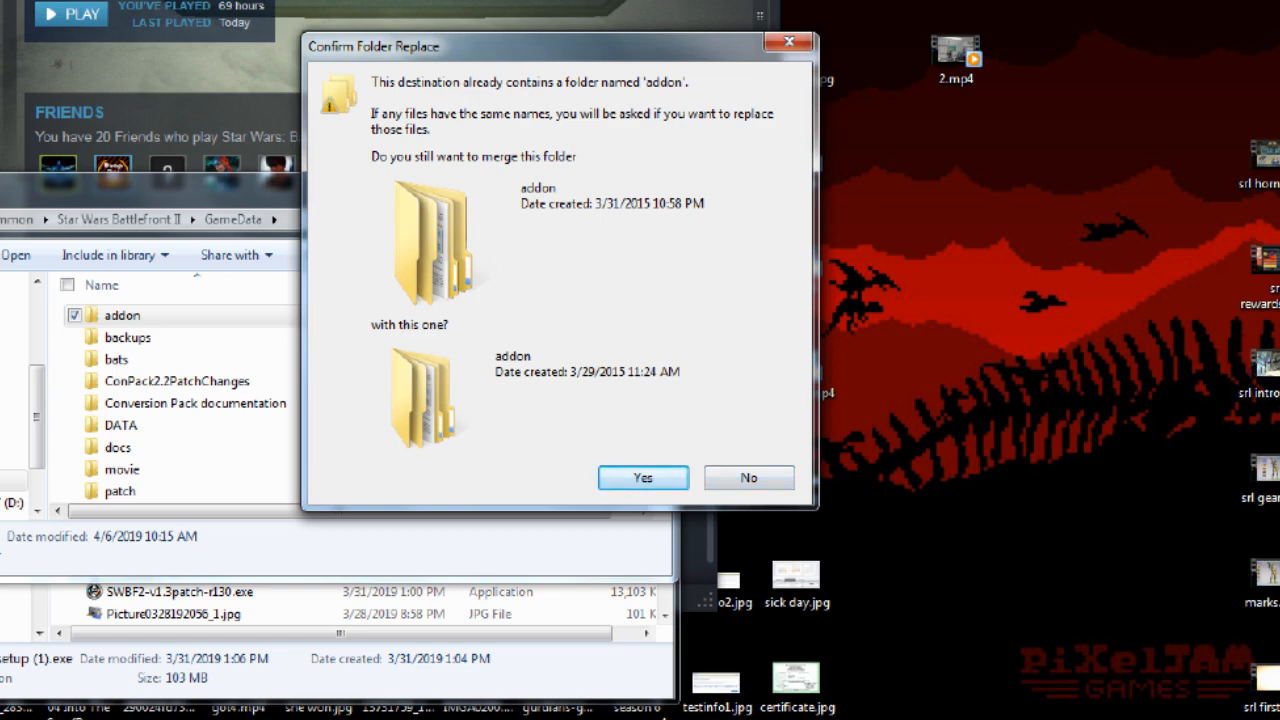
left_click(642, 476)
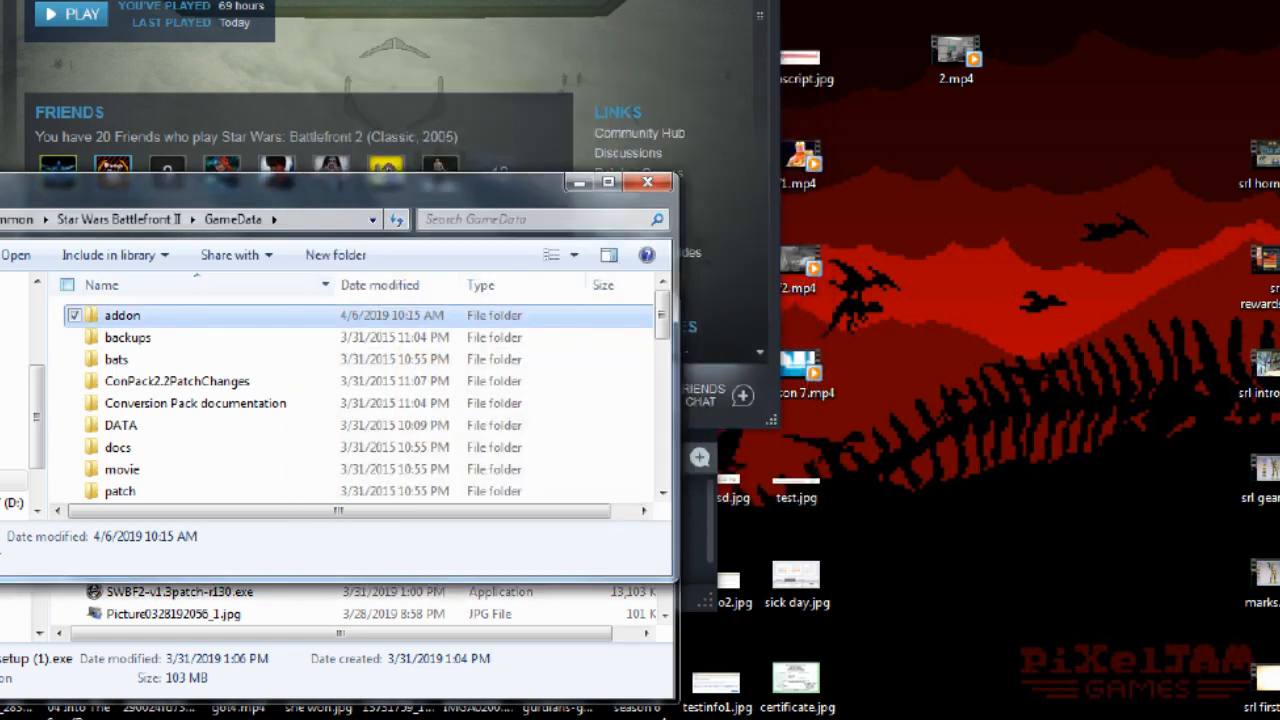
Merge the DATA folder into GameData as well, then view the addon folder now listing BFX.
double_click(122, 316)
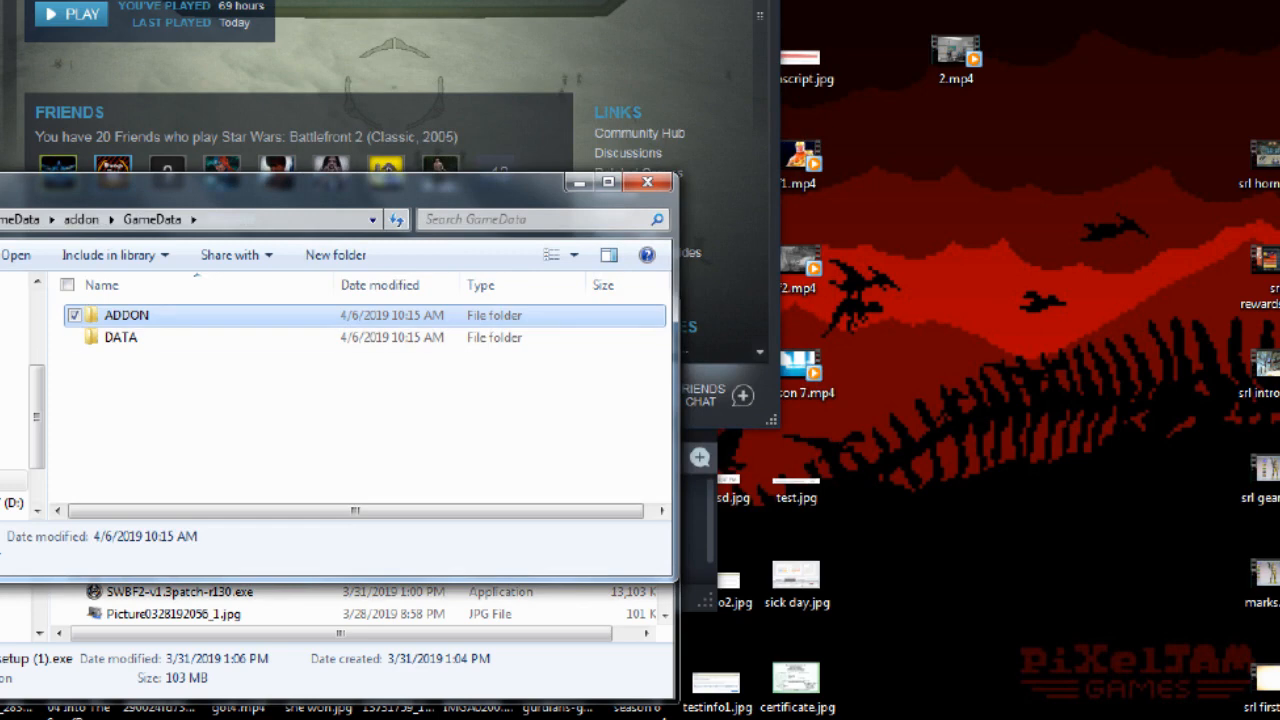
left_click(120, 336)
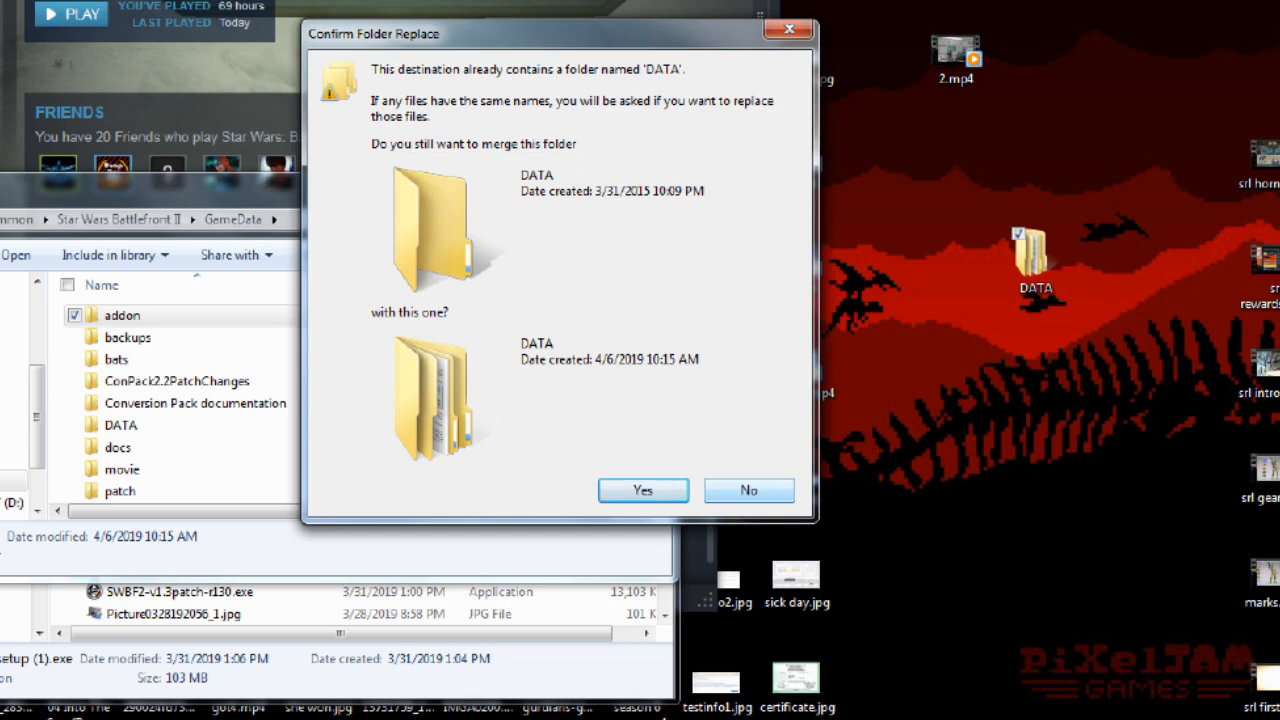
left_click(642, 490)
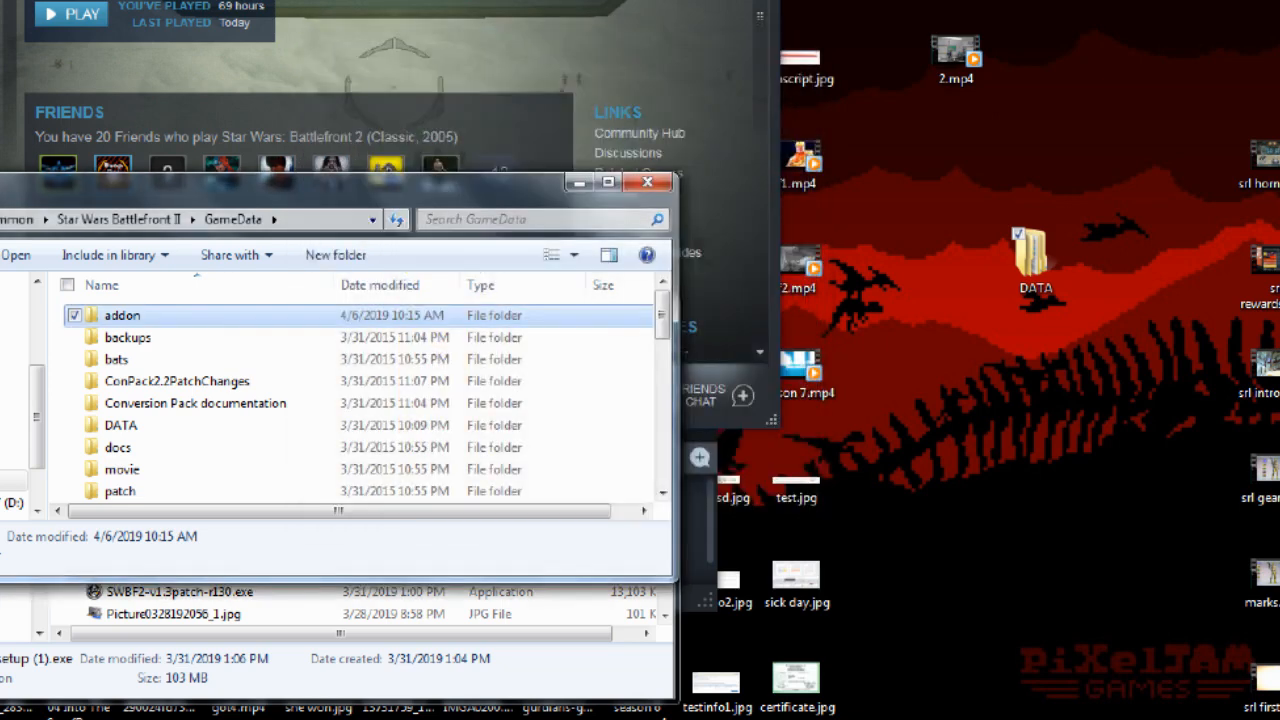
double_click(122, 314)
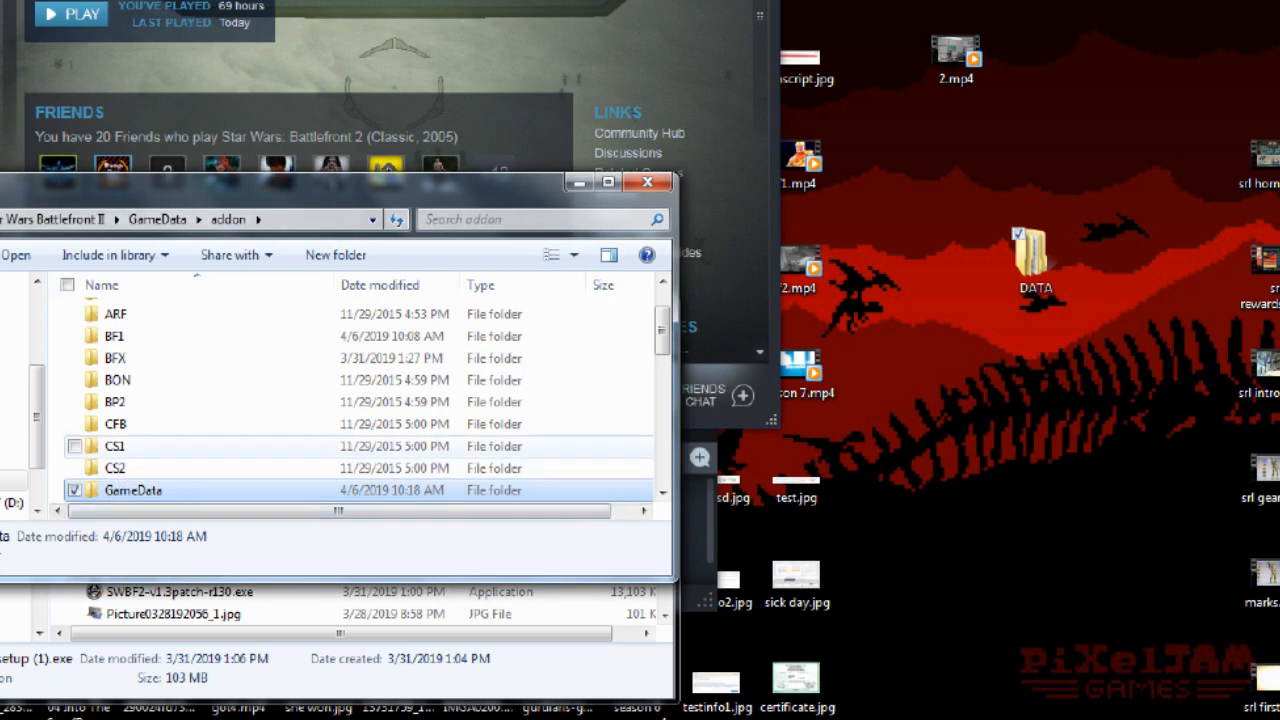
Send the WOJ map folder from GameData\addon to the Recycle Bin and relaunch Battlefront II.
key("Delete")
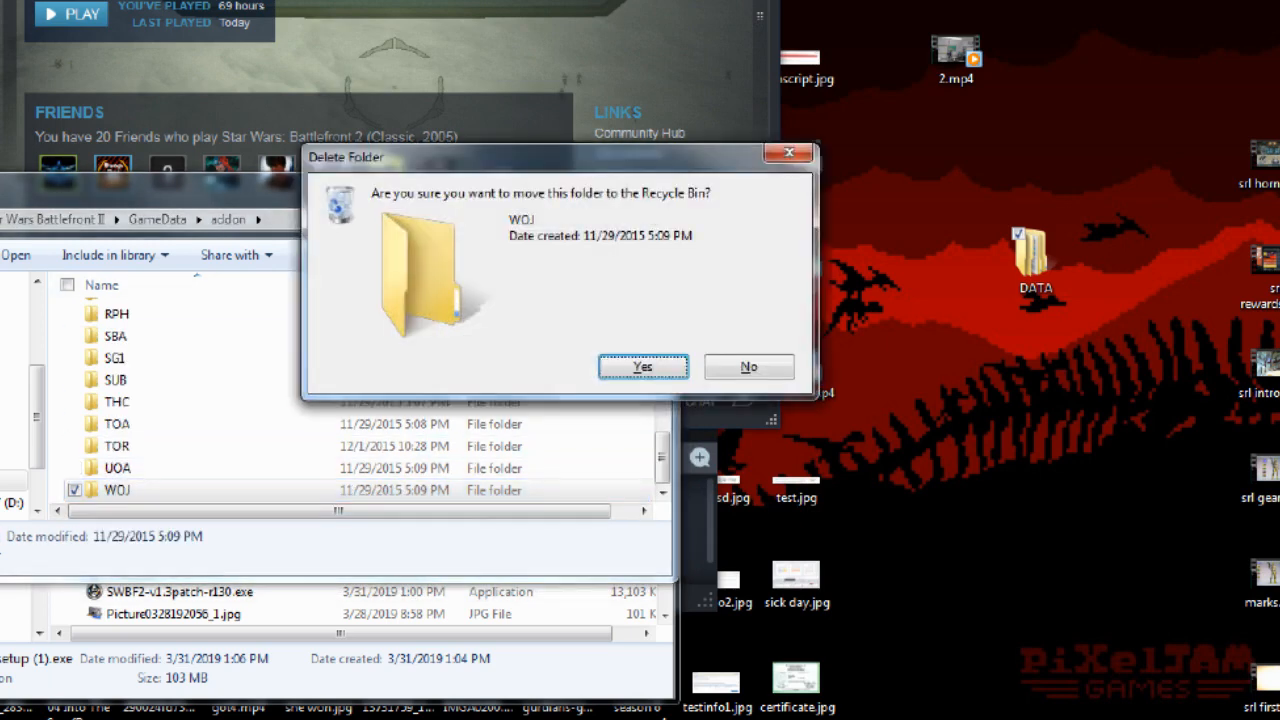
left_click(642, 366)
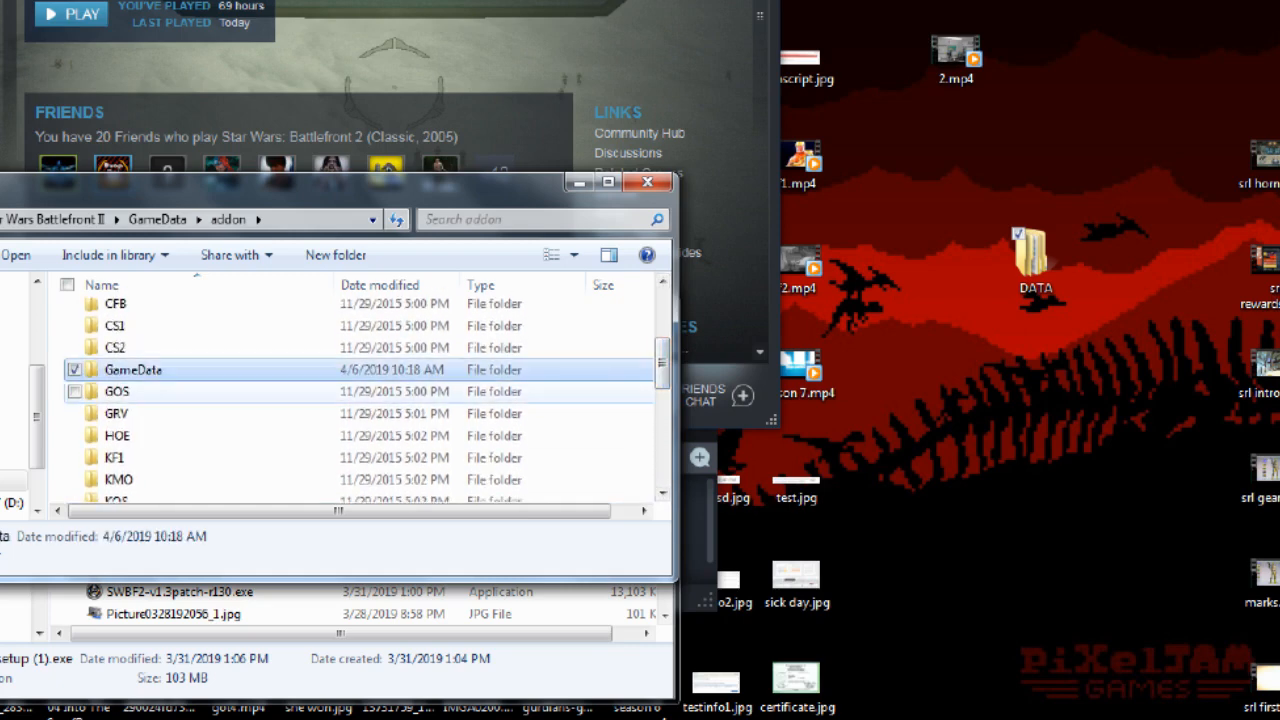
left_click(116, 368)
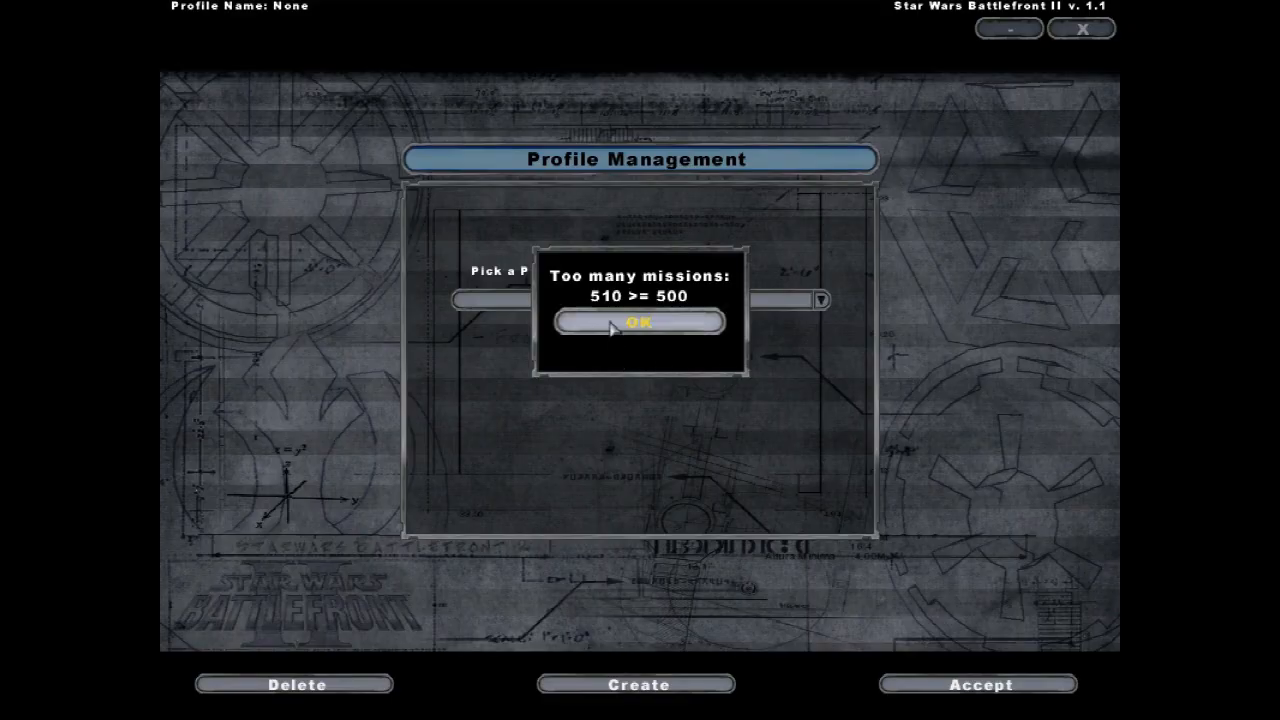
Dismiss the too-many-missions warning, accept the profile and enable Conquest mode in Instant Action.
left_click(636, 322)
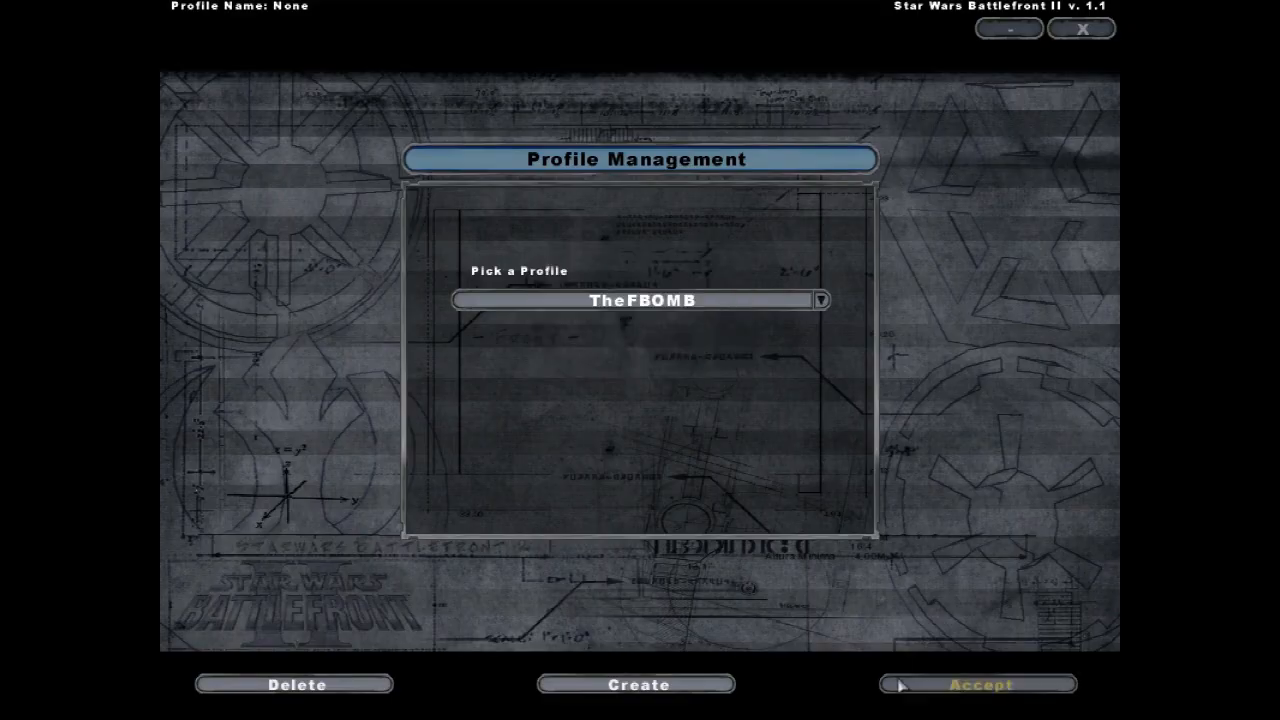
left_click(980, 684)
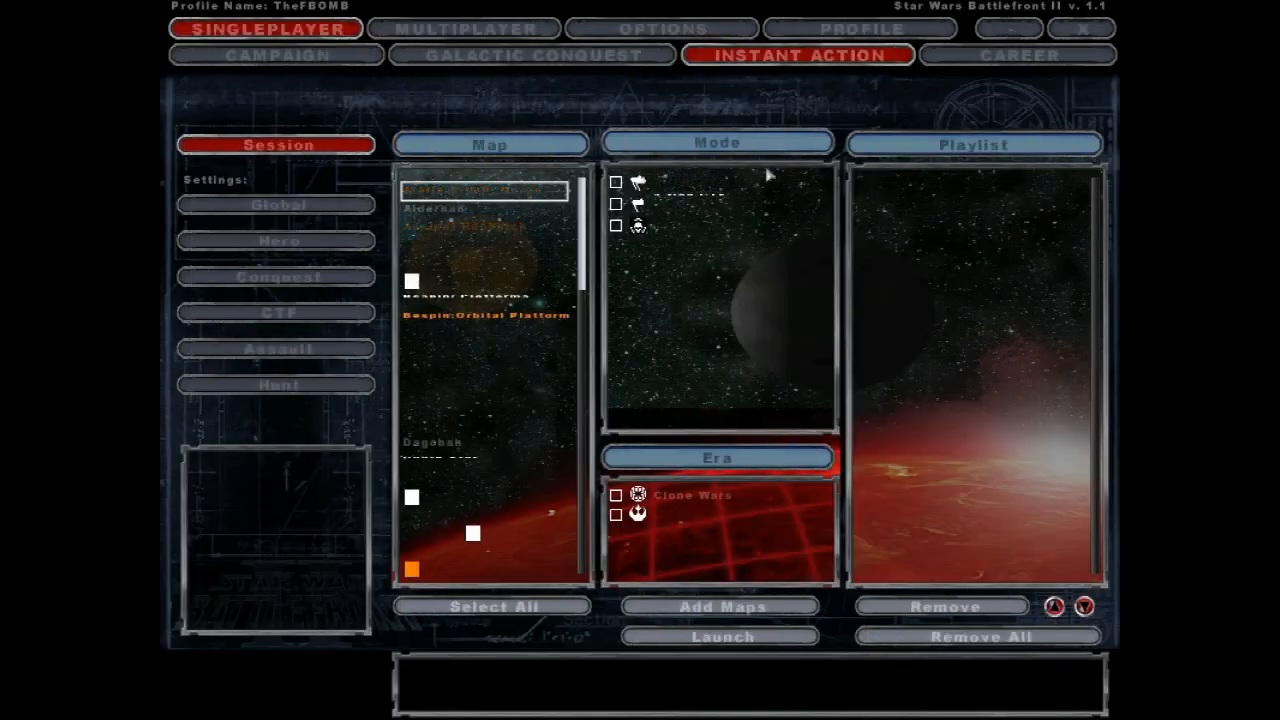
left_click(484, 298)
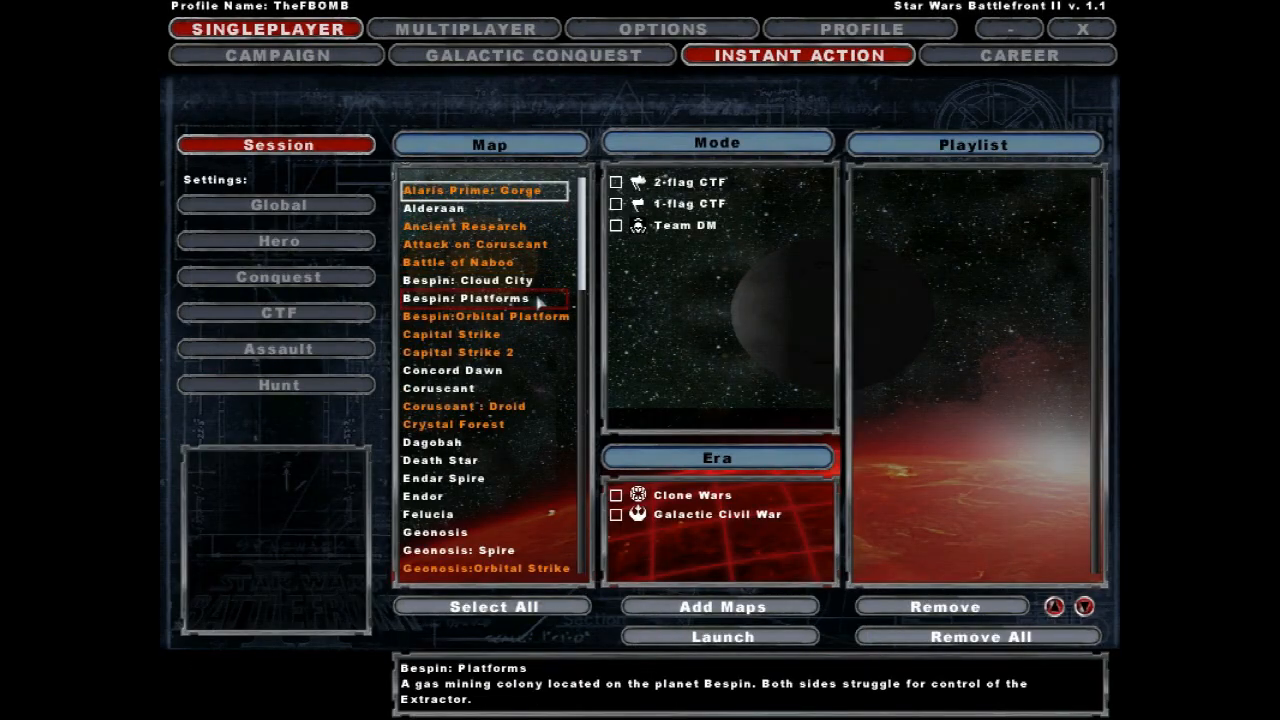
left_click(480, 280)
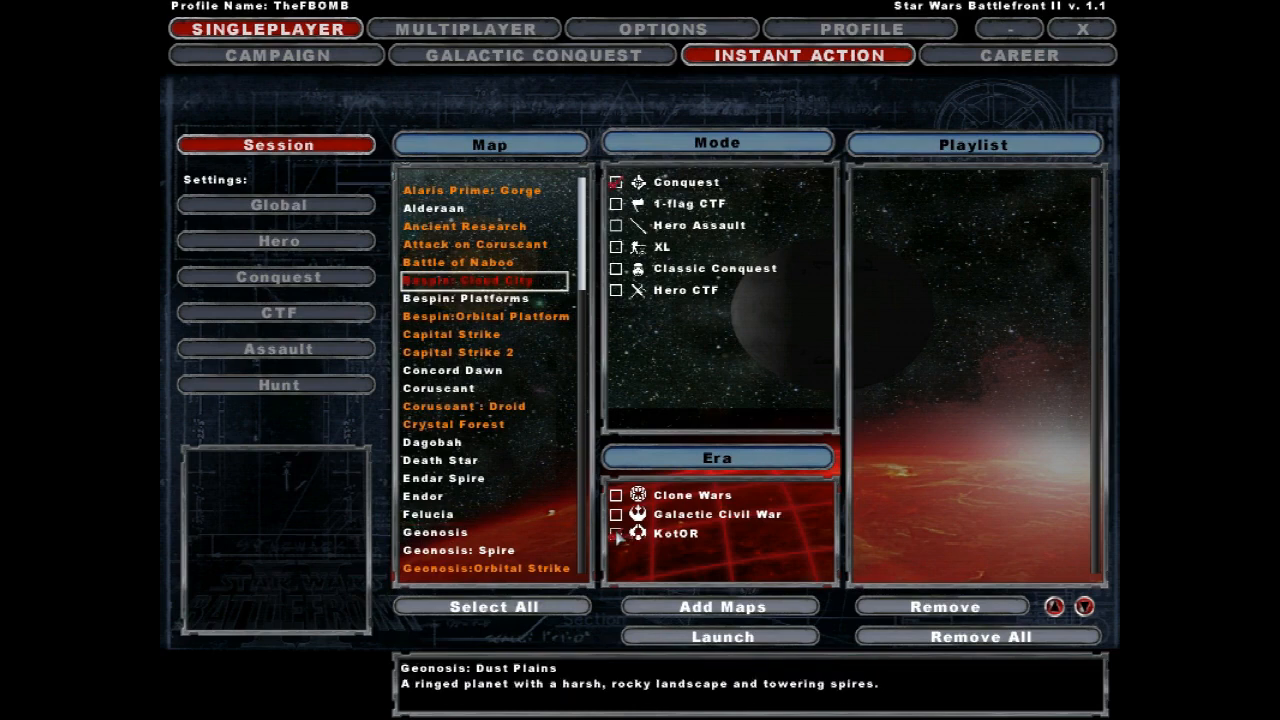
Add Bespin: Cloud City and Coruscant to the playlist and launch the battle.
left_click(722, 606)
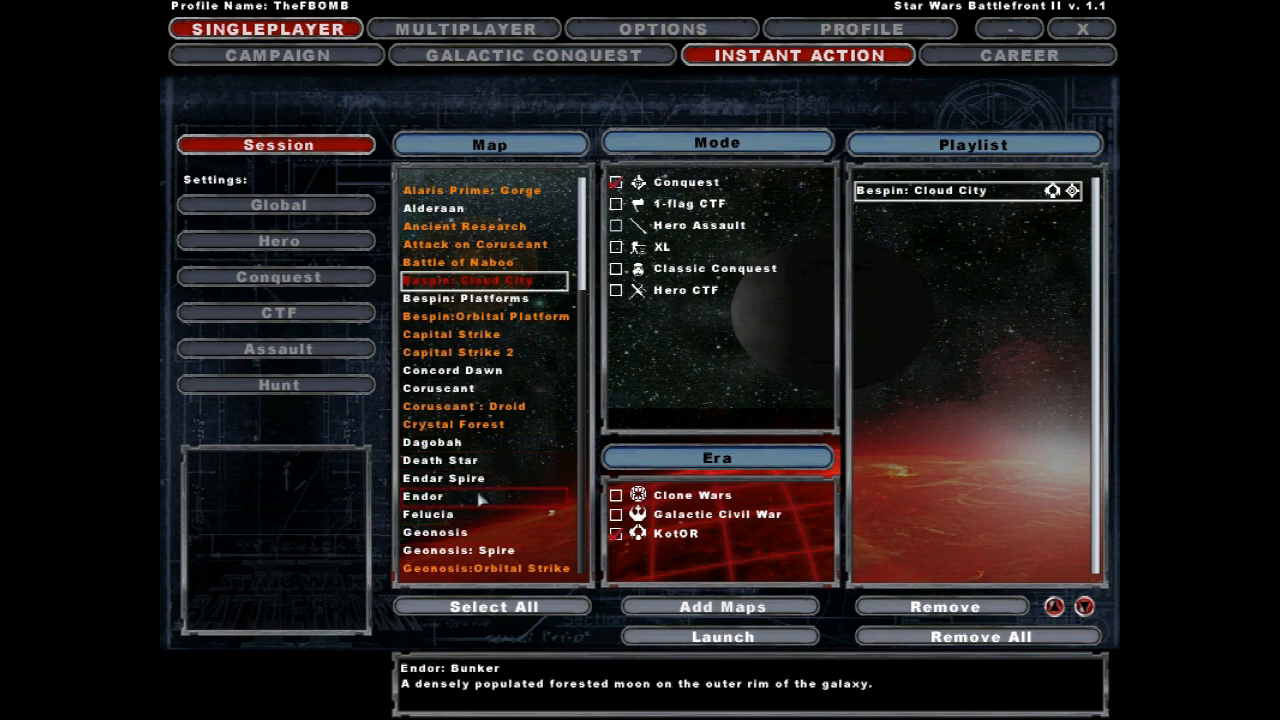
mouse_move(508, 512)
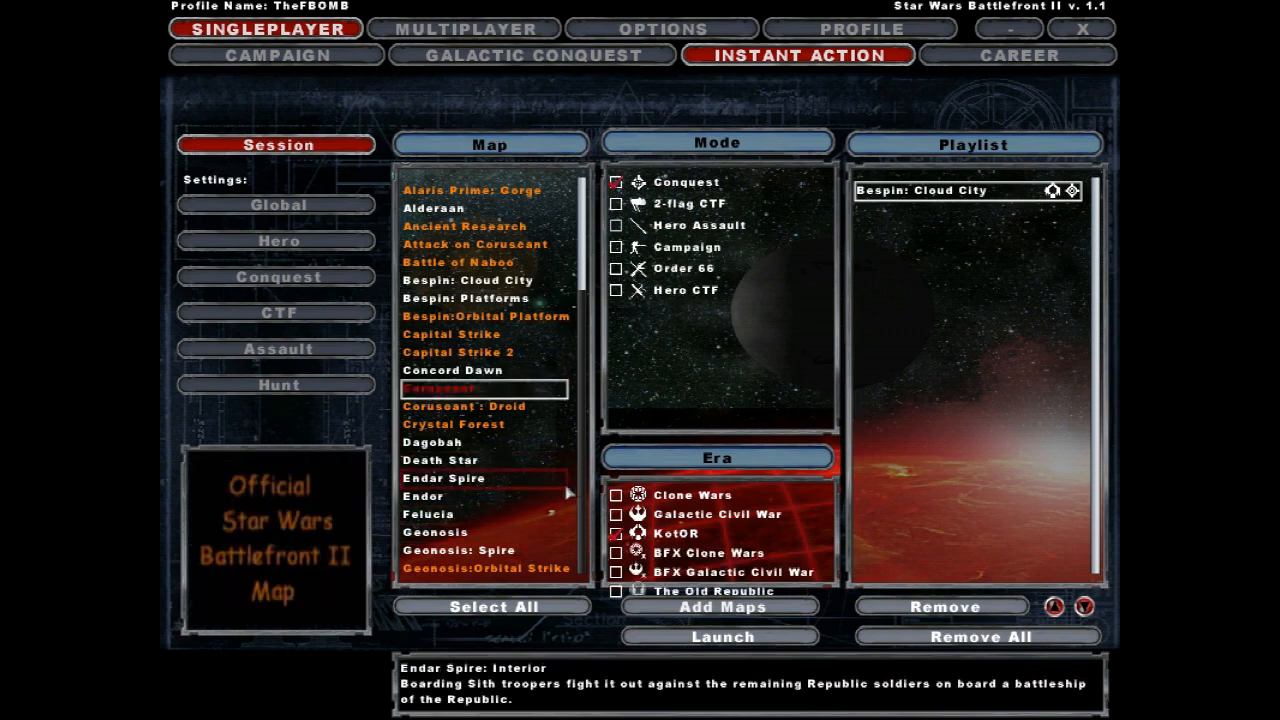
left_click(616, 552)
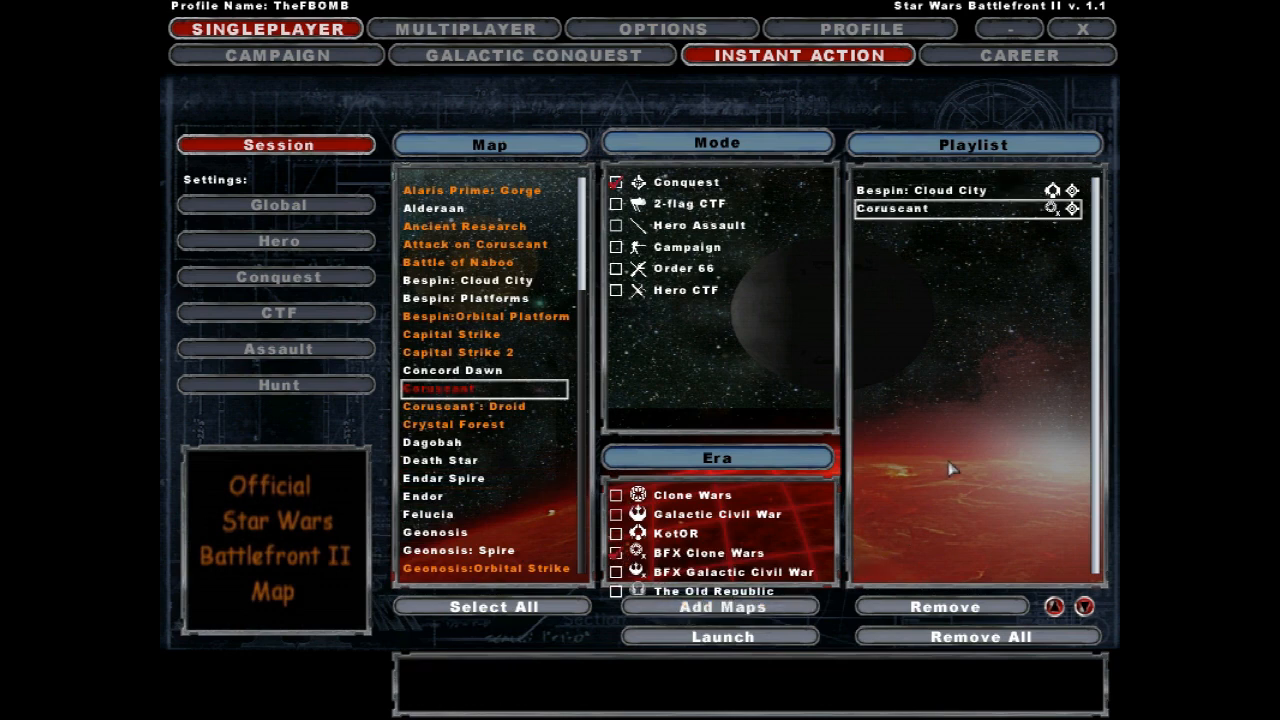
left_click(722, 636)
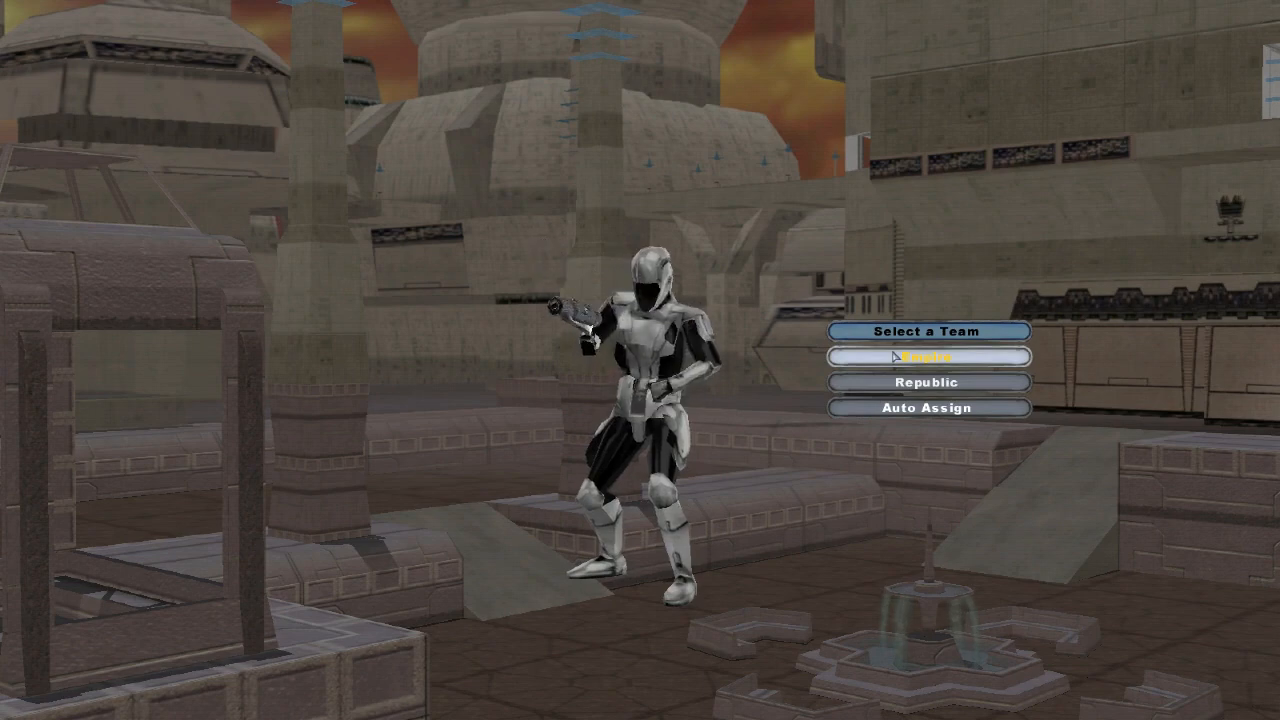
Join the Sith team, browse classes including the Sith Warbot, and spawn as a Sith Trooper.
left_click(920, 356)
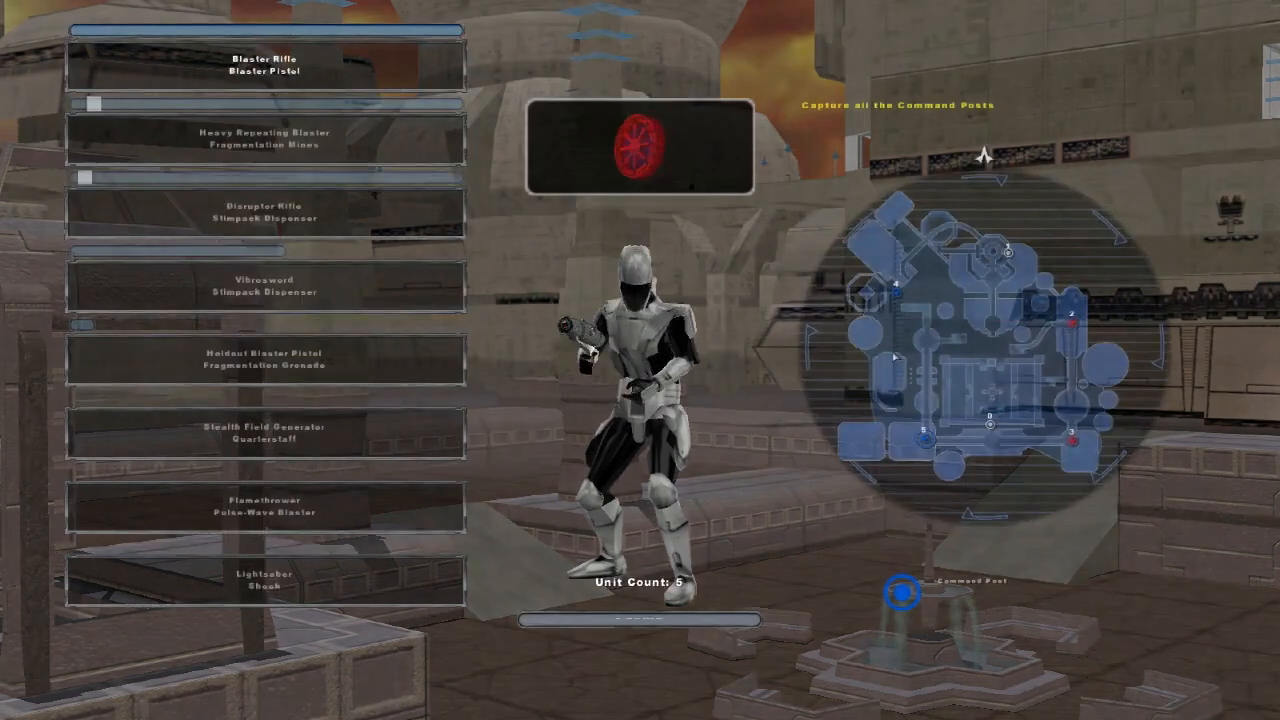
left_click(264, 284)
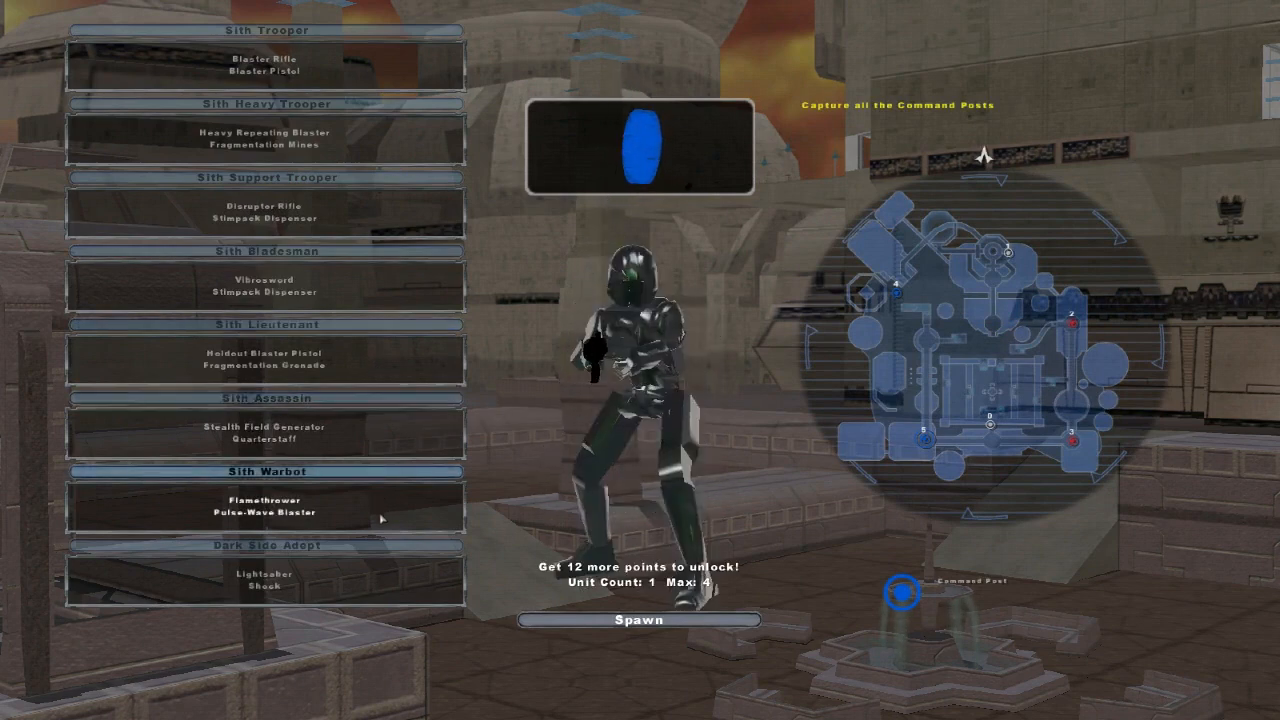
left_click(264, 252)
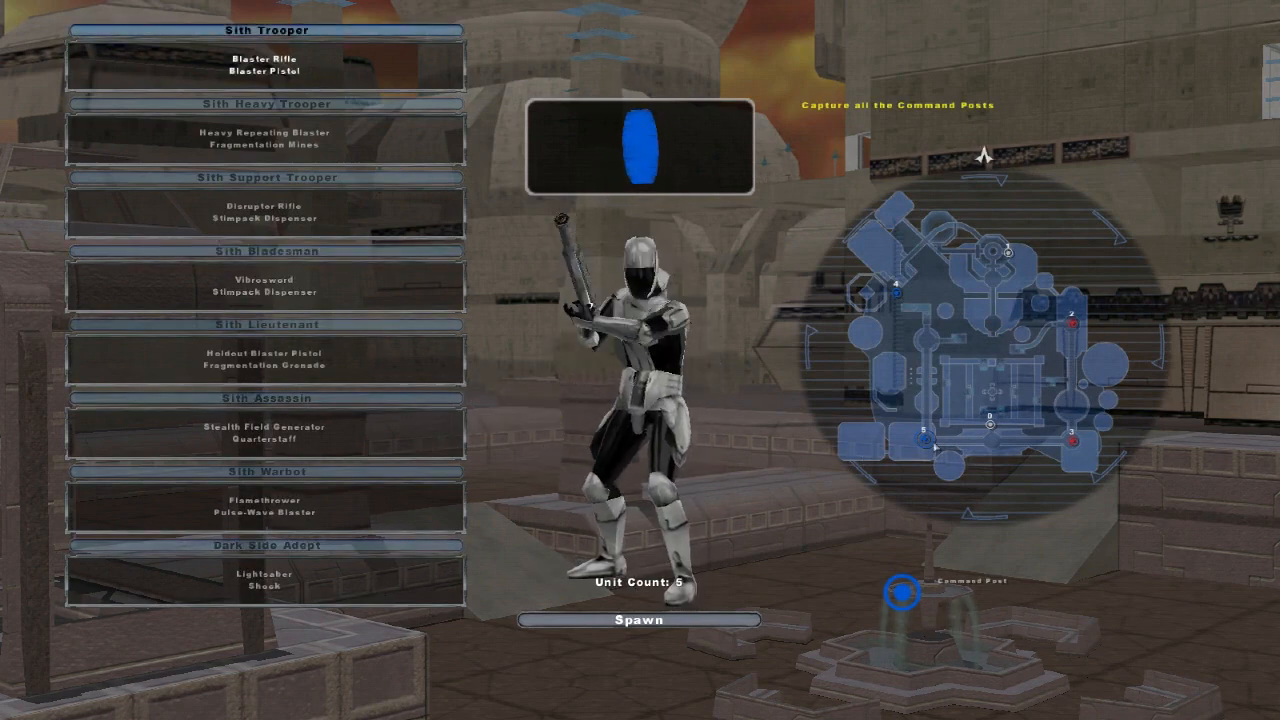
left_click(636, 620)
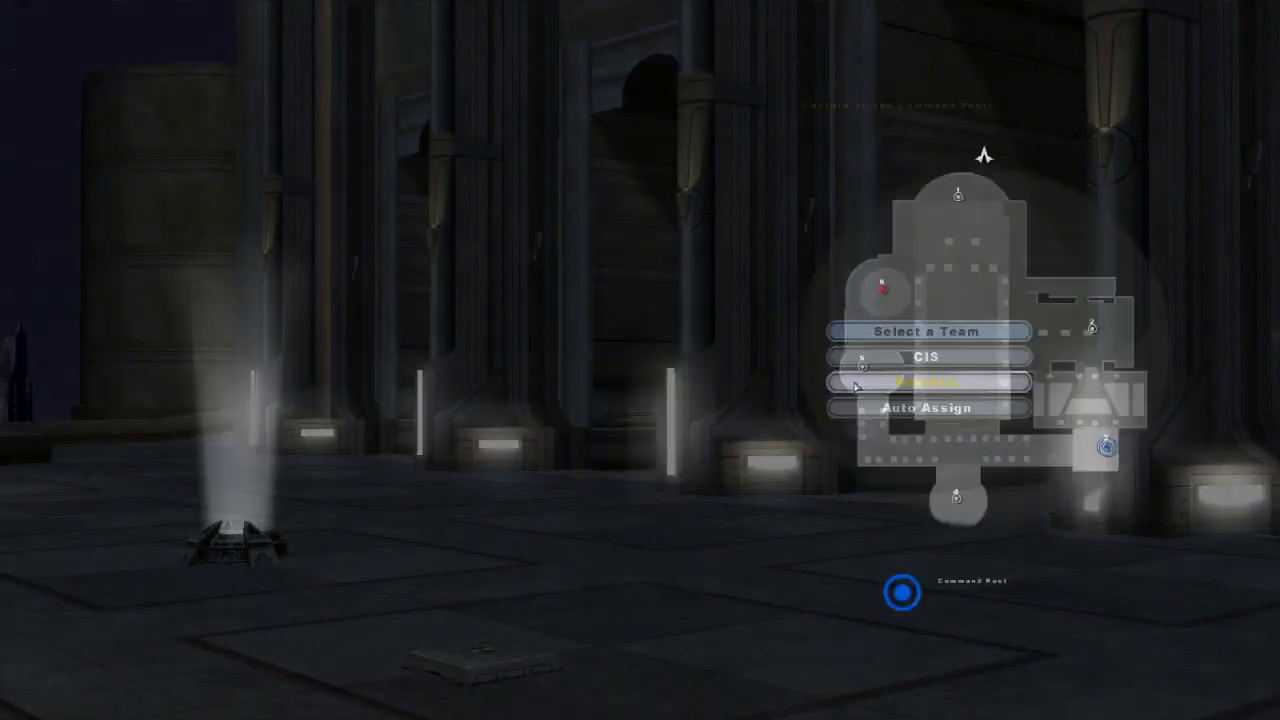
Join the Republic on Coruscant, preview the Clone Engineer, and spawn as the hero Cin Drallig.
left_click(924, 384)
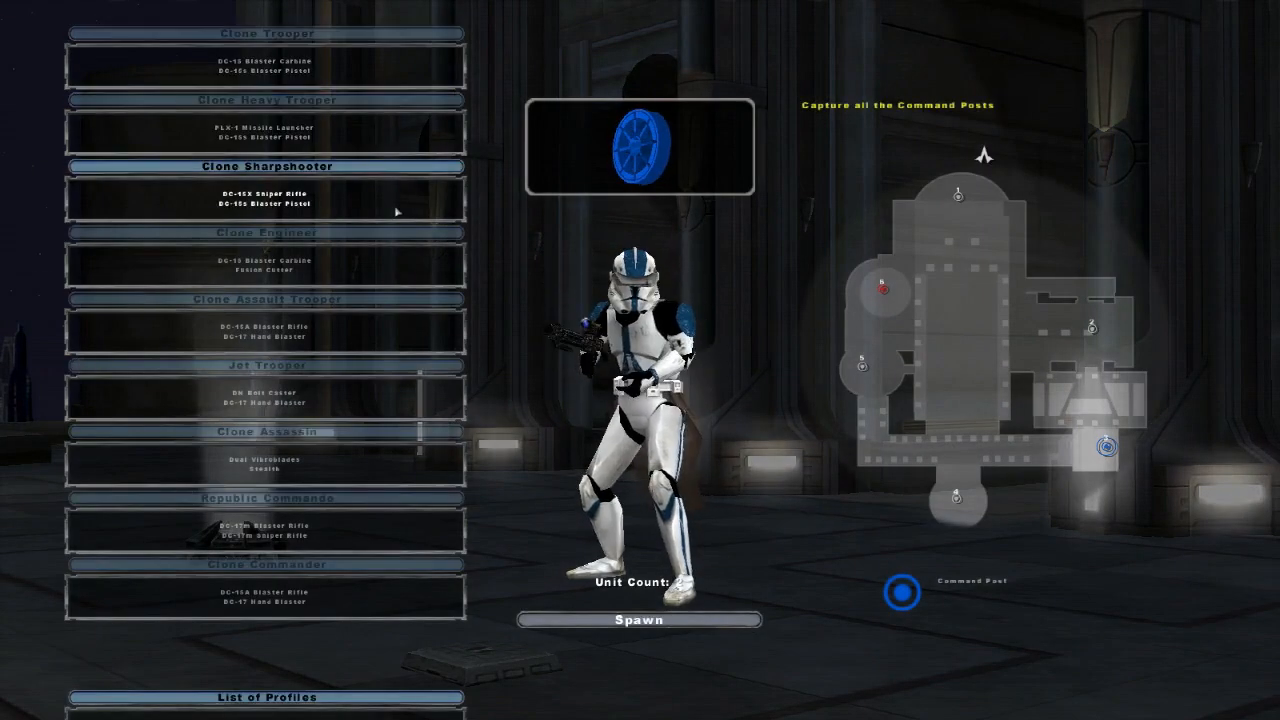
left_click(266, 232)
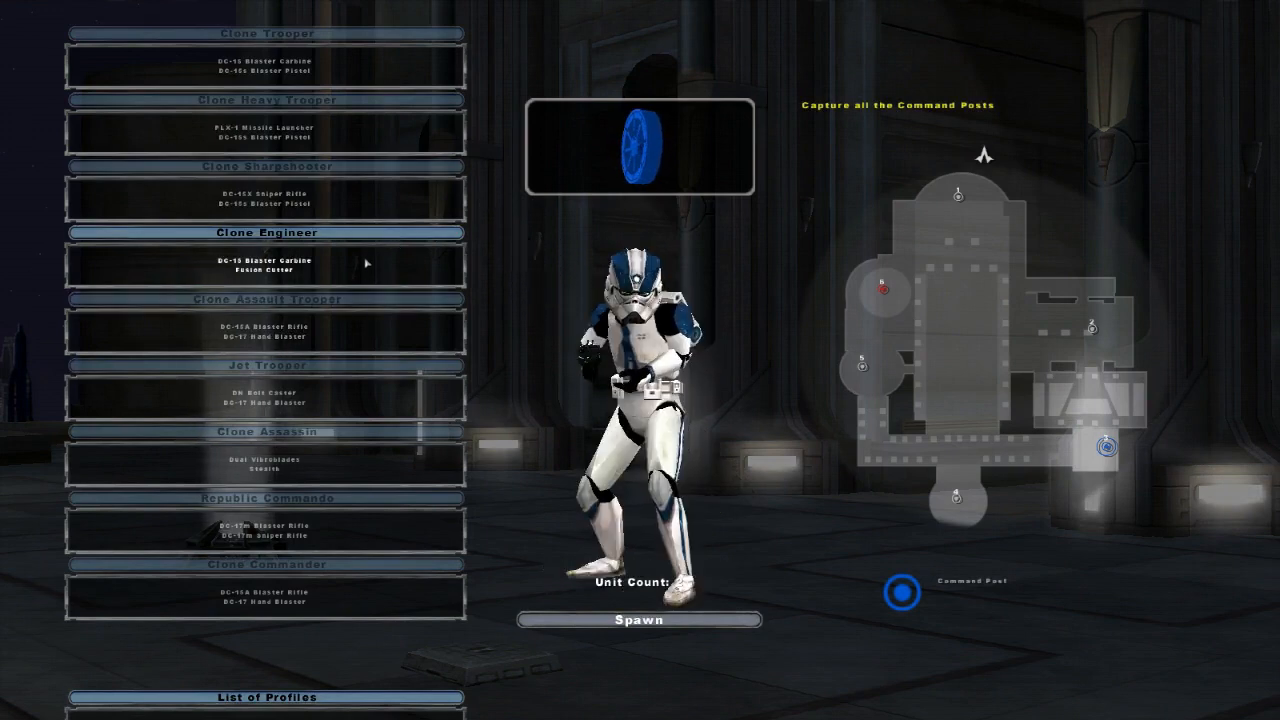
left_click(636, 620)
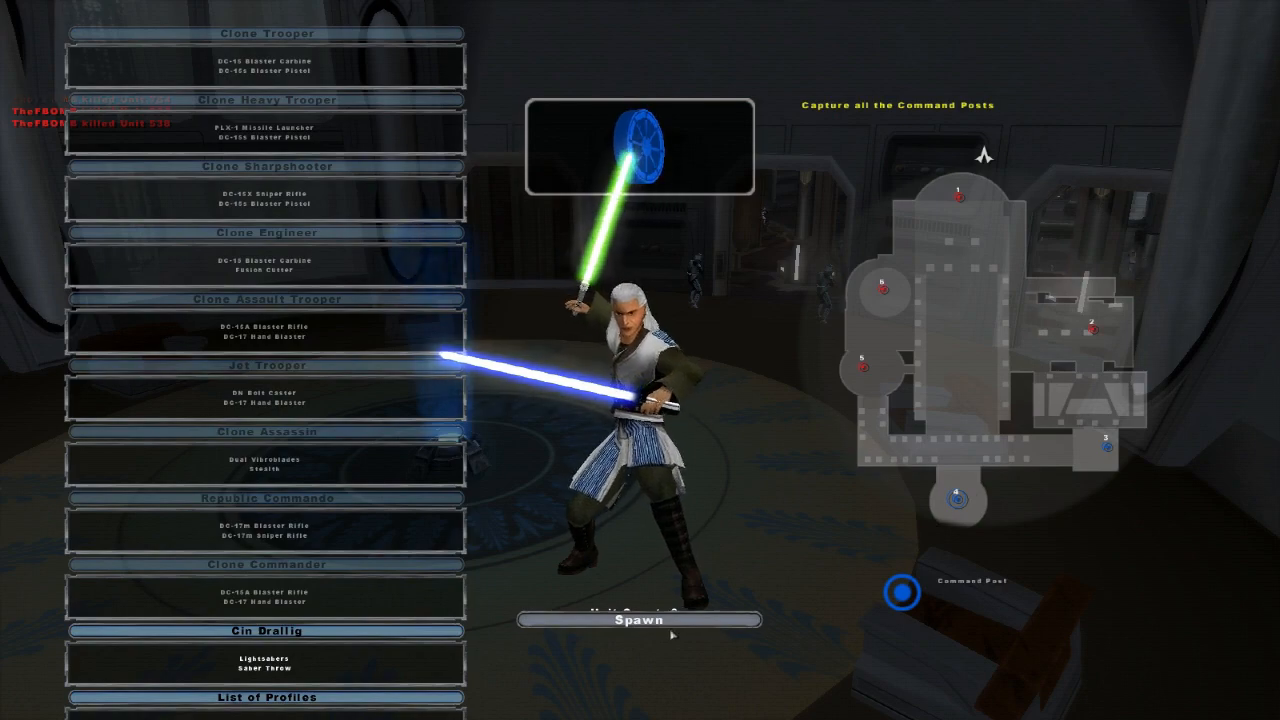
left_click(636, 620)
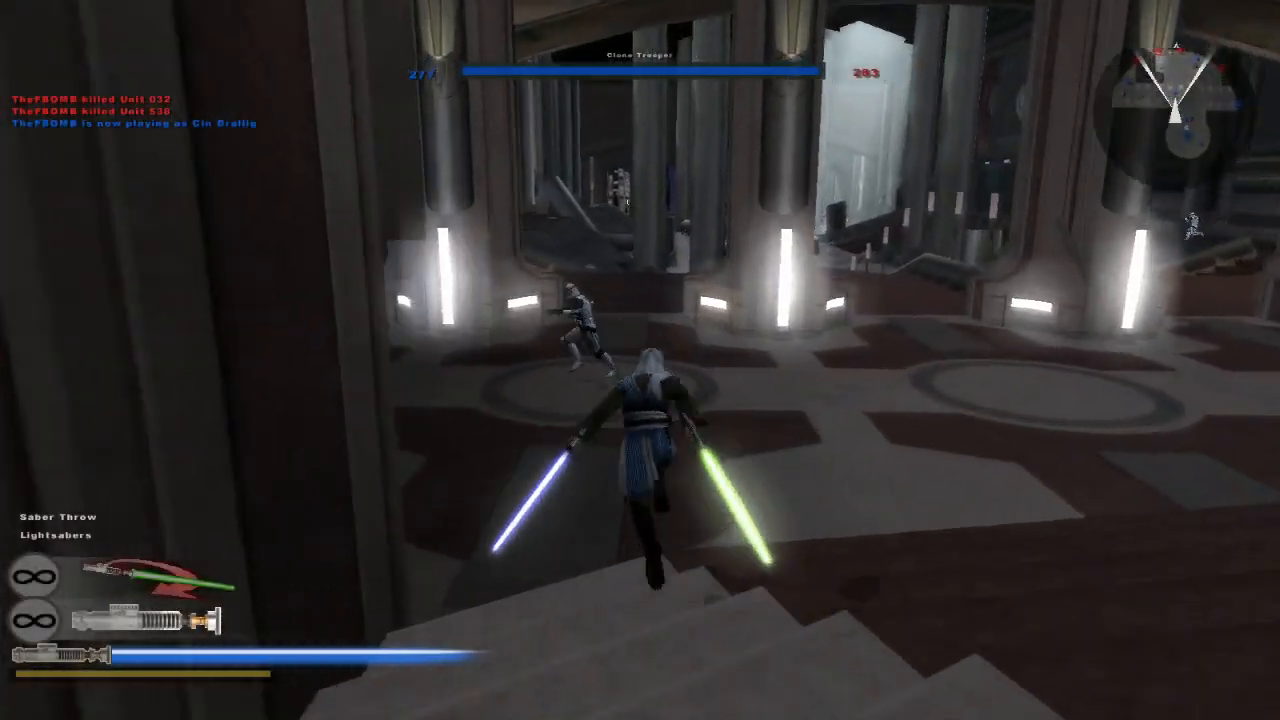